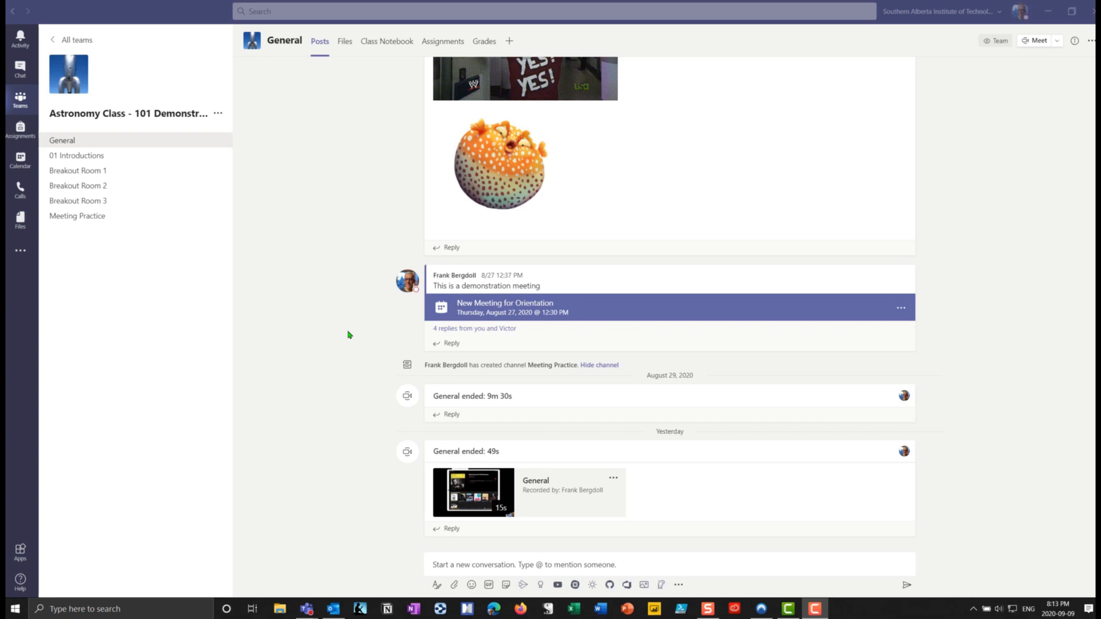
mouse_move(332, 282)
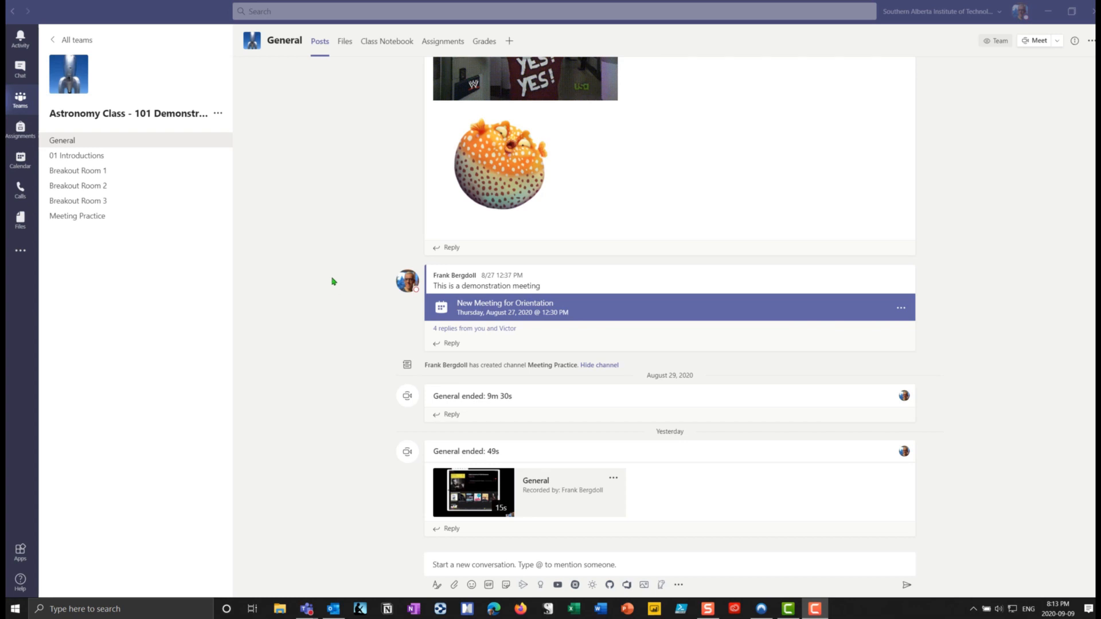
mouse_move(341, 249)
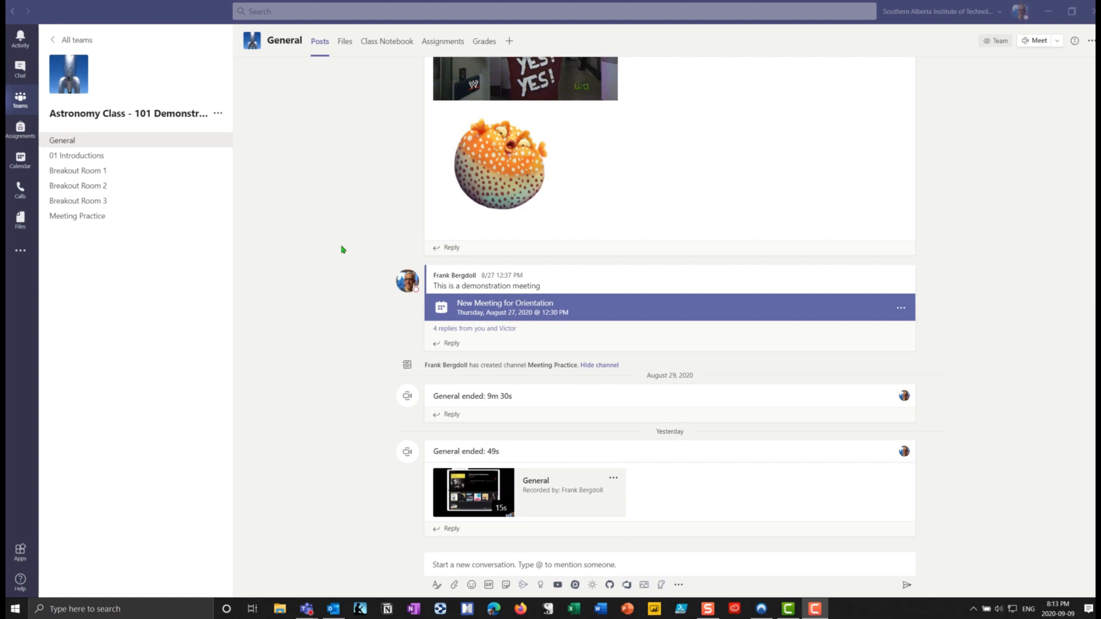
mouse_move(206, 431)
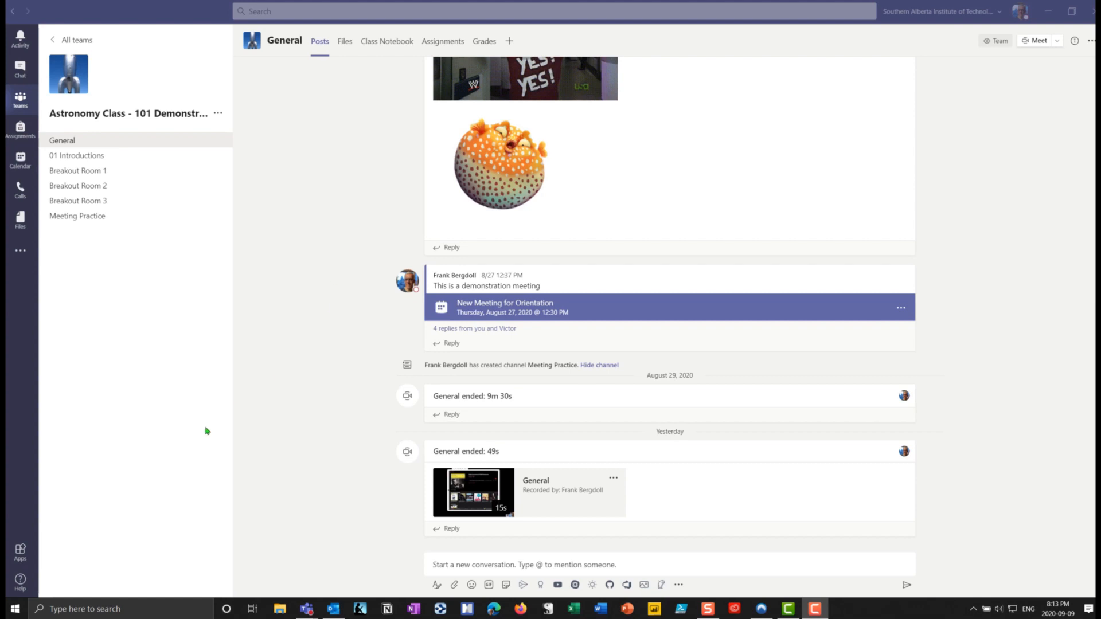
mouse_move(168, 469)
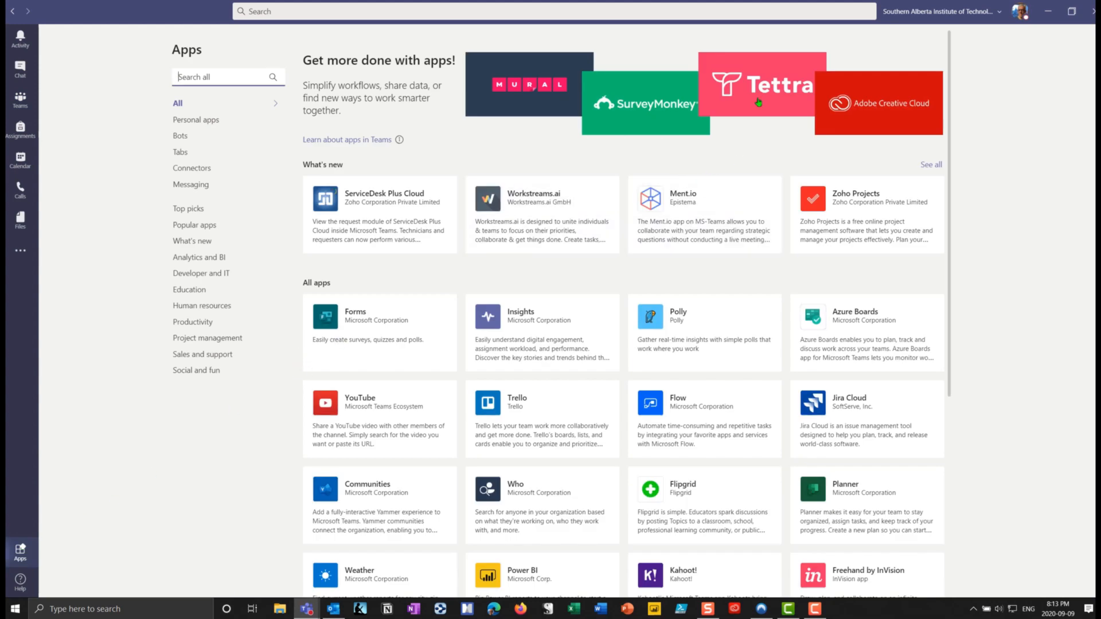
mouse_move(21, 523)
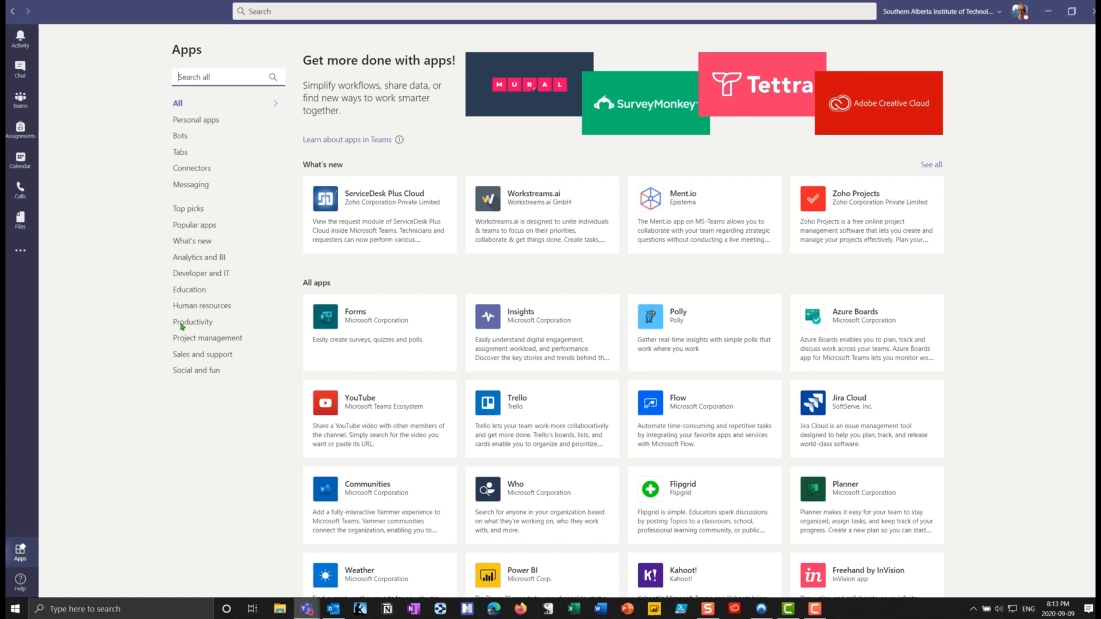
mouse_move(192, 349)
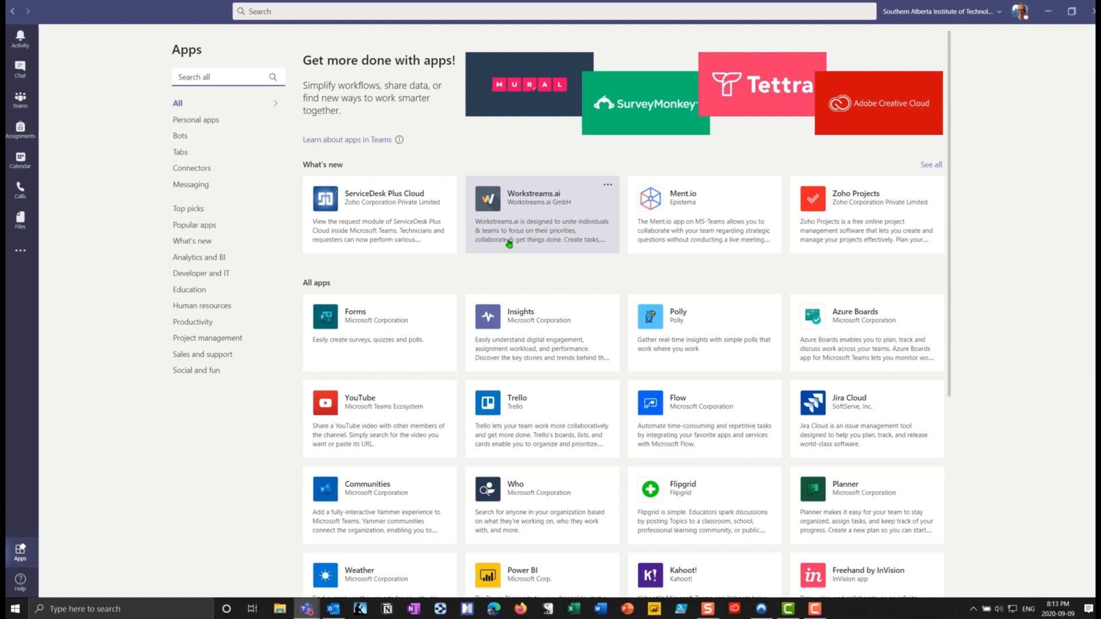
mouse_move(532, 232)
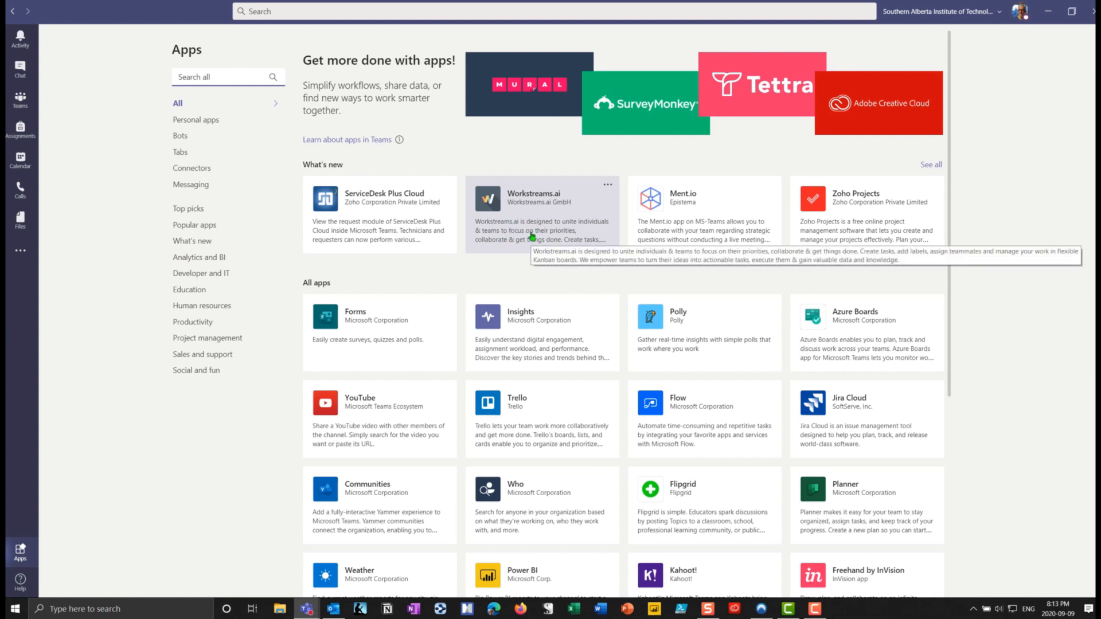
mouse_move(225, 76)
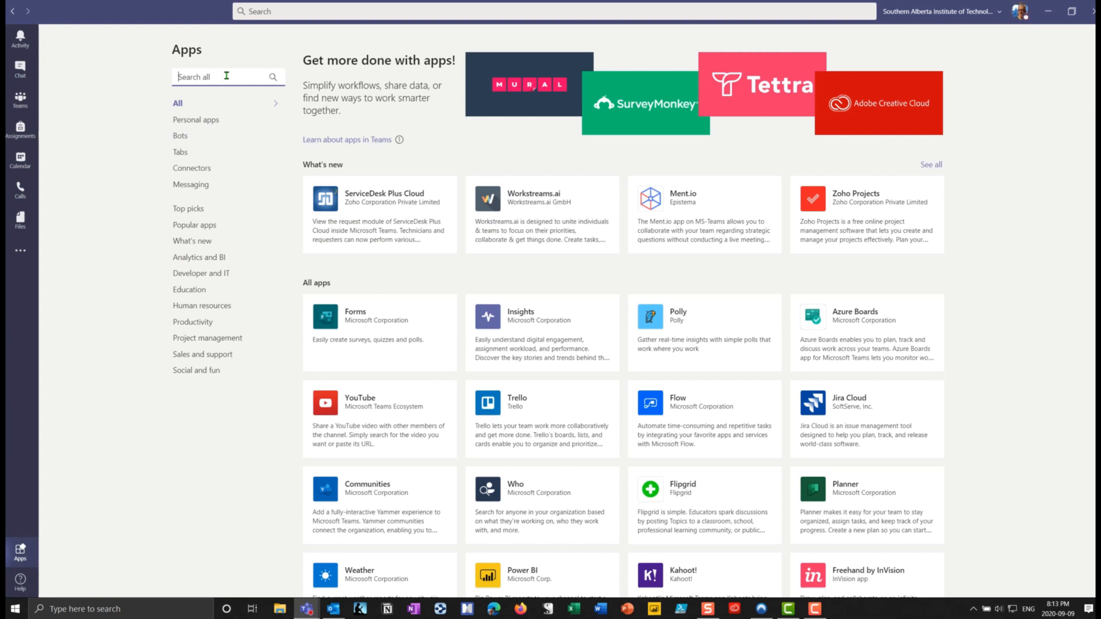
Step: Search the Teams store for 'lists' and review the Microsoft Lists app details and permissions
text(lists)
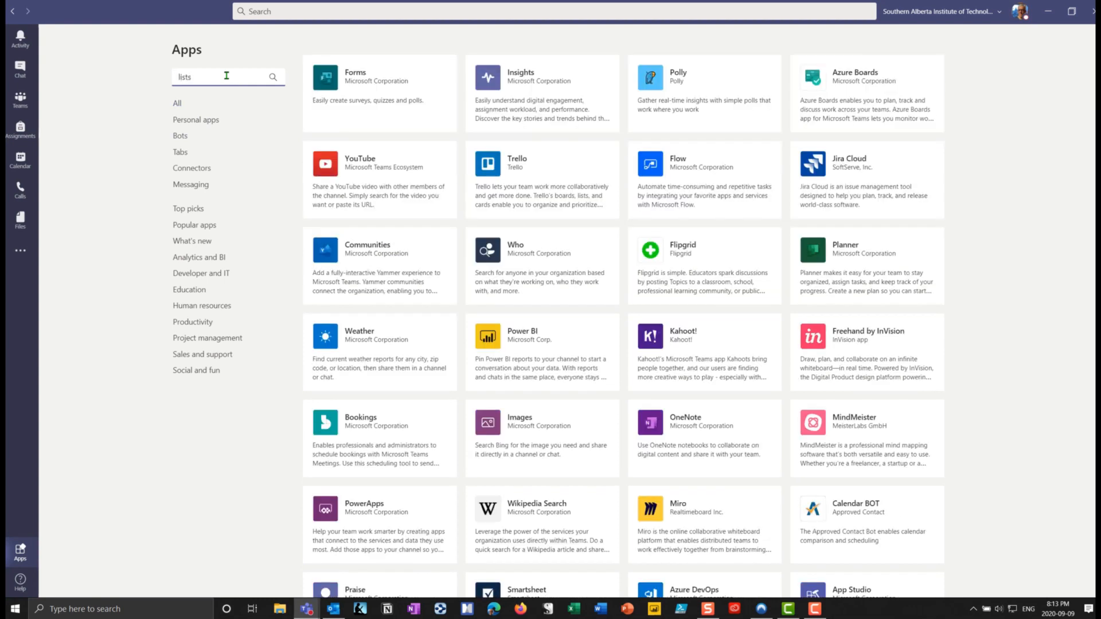
text(lists)
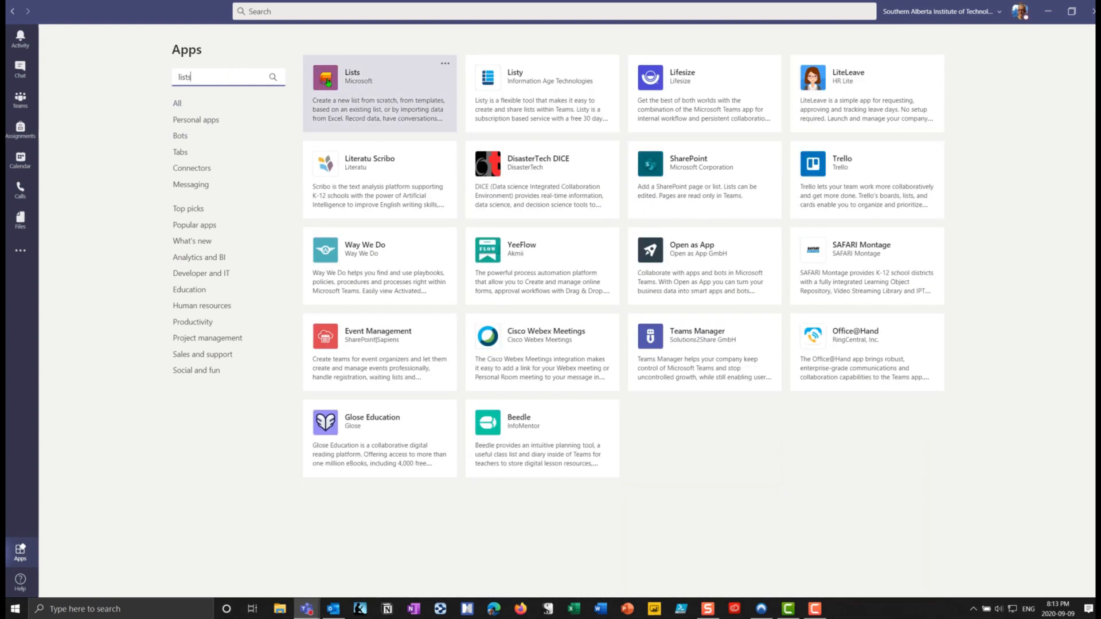
click(379, 91)
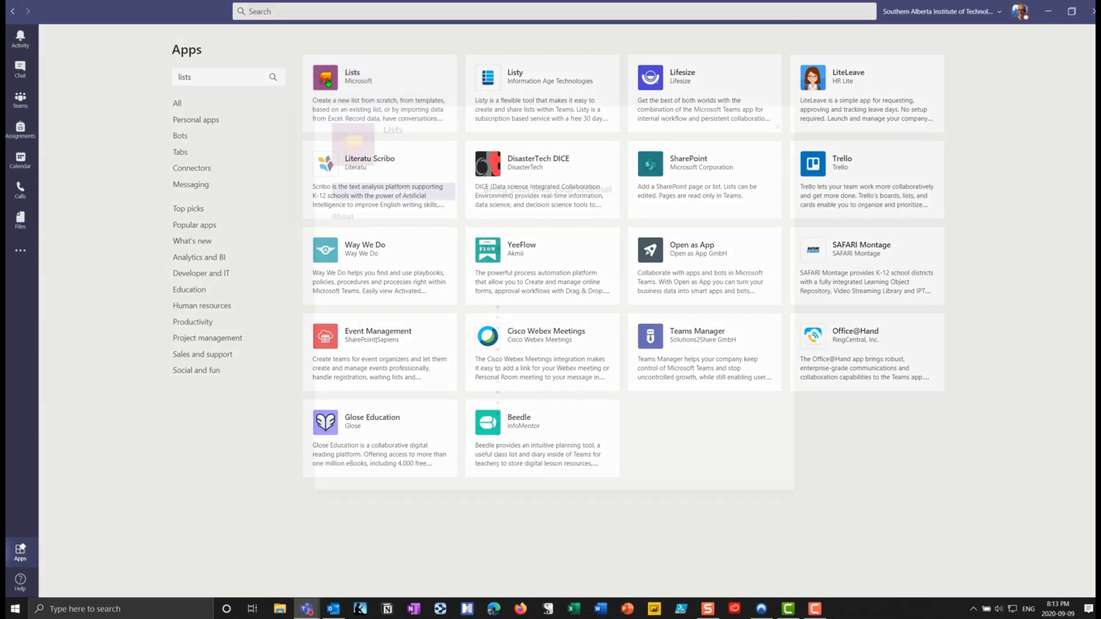
click(379, 91)
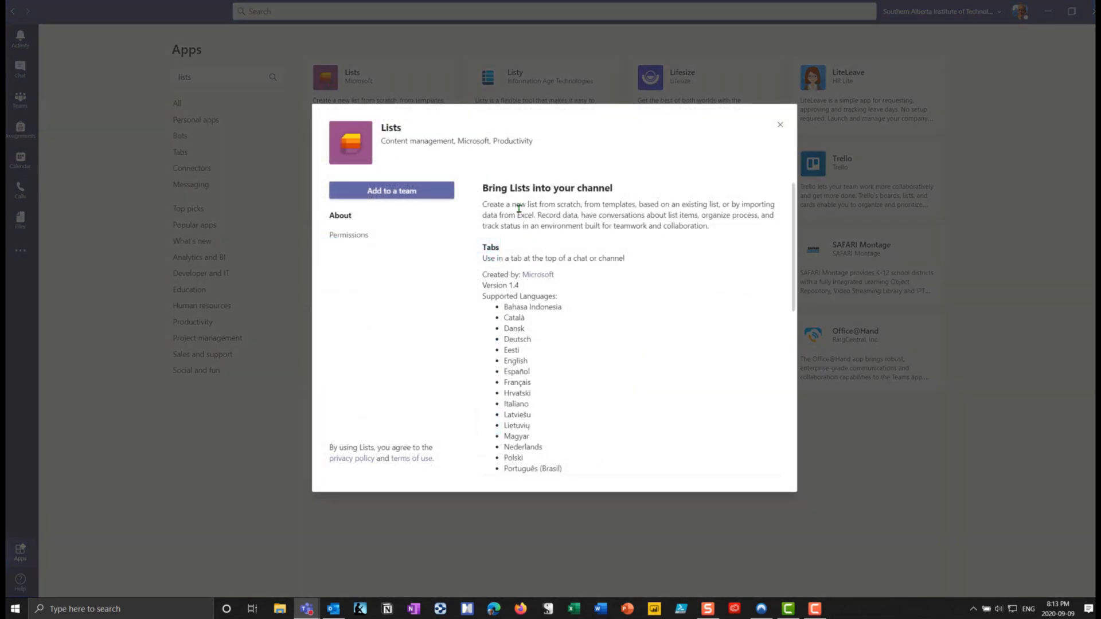
mouse_move(569, 273)
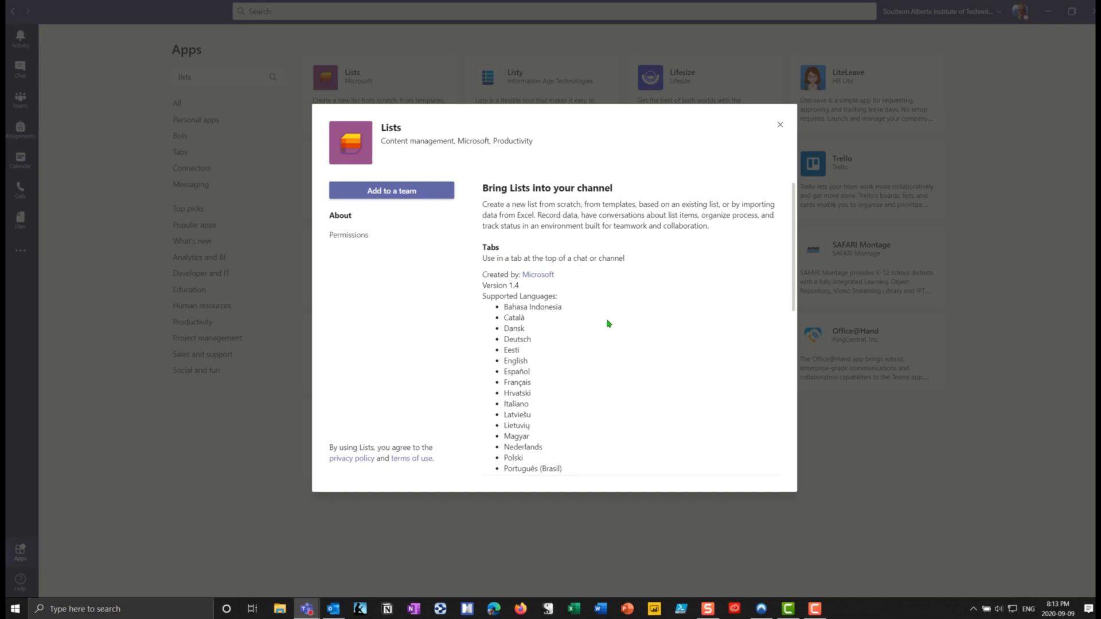
scroll(down, 3)
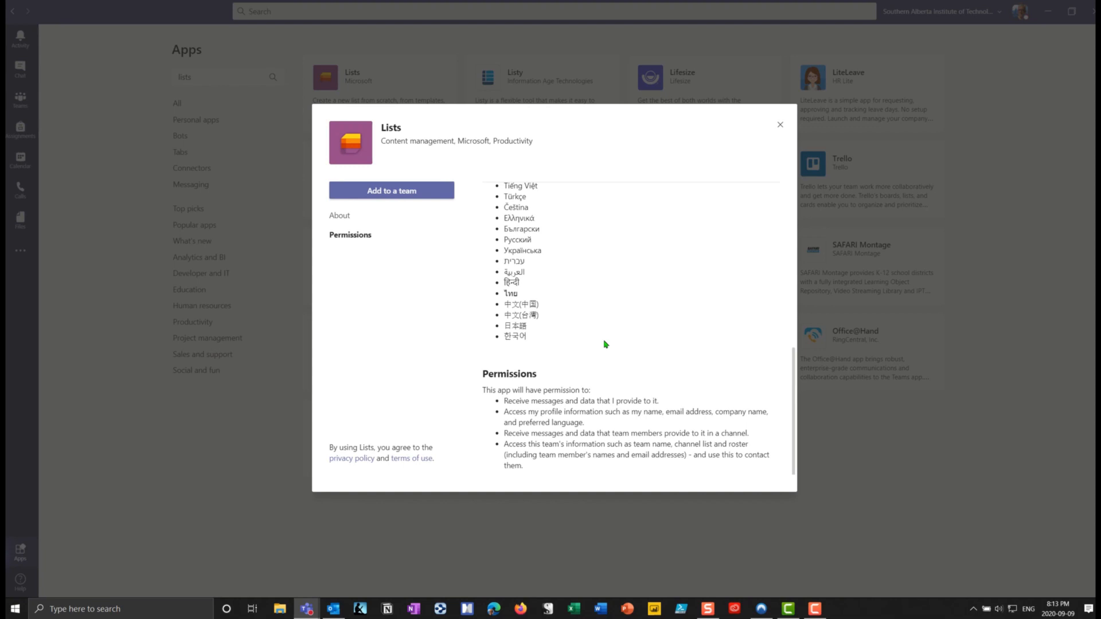
click(340, 215)
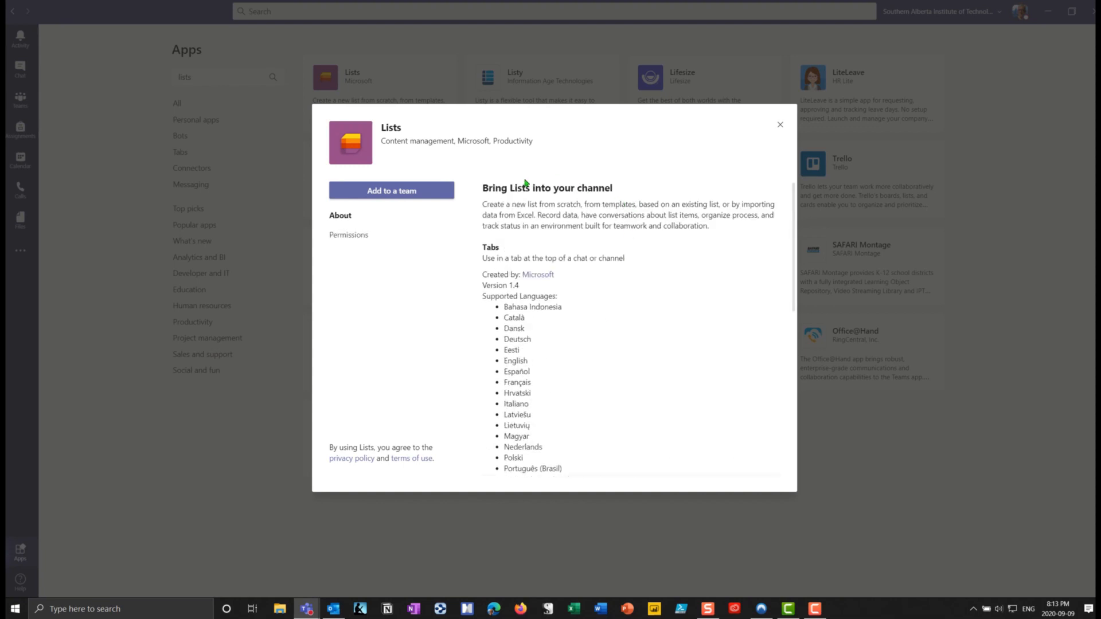
mouse_move(50, 550)
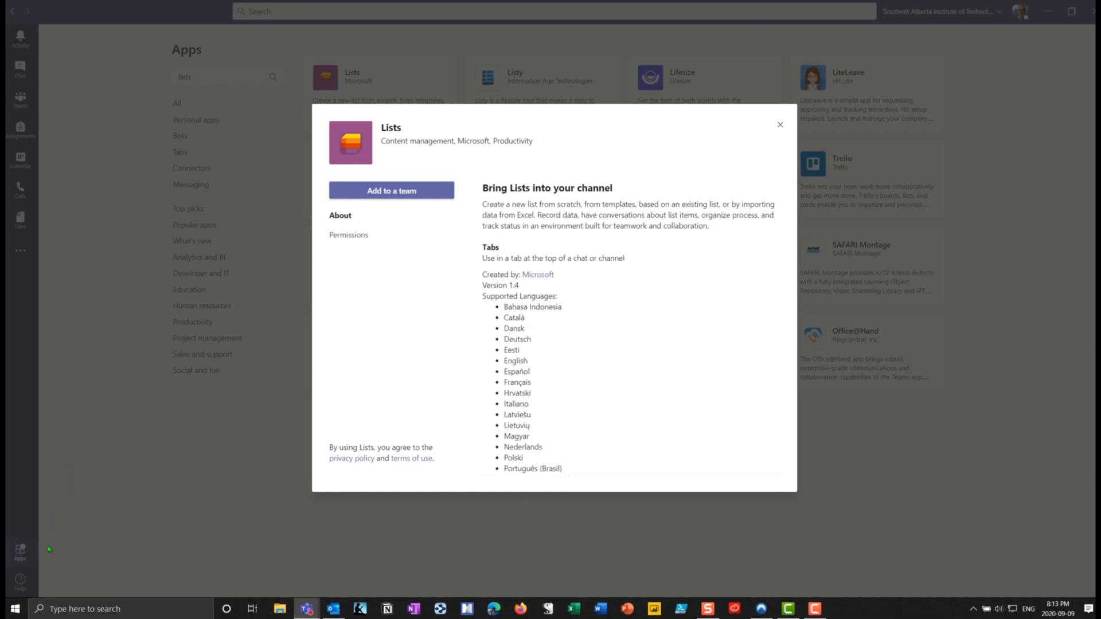
mouse_move(509, 157)
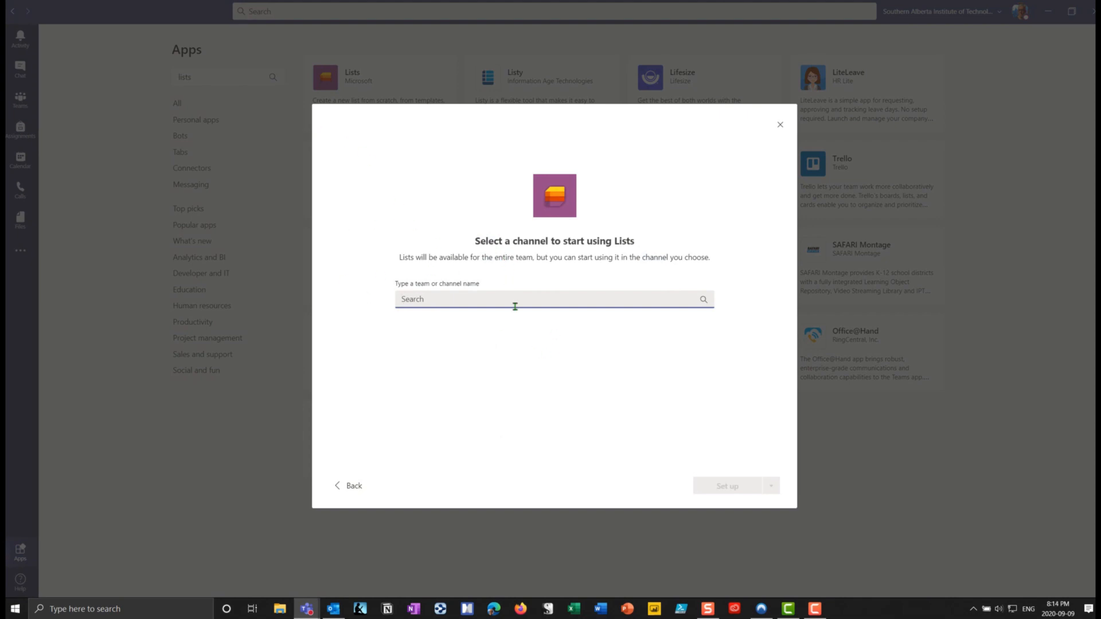
Step: Add Lists as a tab in the Astronomy Class - 101 Demonstration General channel
click(554, 298)
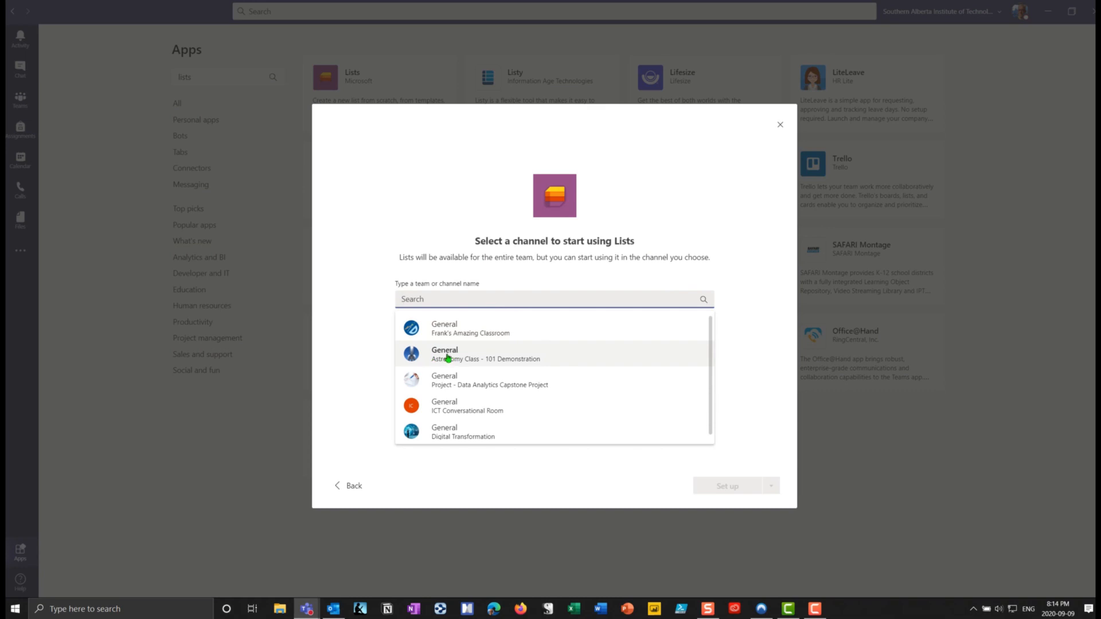
click(485, 354)
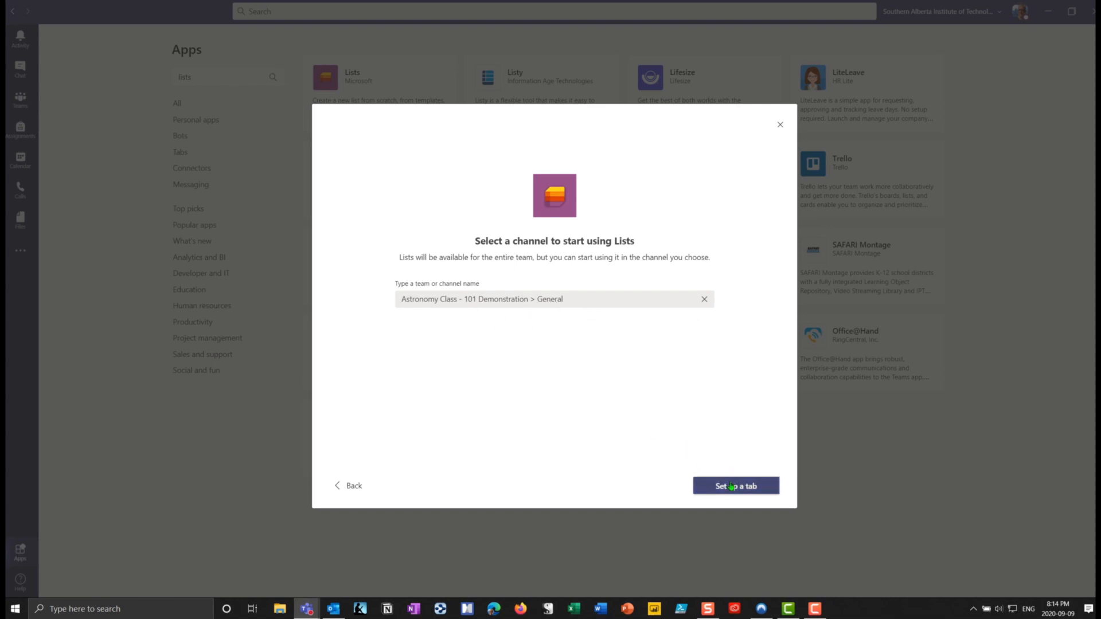
click(736, 486)
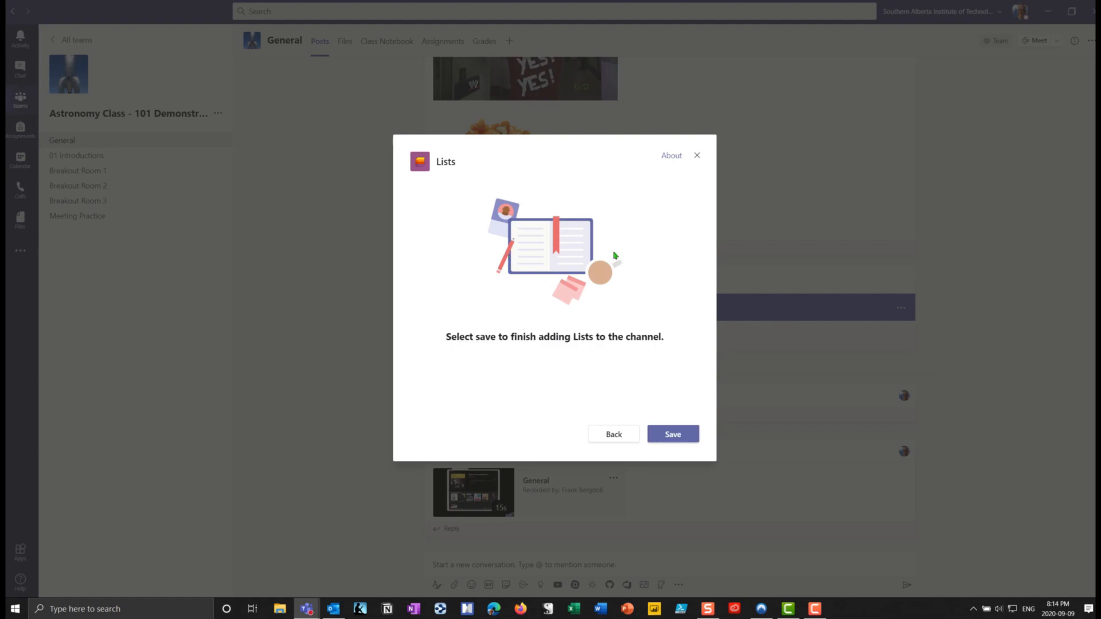
click(671, 434)
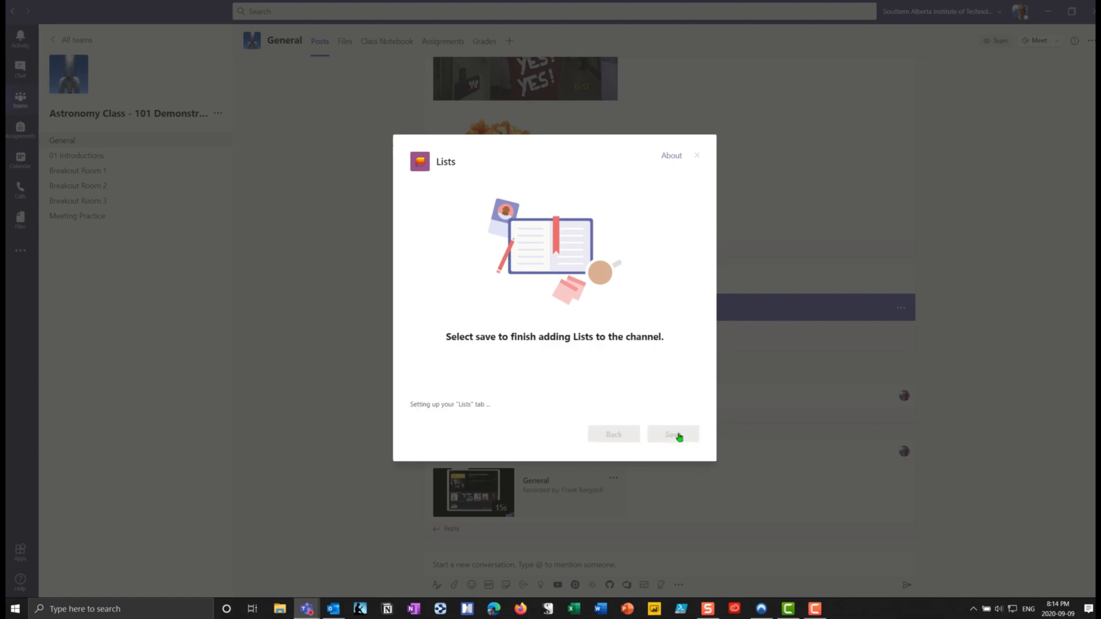
click(672, 434)
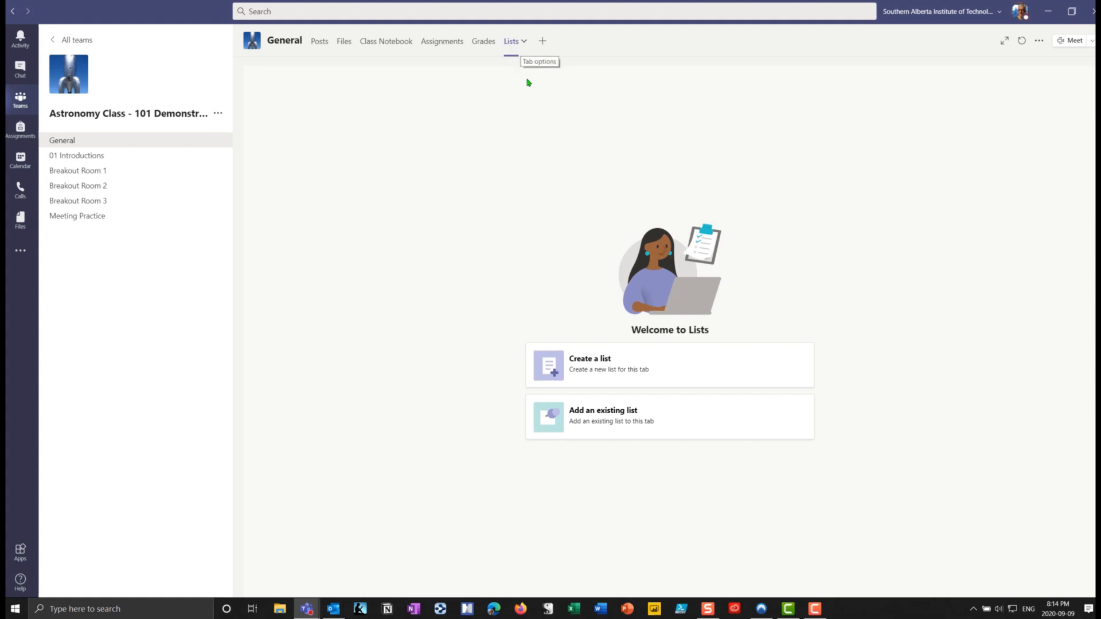
mouse_move(544, 59)
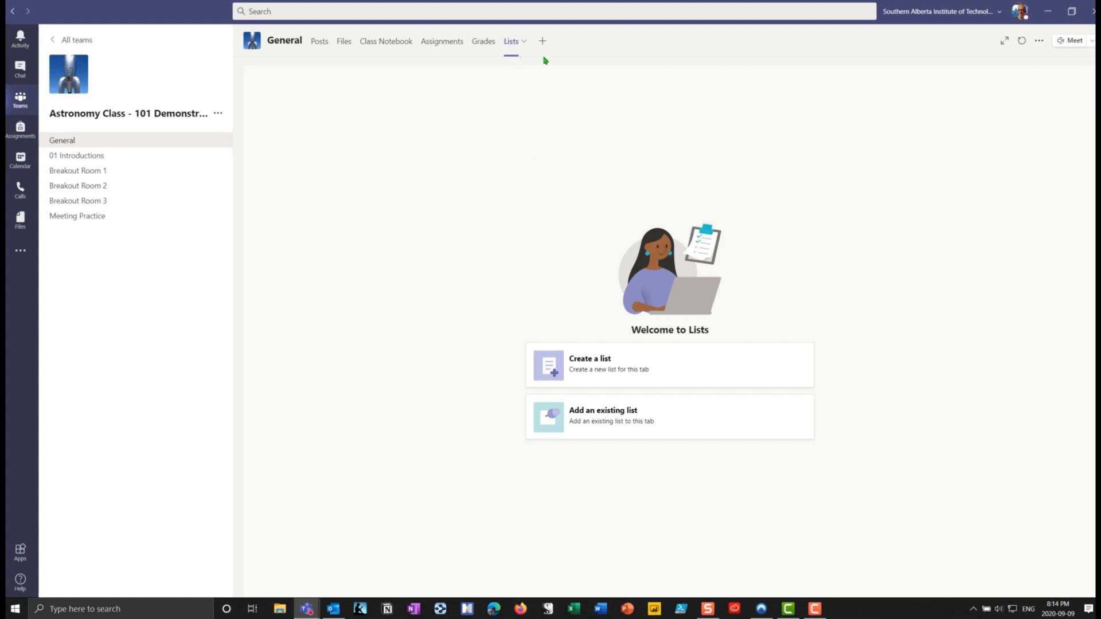
Step: Choose Create a list on the Lists tab's Welcome to Lists page
click(541, 41)
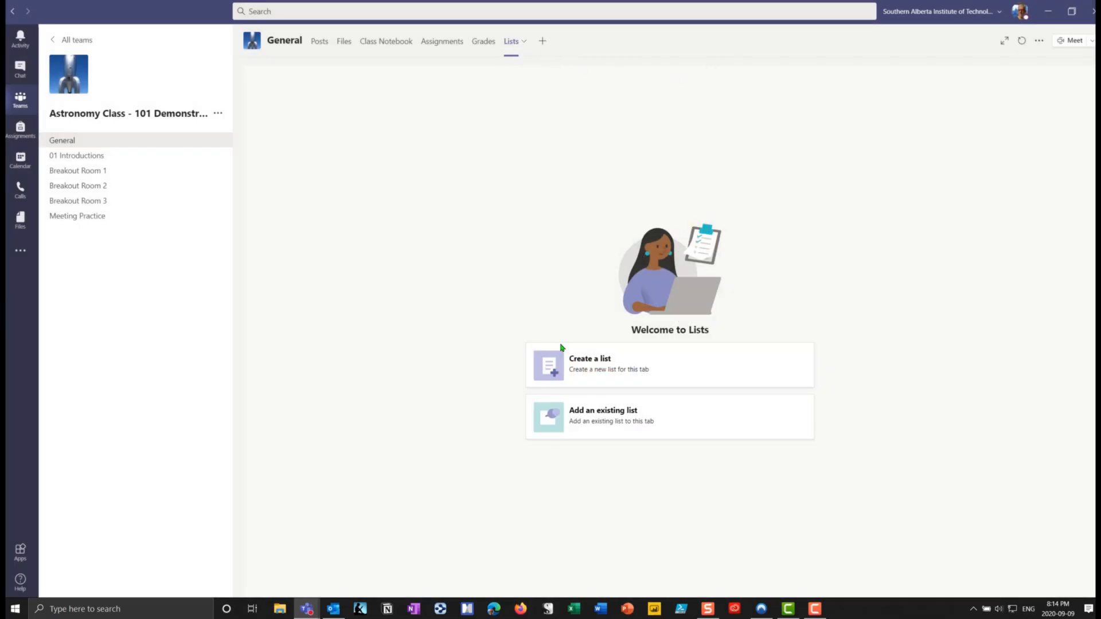
mouse_move(625, 412)
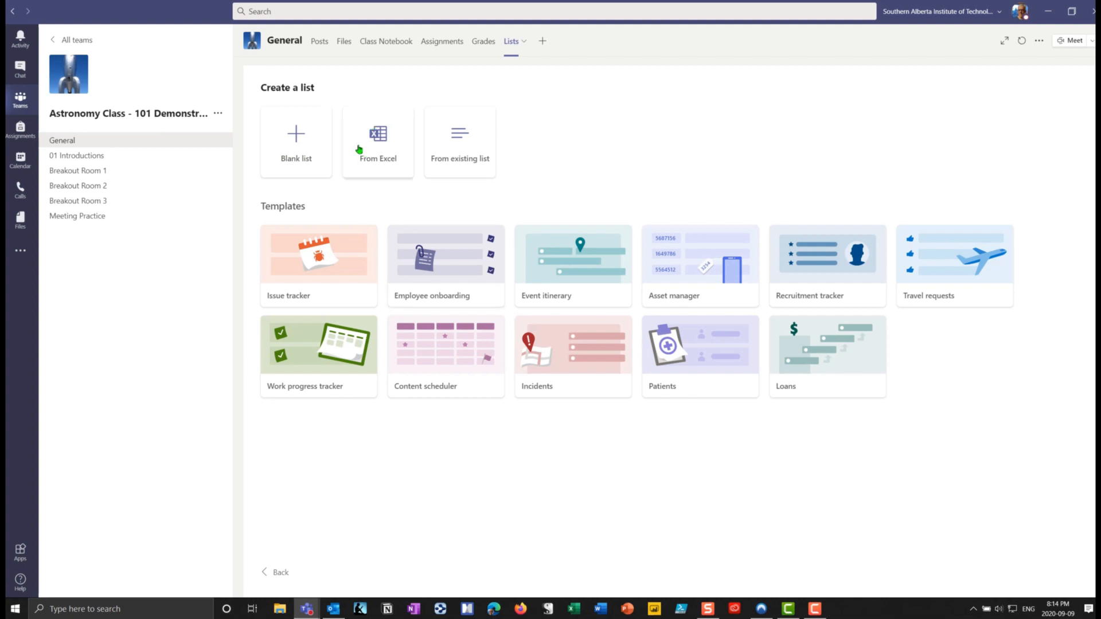
mouse_move(397, 197)
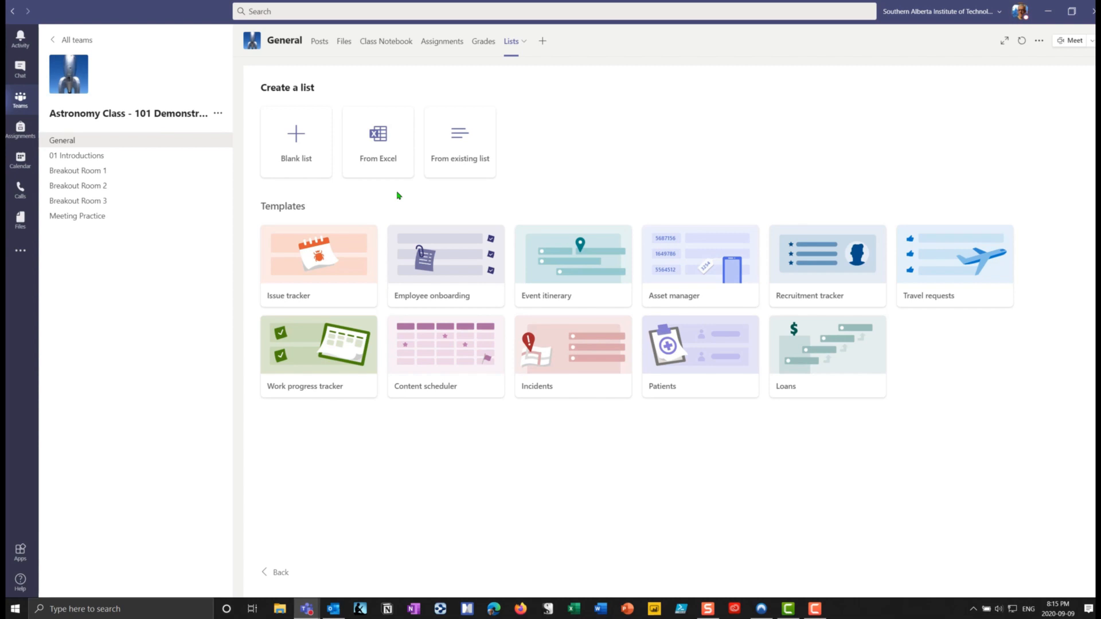
mouse_move(404, 194)
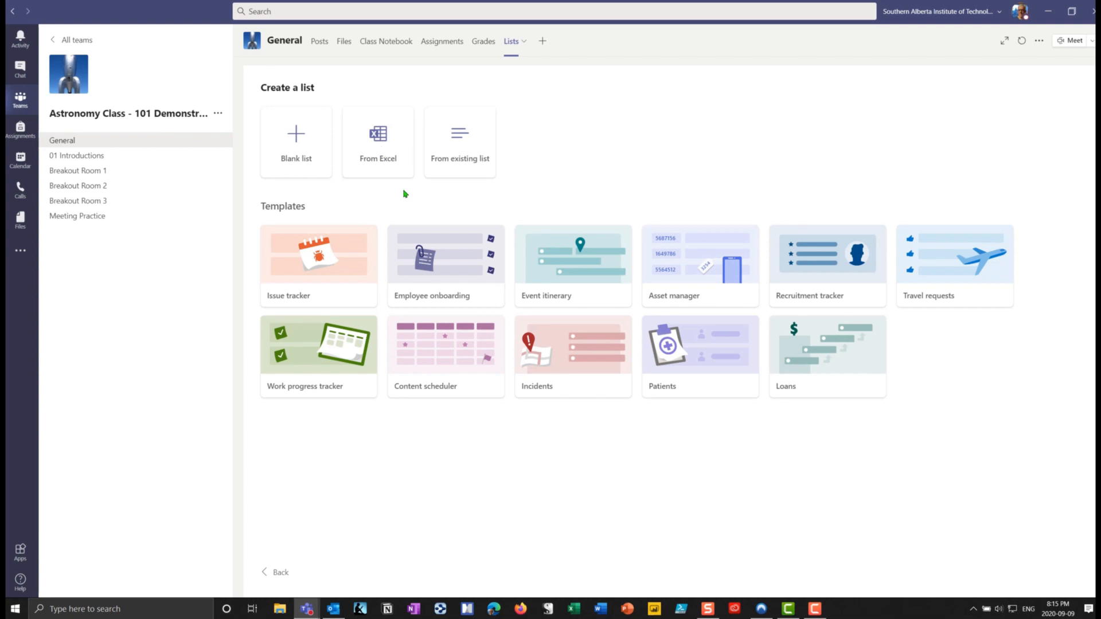
mouse_move(719, 283)
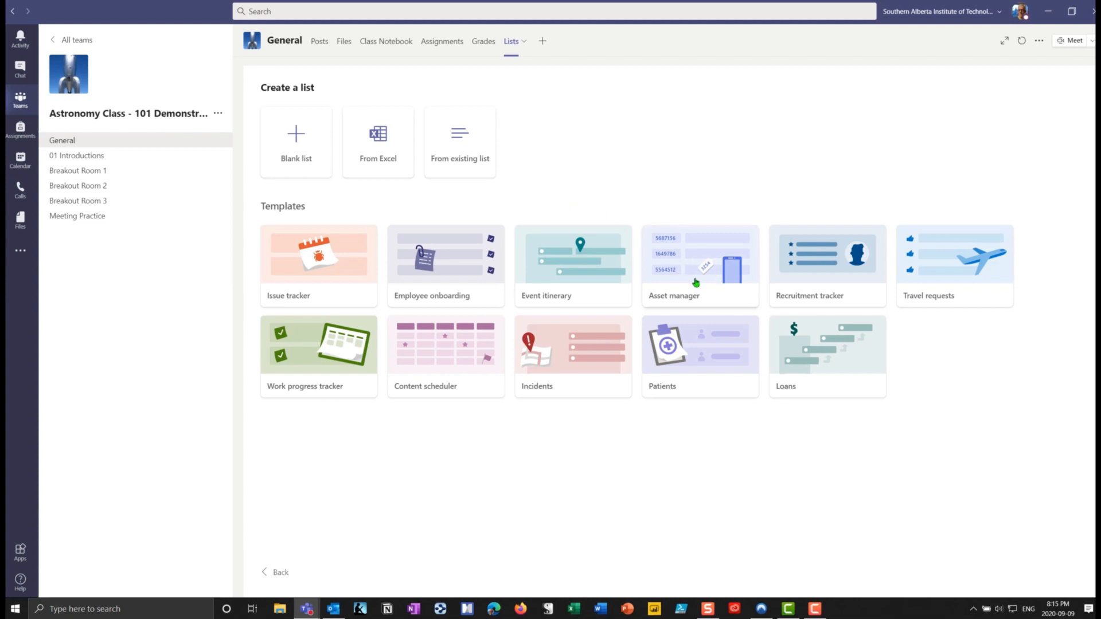
Step: Preview the Asset manager template and use it for the new list
click(699, 265)
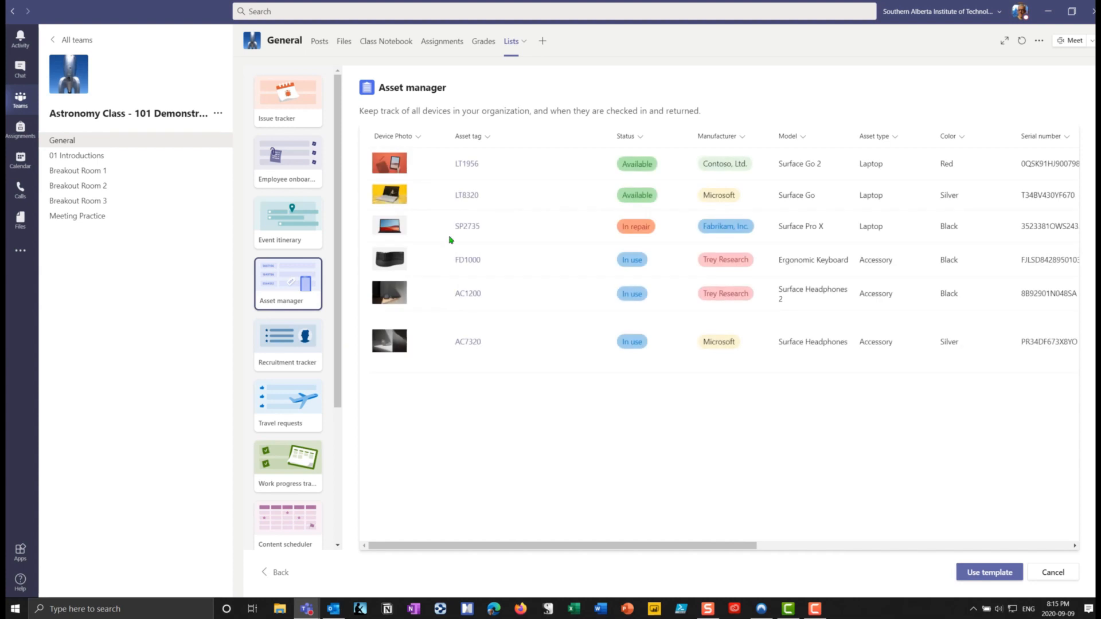
mouse_move(1031, 132)
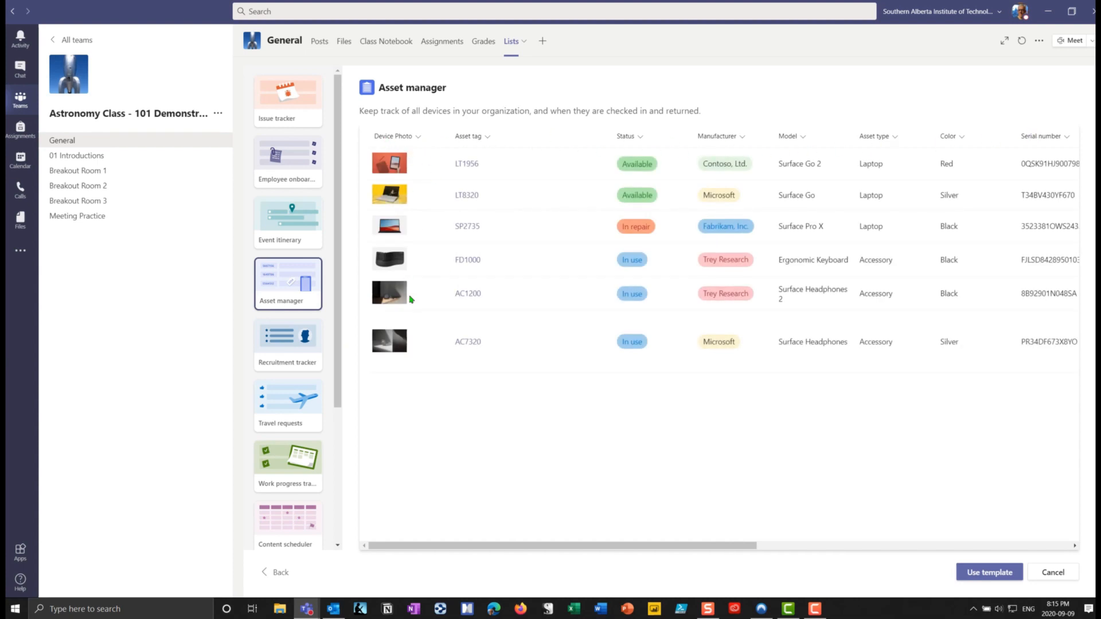
mouse_move(807, 153)
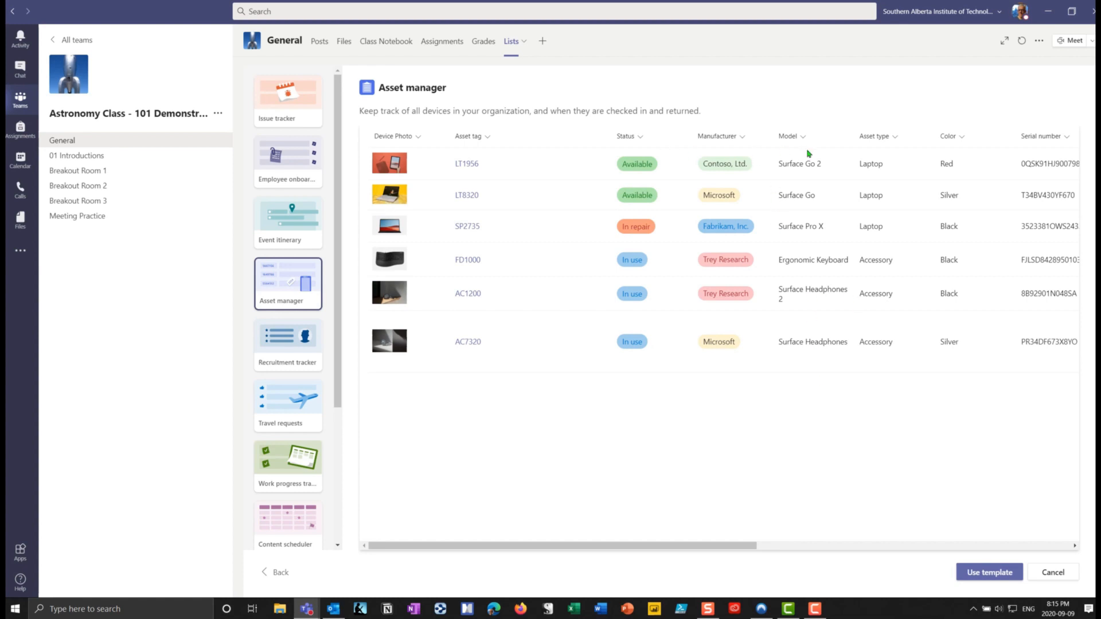
mouse_move(629, 480)
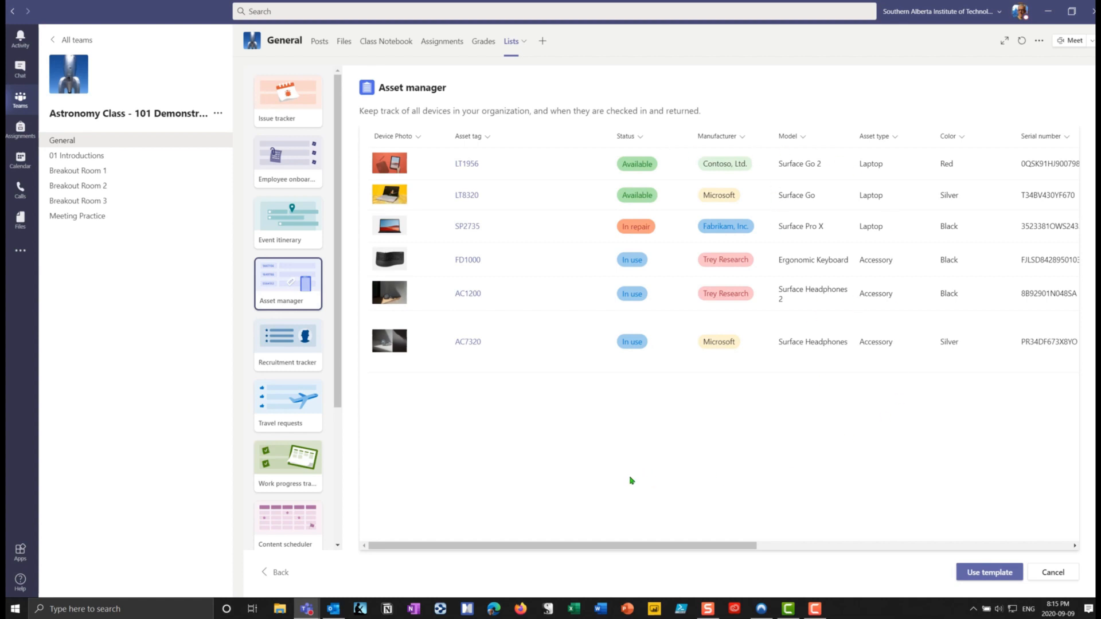
mouse_move(599, 458)
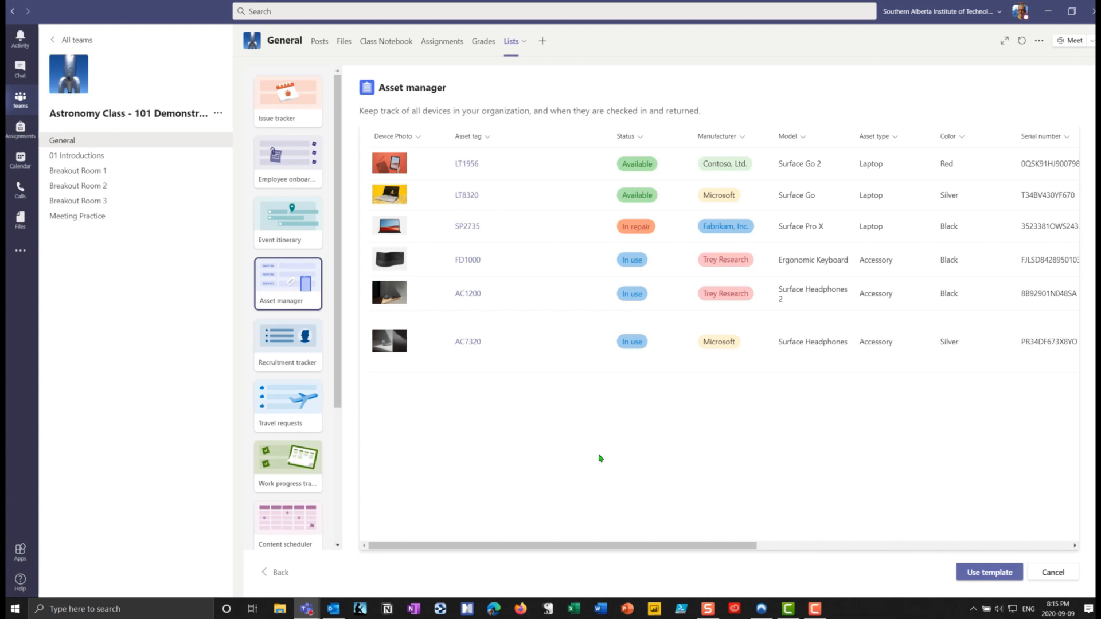
mouse_move(550, 386)
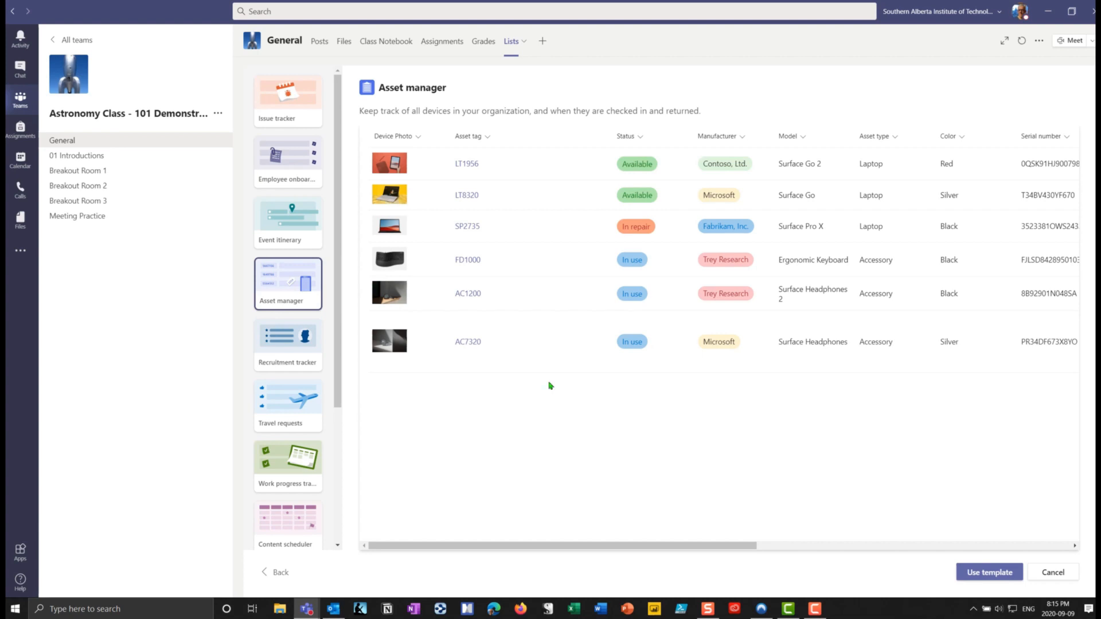
mouse_move(413, 143)
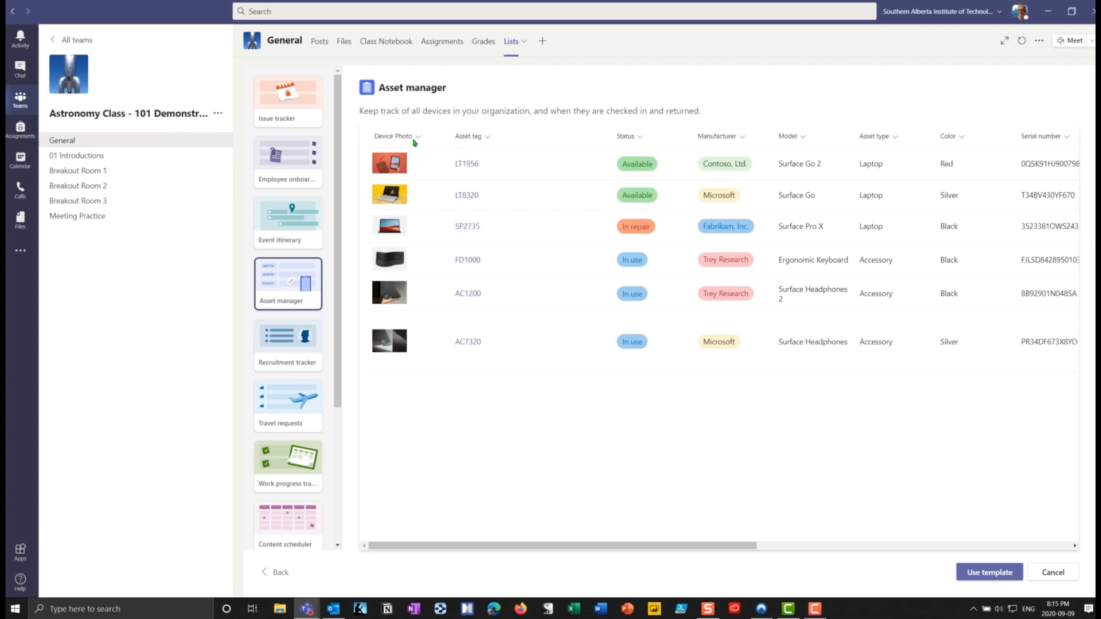
mouse_move(975, 507)
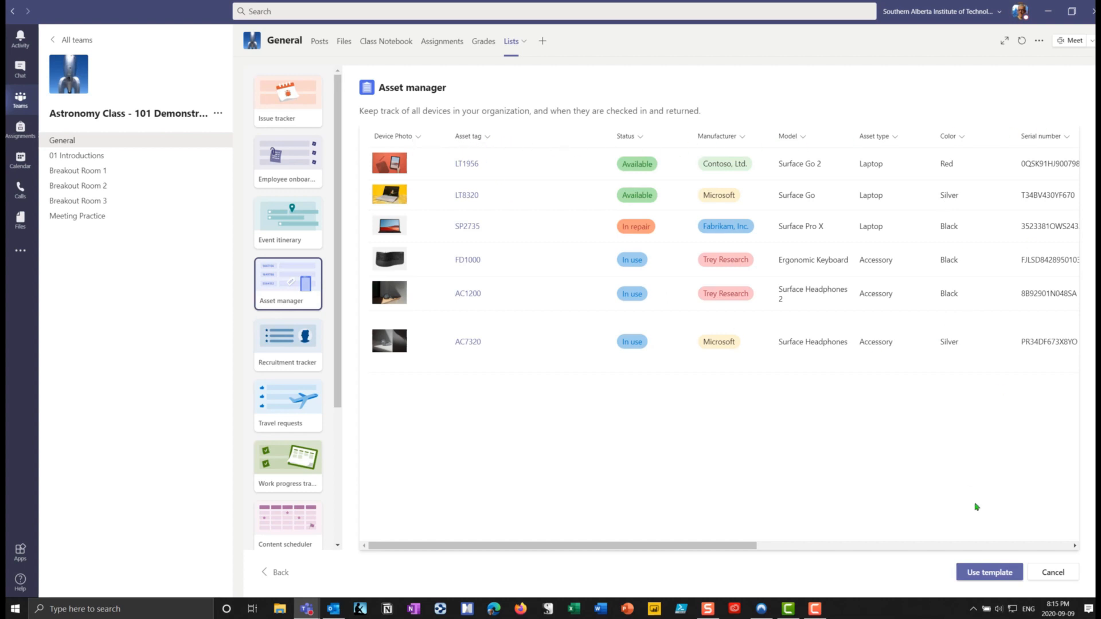
click(989, 572)
text(Astronomy Class Equipment)
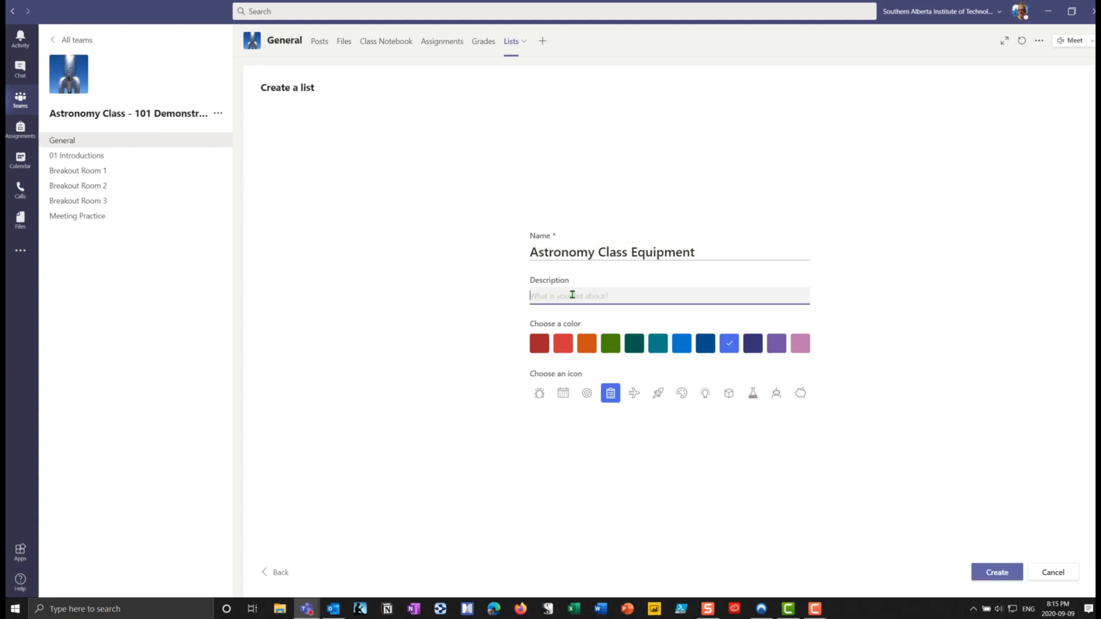
Step: Describe the list as 'Our Equipment', choose dark indigo and a rocket icon, and create it
text(Our Equipment)
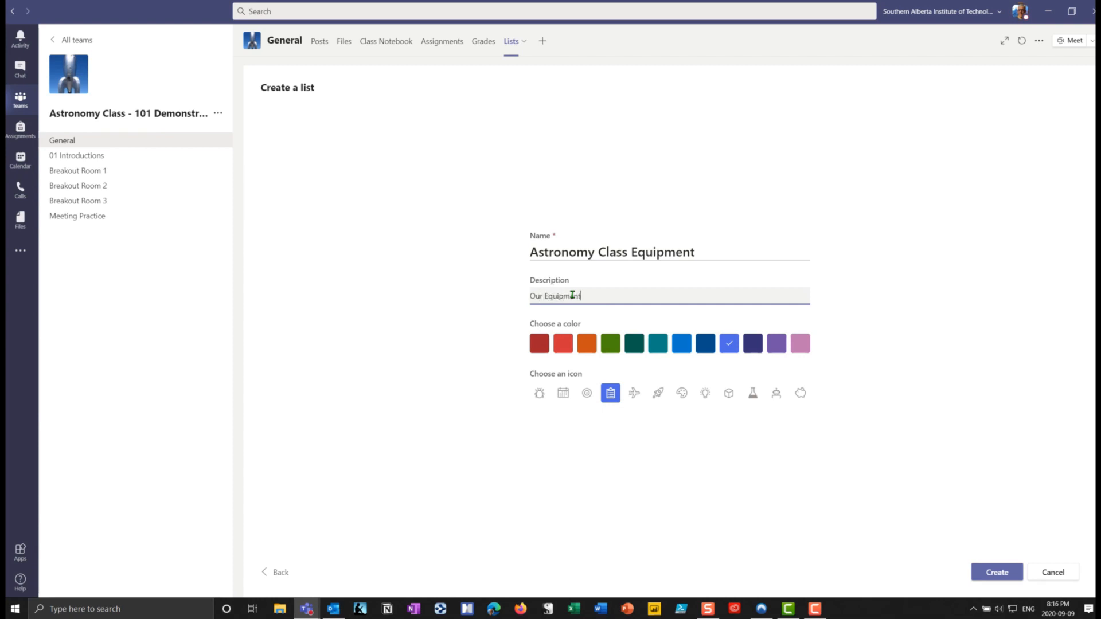
mouse_move(710, 378)
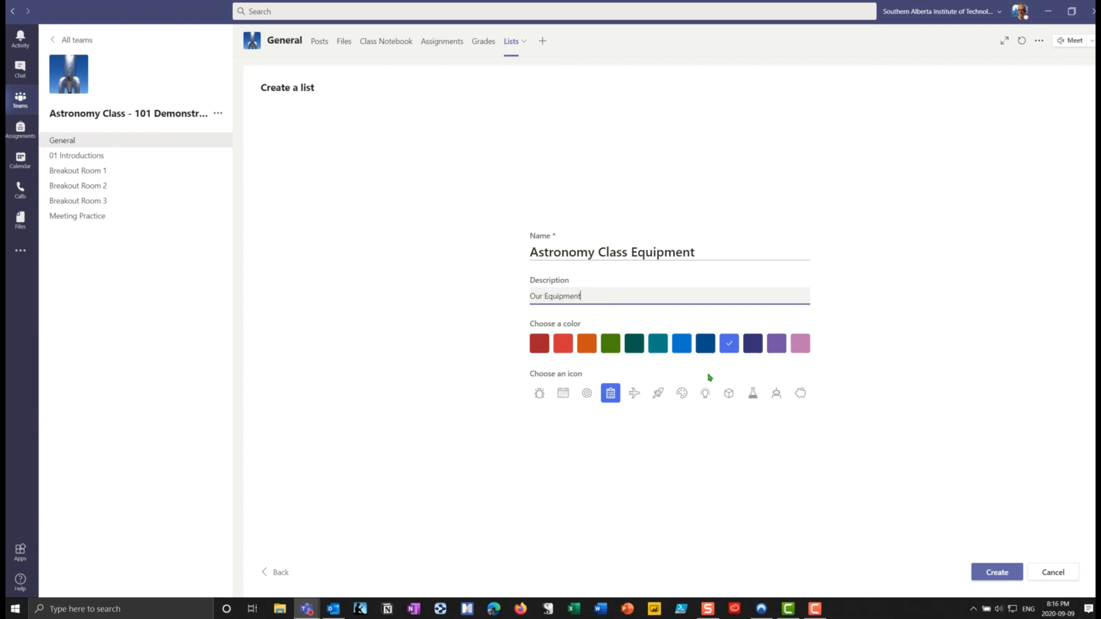
click(752, 344)
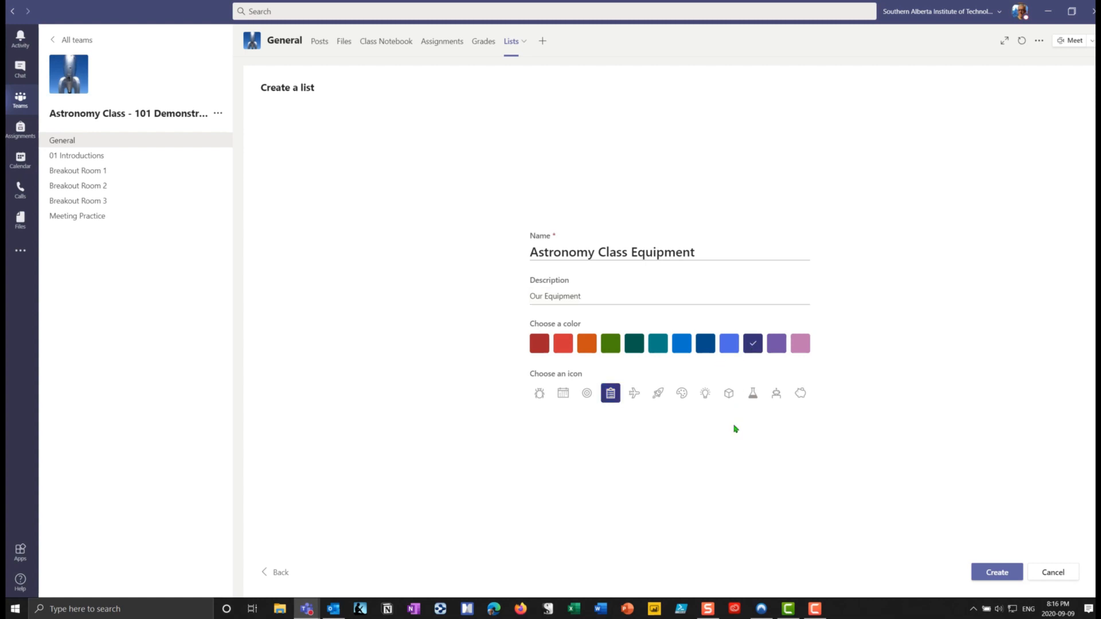
click(657, 393)
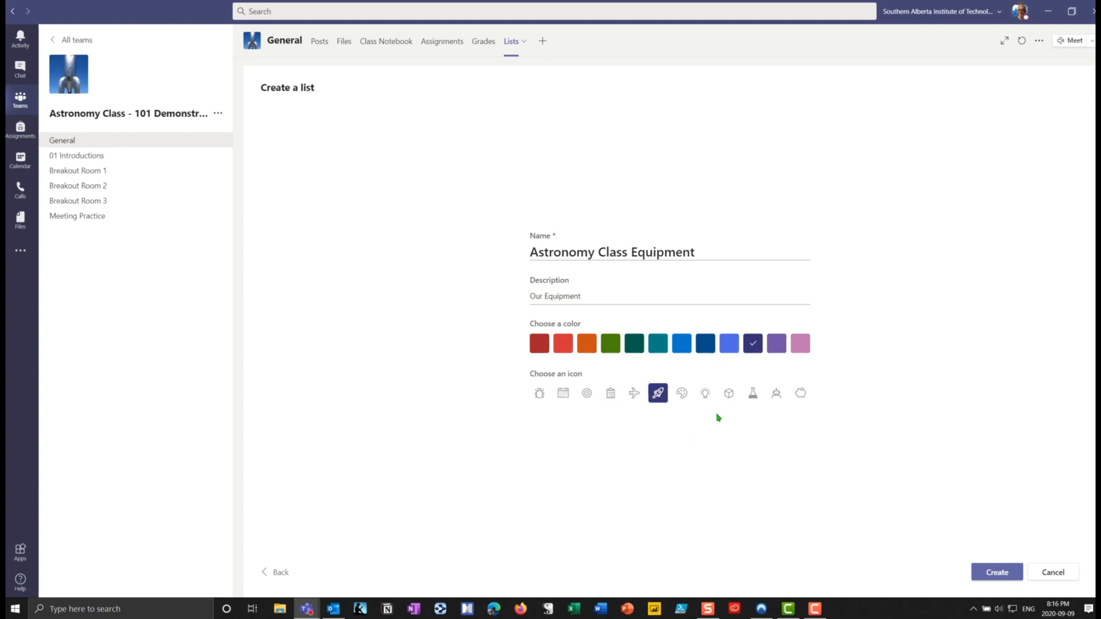
mouse_move(685, 426)
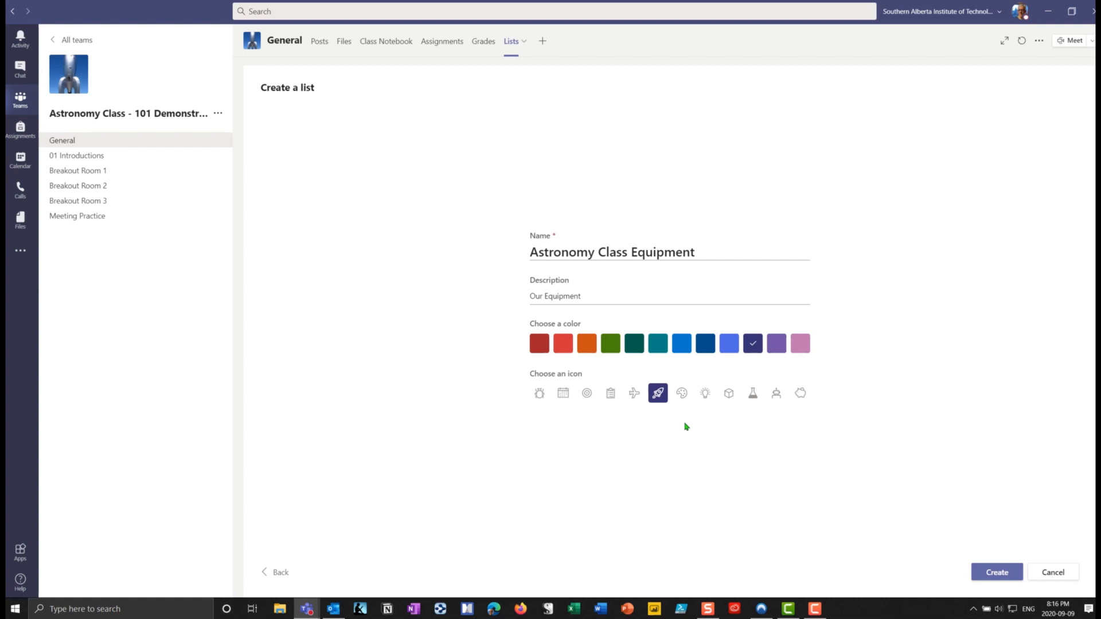
click(997, 573)
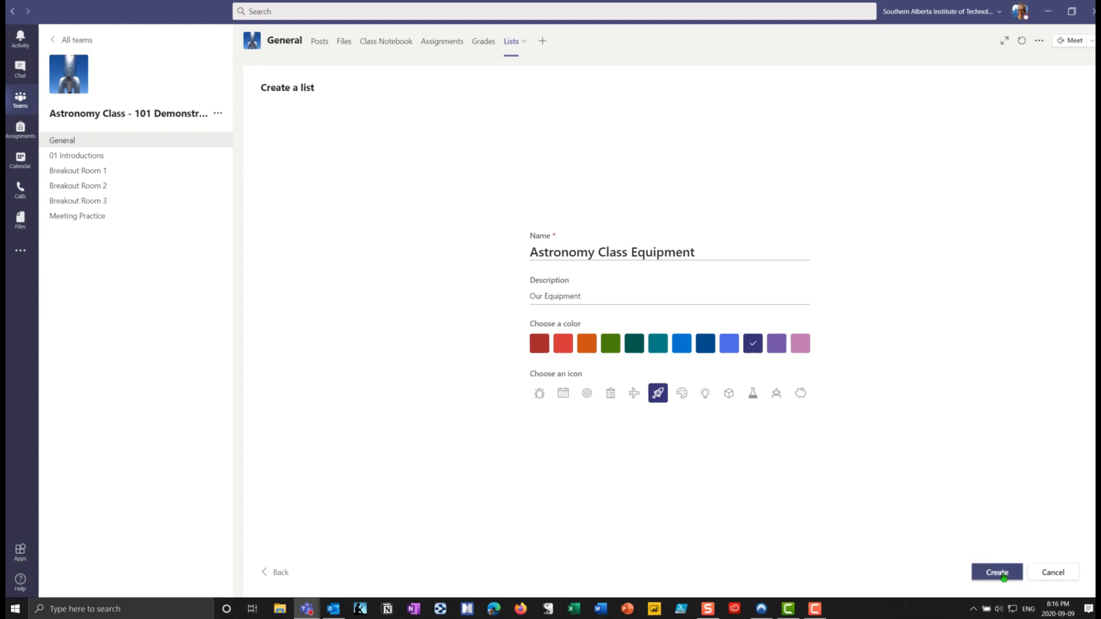
click(996, 572)
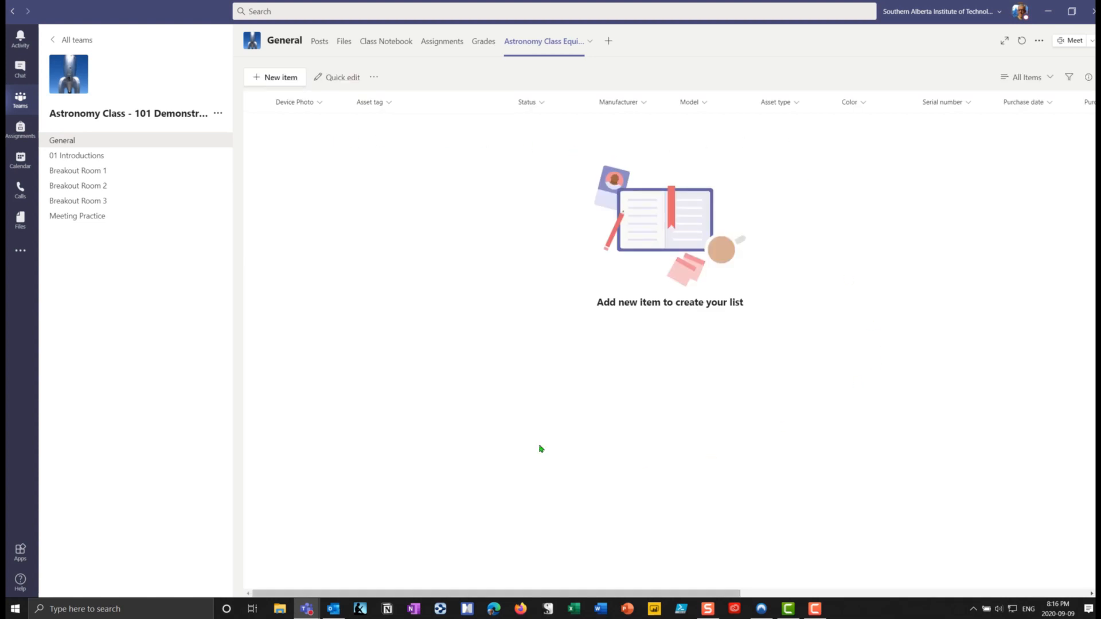
mouse_move(1057, 131)
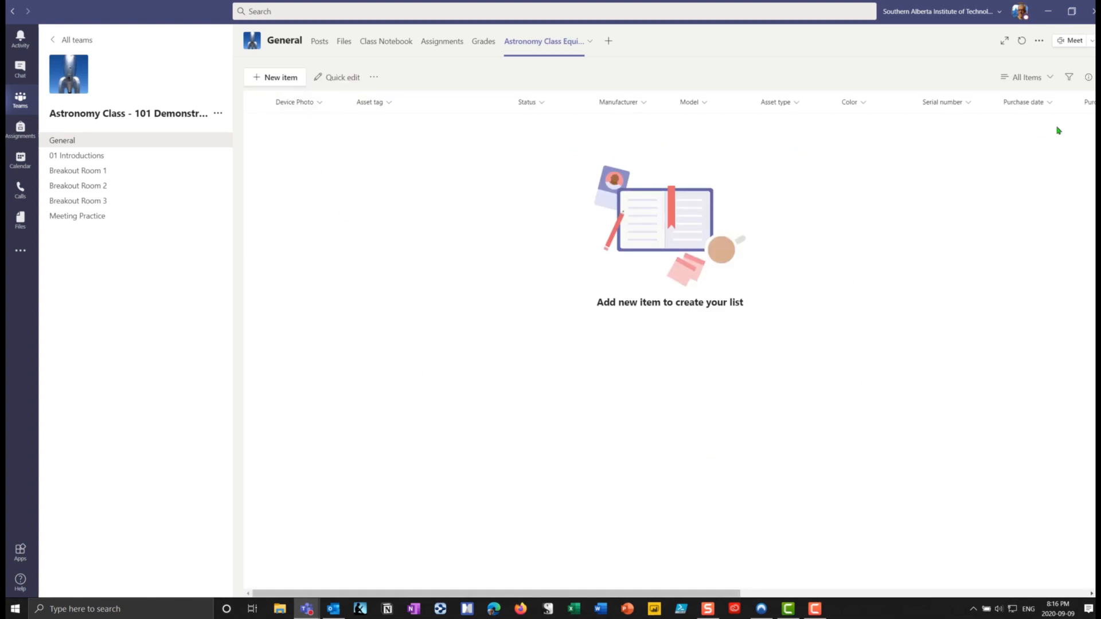
Step: Check the Device Photo column menu, then switch the empty list into Quick edit grid mode
click(295, 102)
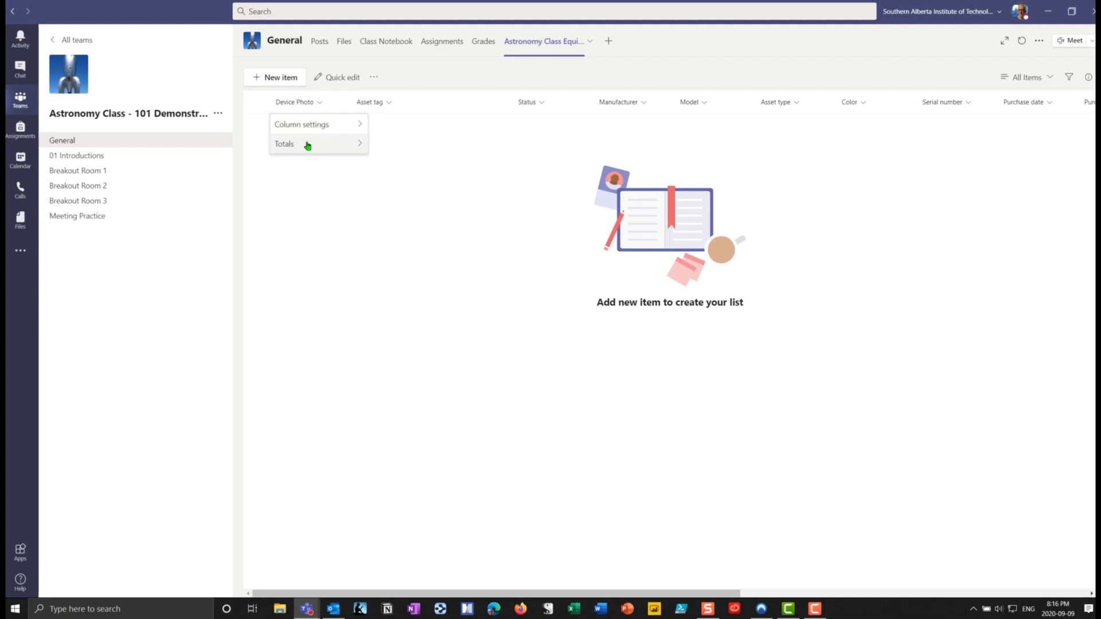
click(284, 144)
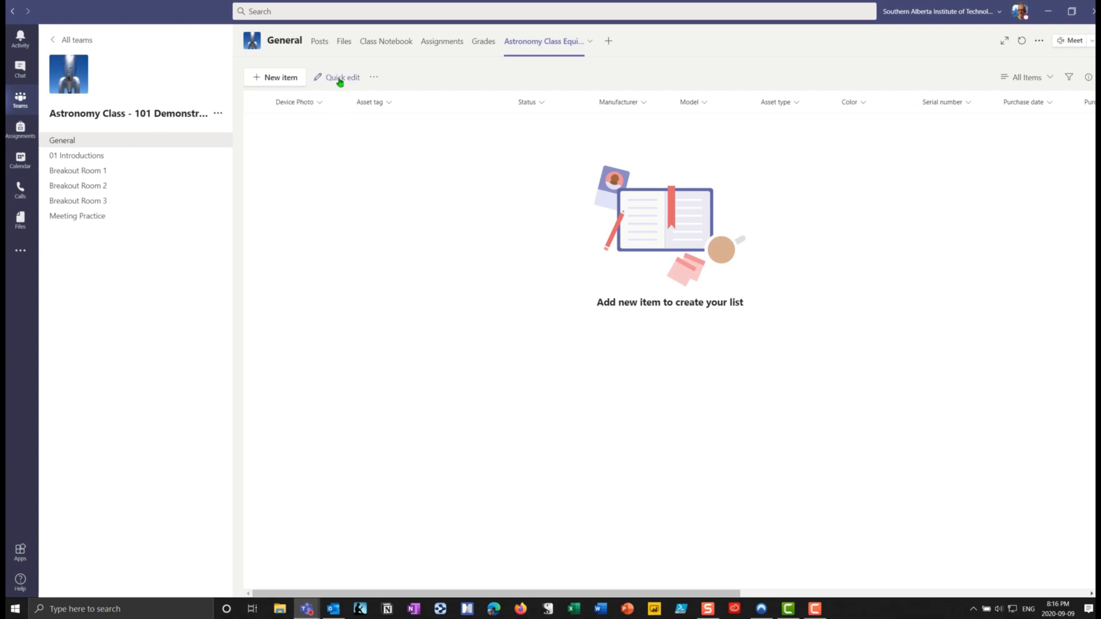
mouse_move(493, 205)
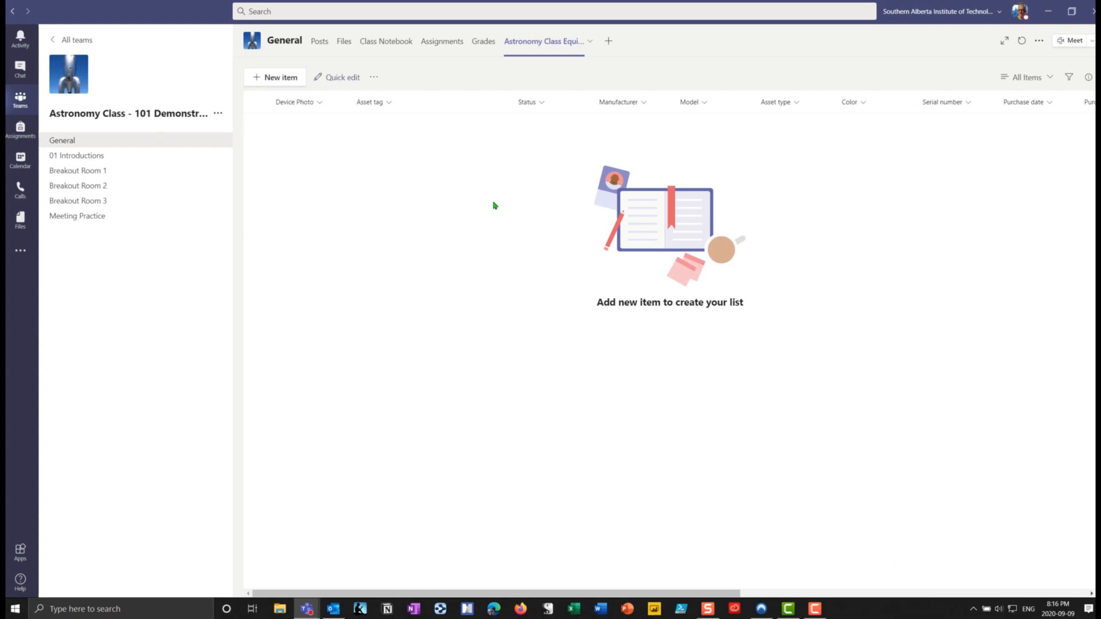
mouse_move(336, 186)
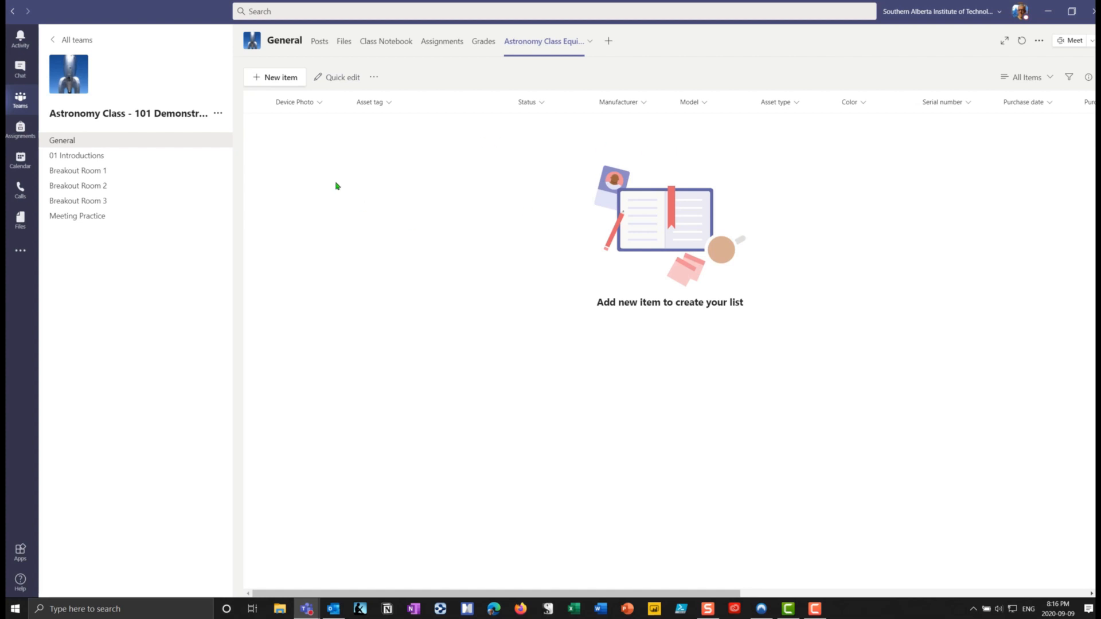
click(337, 77)
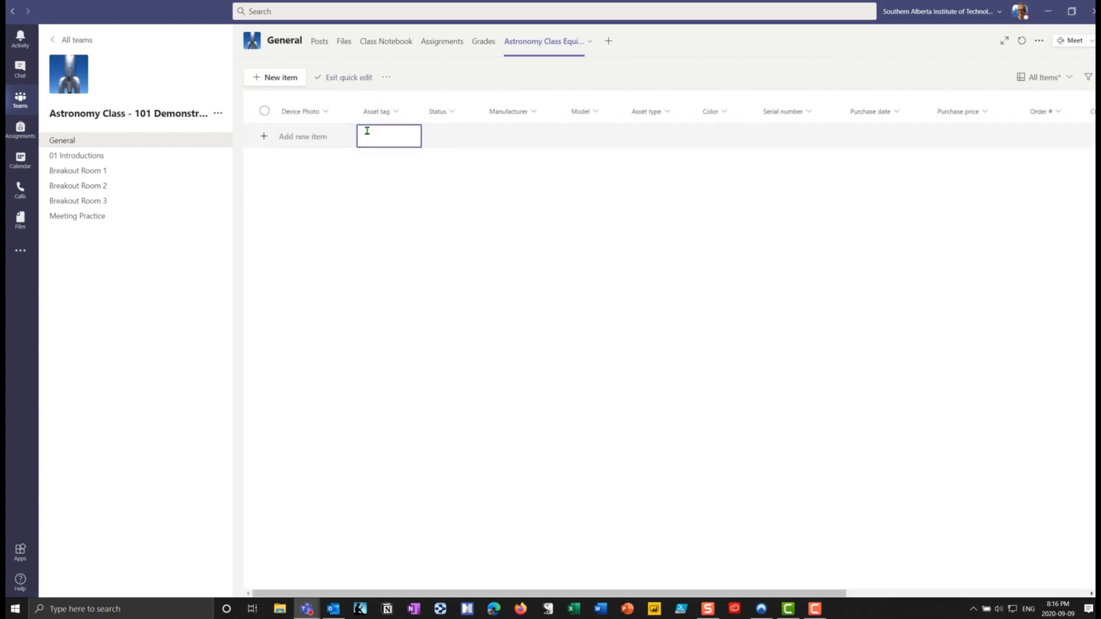
Step: Enter asset tag 123 with status Available and manufacturer Orion
text(12)
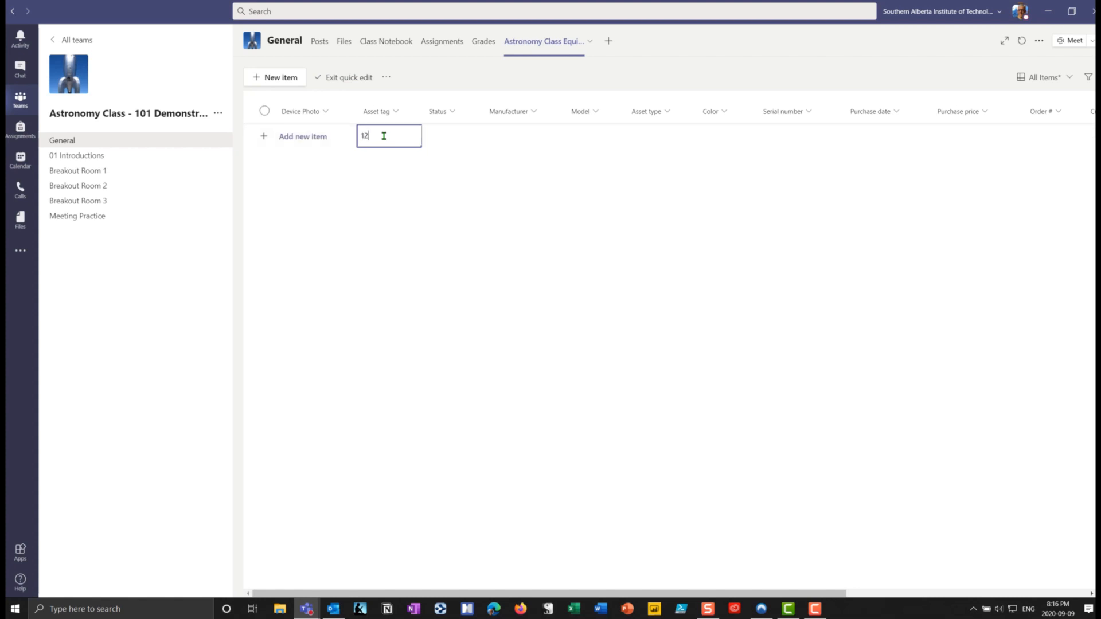
click(473, 133)
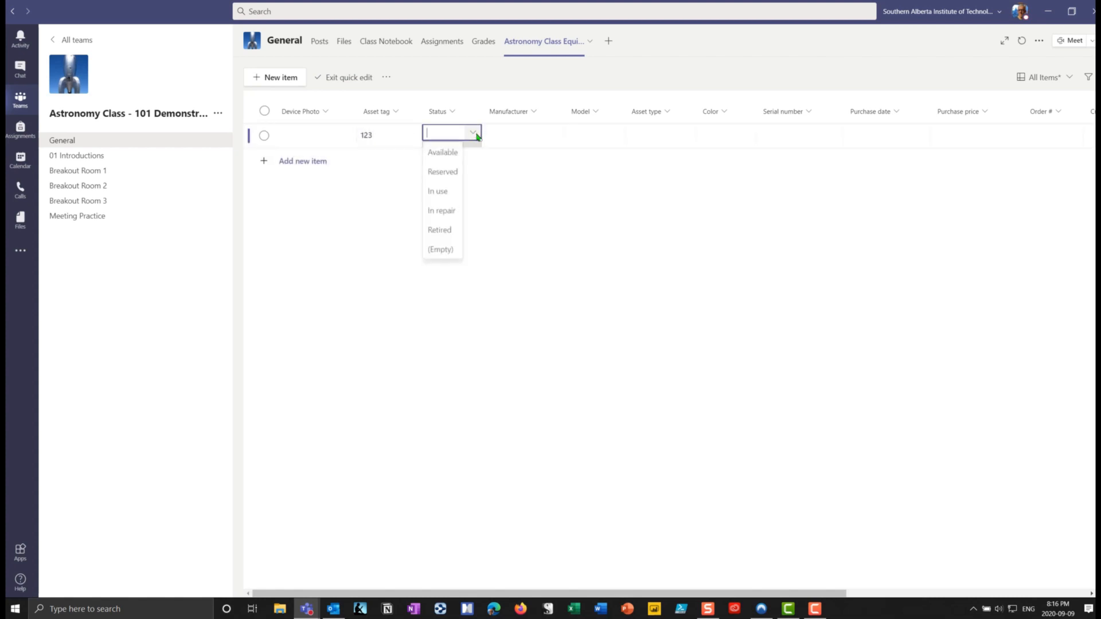
click(442, 152)
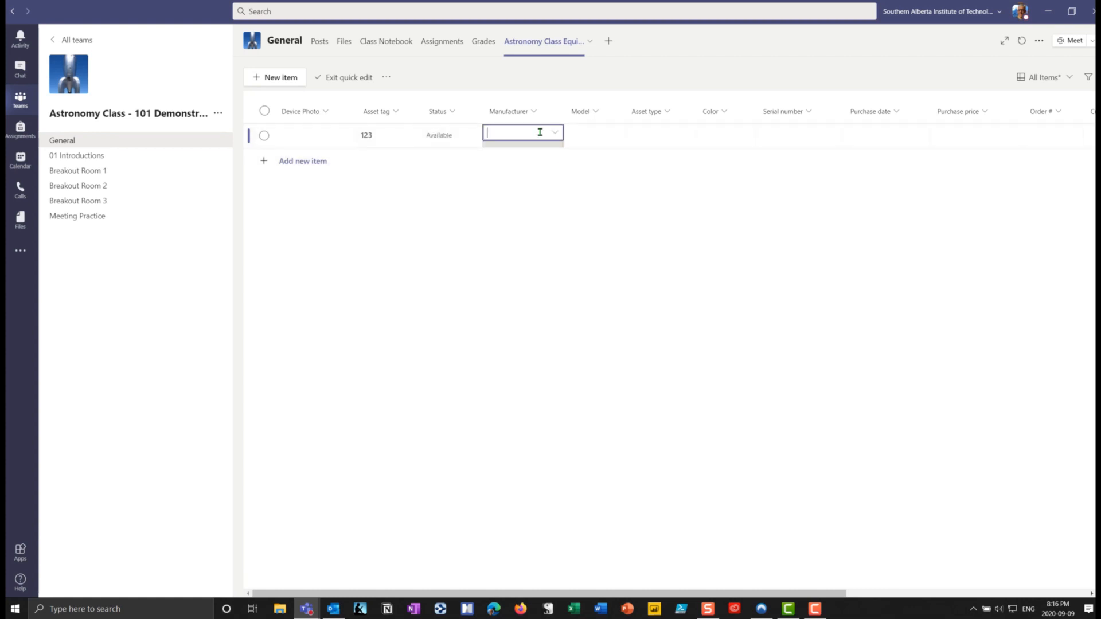
text(Orion)
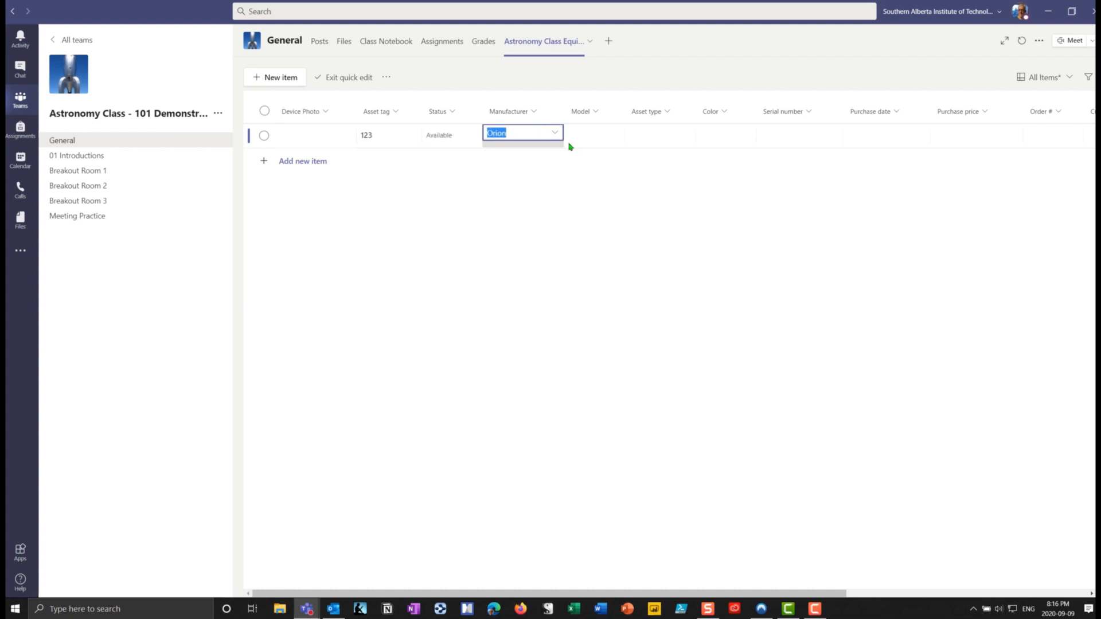
click(593, 135)
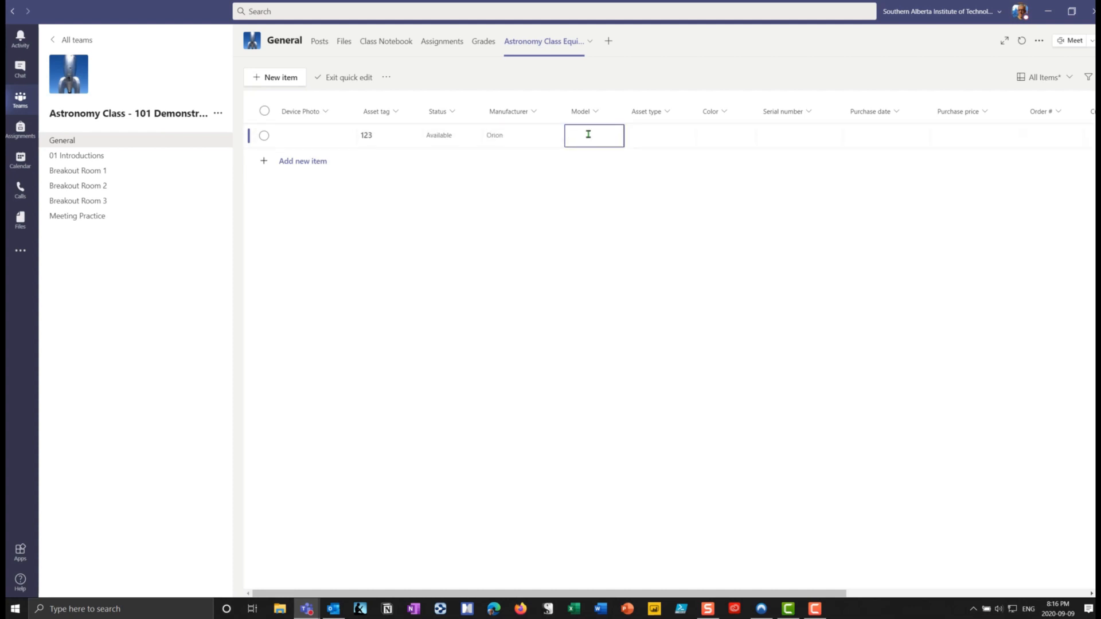
Step: Set item 123's model to Skyview Pro and asset type to Telescope
text(Skyview)
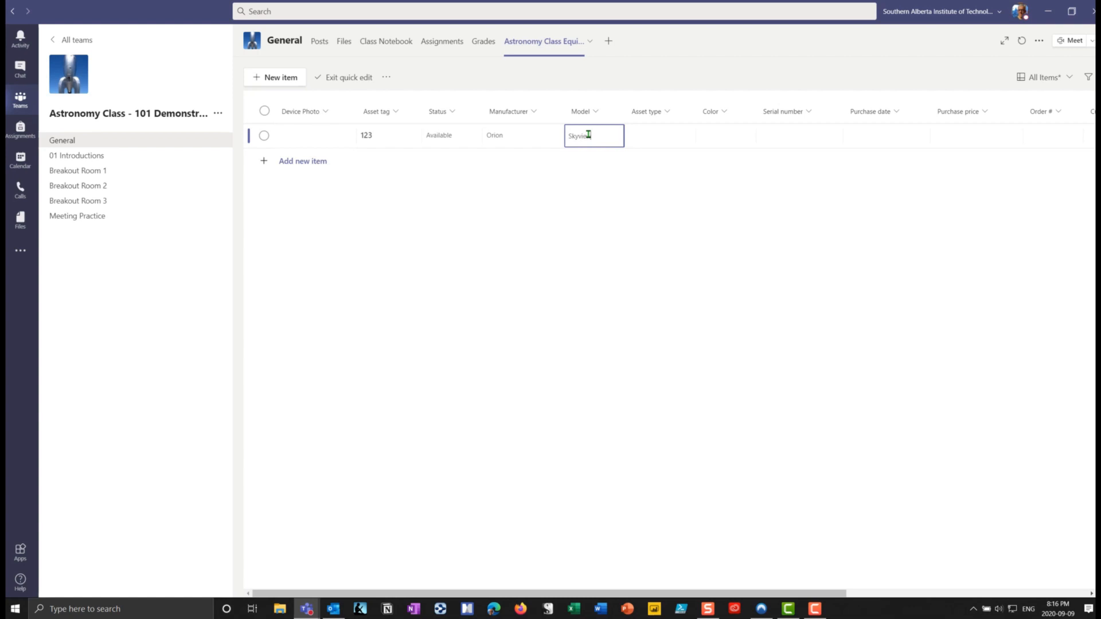
text(Pro)
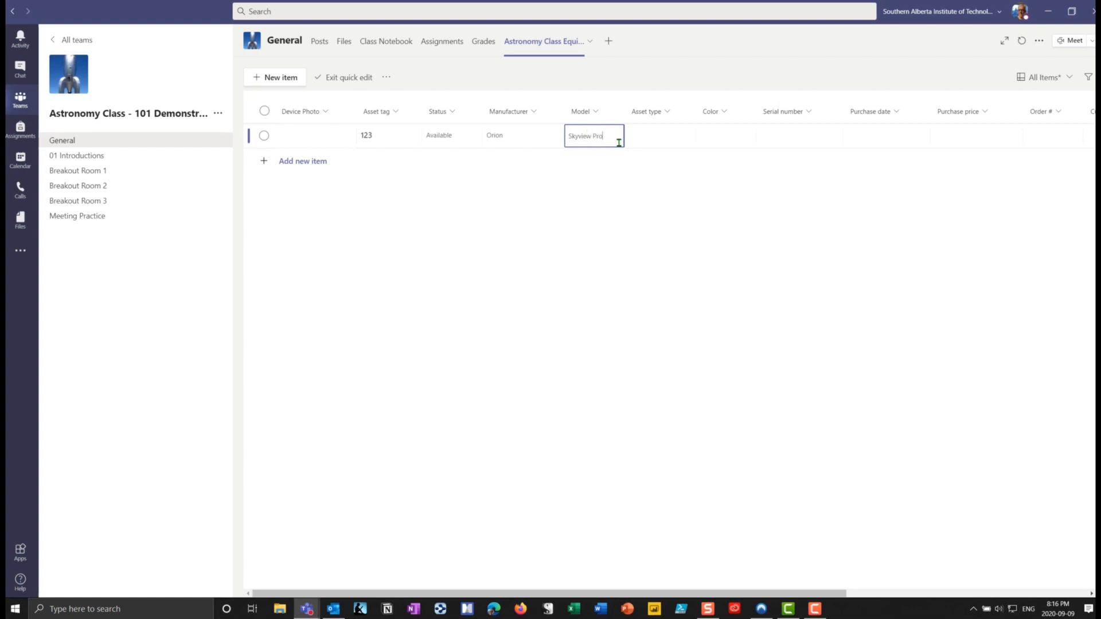
click(658, 135)
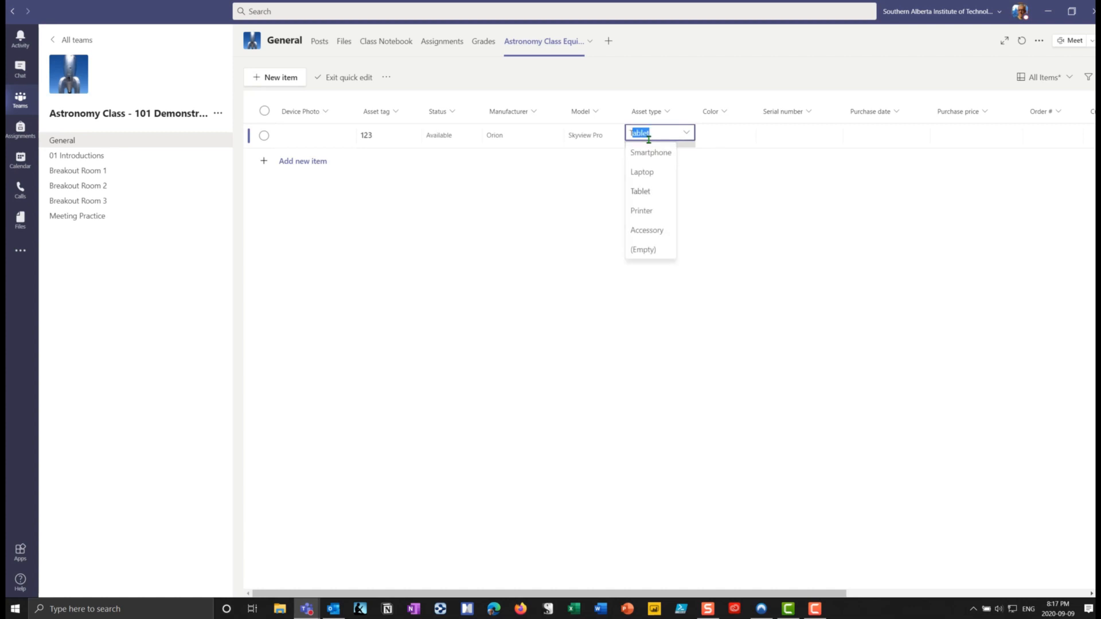
text(Telescope)
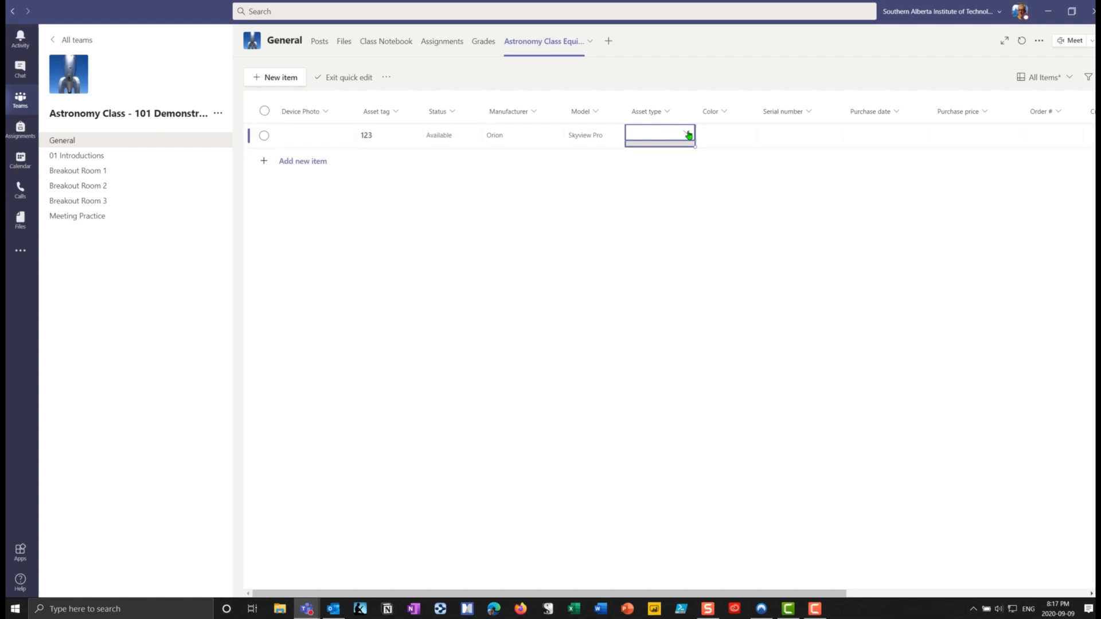
click(685, 134)
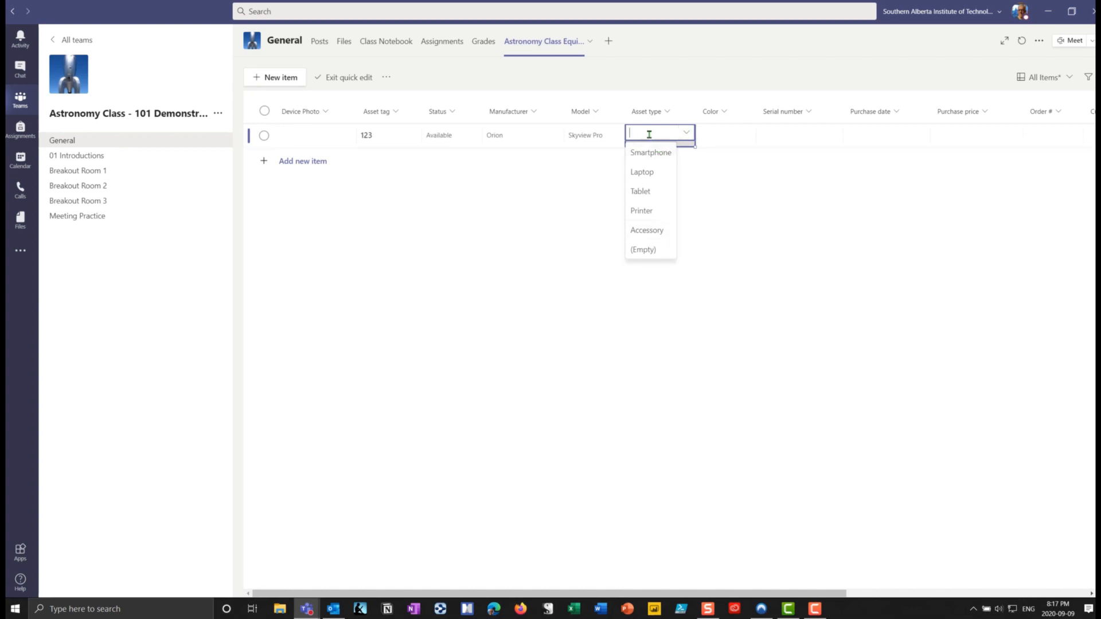
text(Telescope)
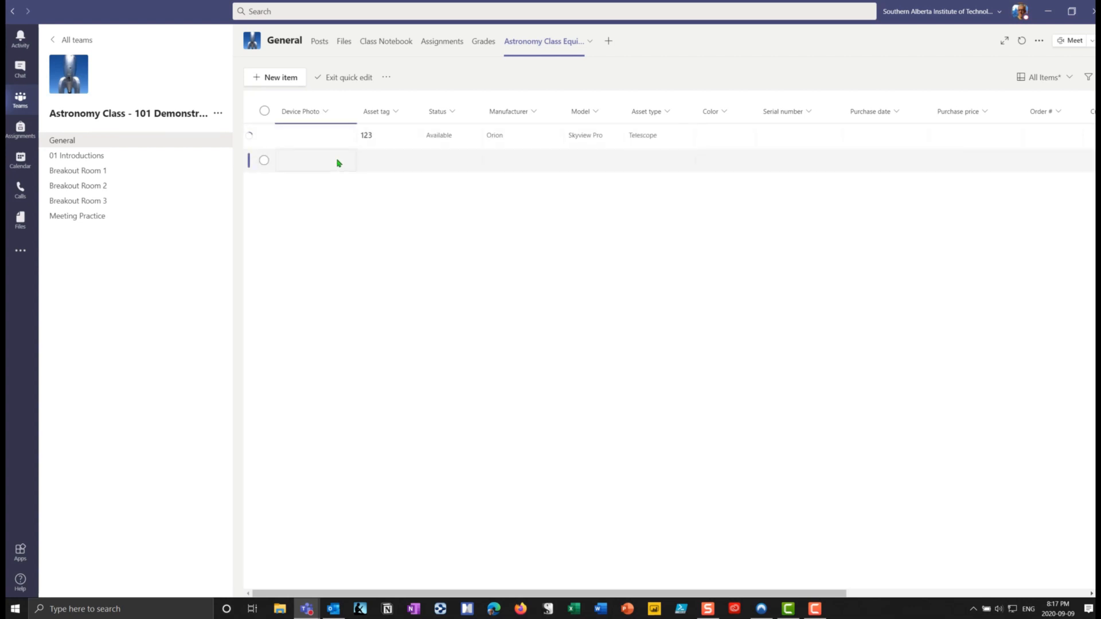
Step: Fill row 234 with manufacturer Orion, model Super Looker and asset type Binoculars
click(388, 163)
text(234)
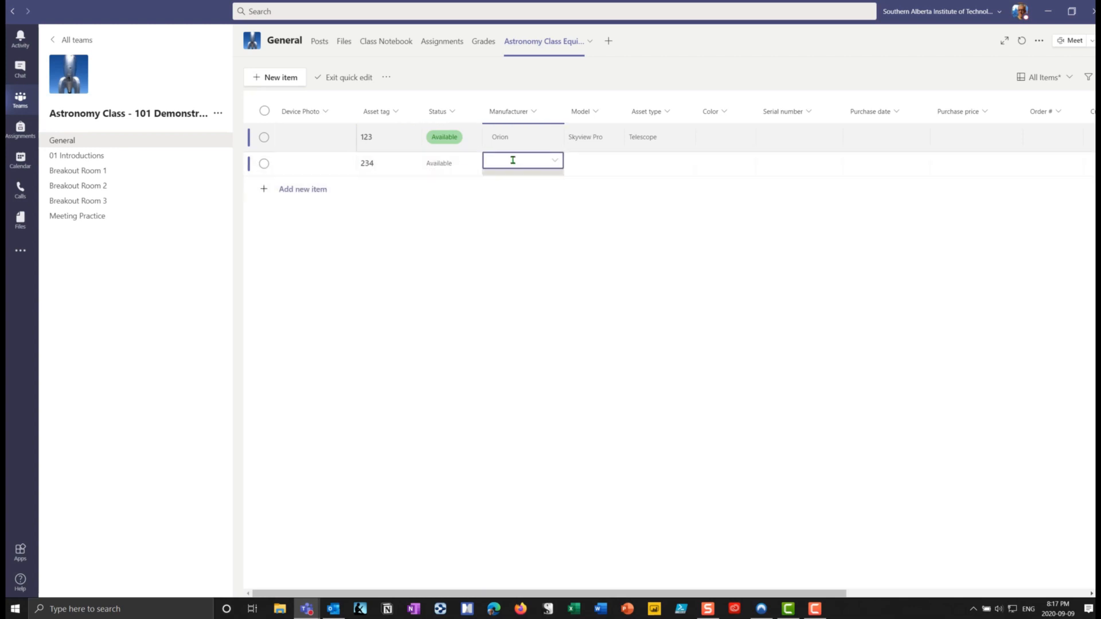
click(554, 160)
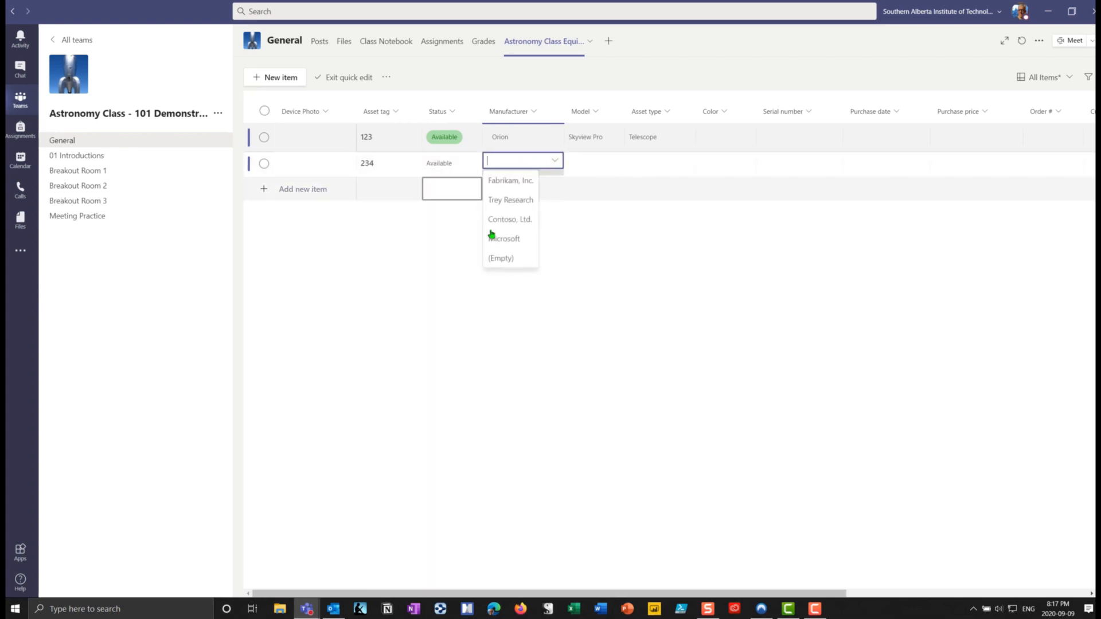
click(500, 257)
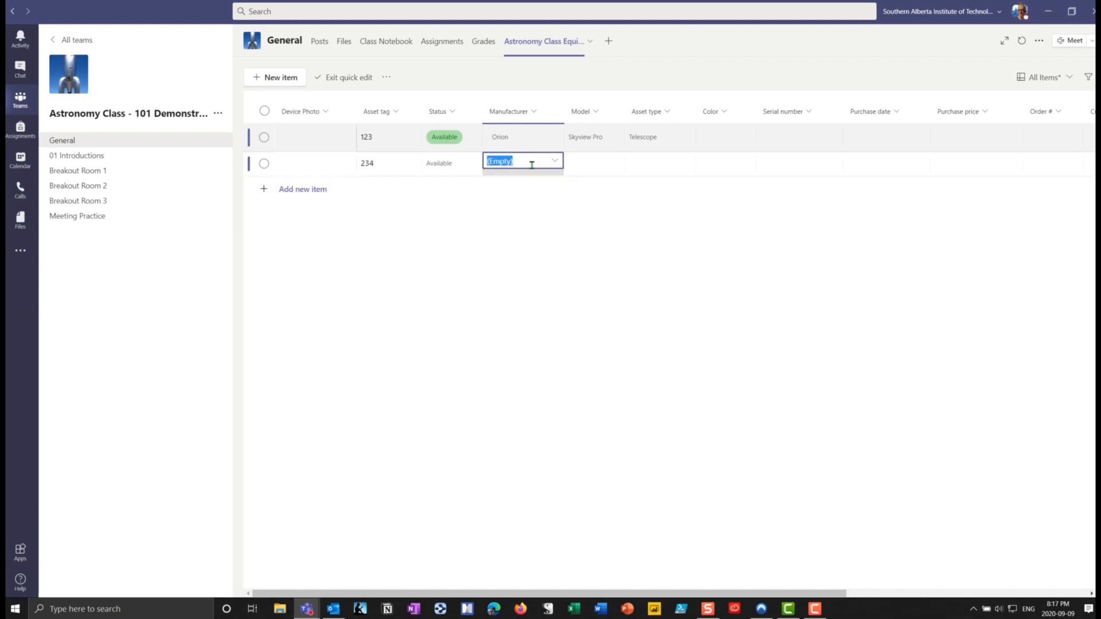
text(Orion)
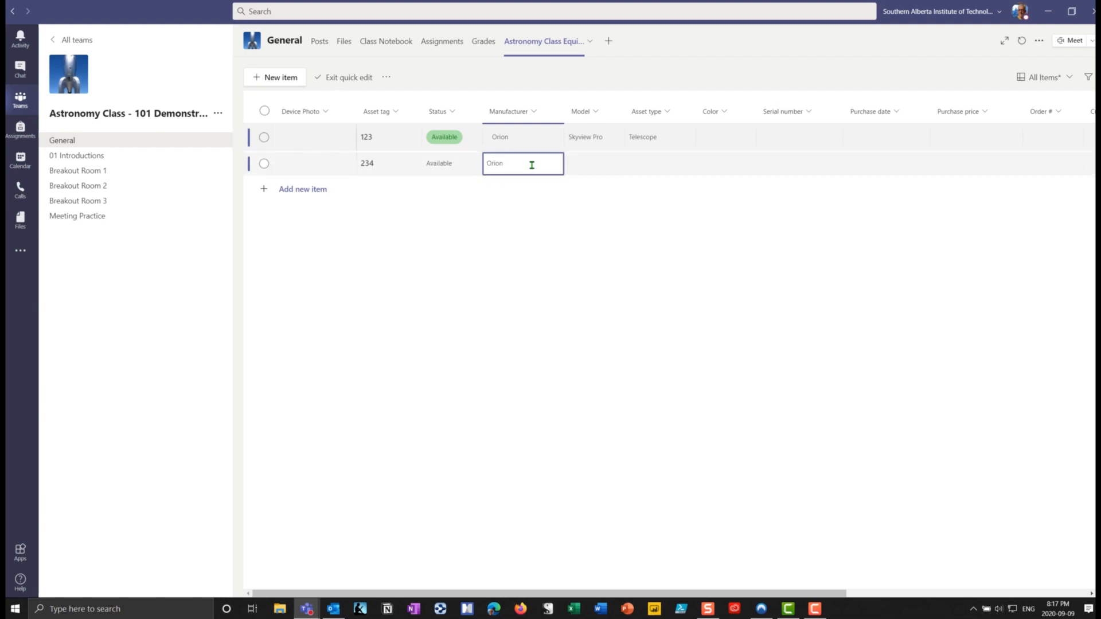
click(594, 163)
text(Super Looker)
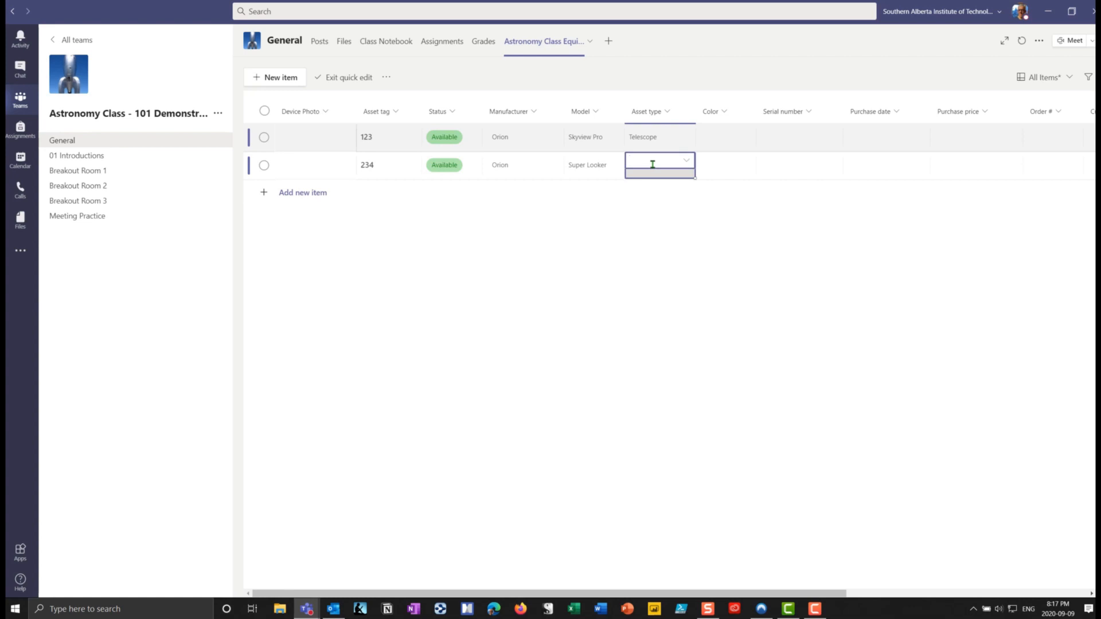
text(Binoculars)
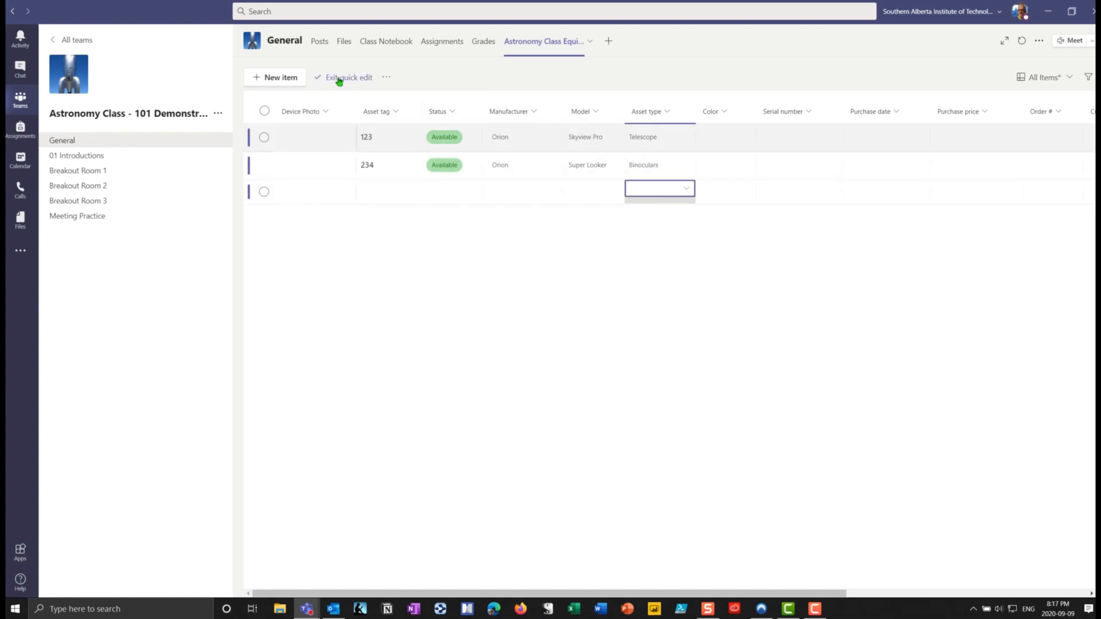
Step: Leave Quick edit and open a blank New item form
click(346, 77)
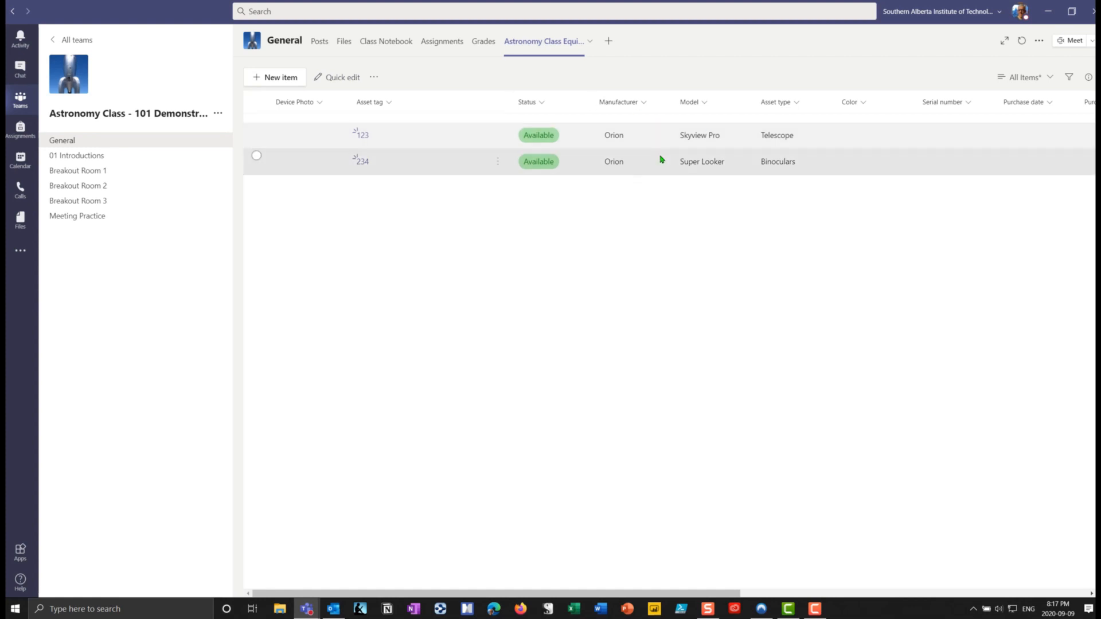
click(278, 77)
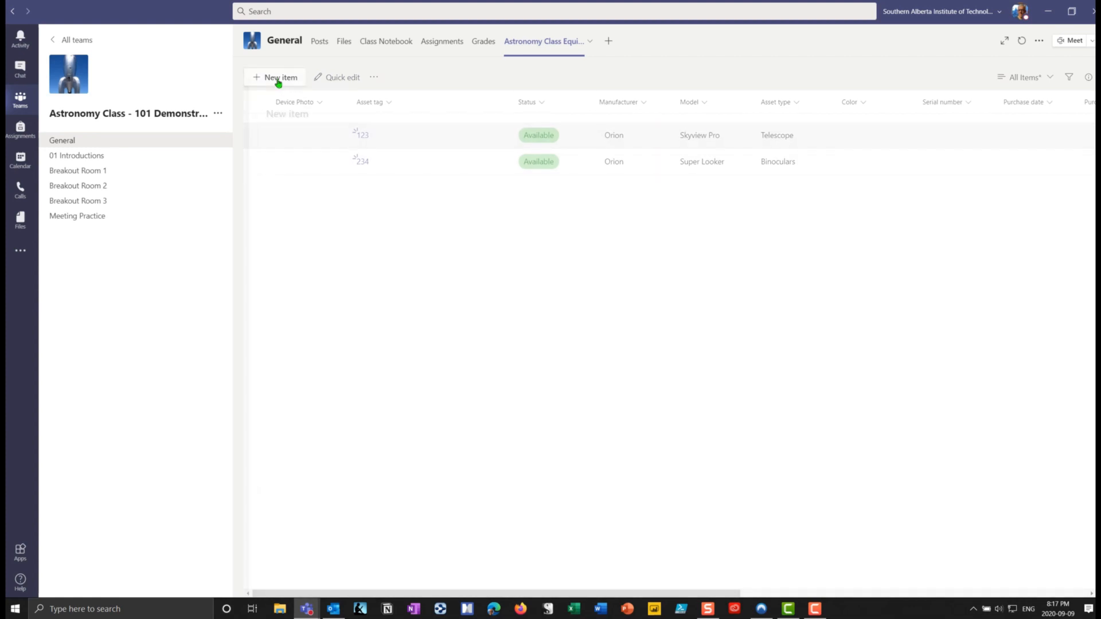
click(275, 77)
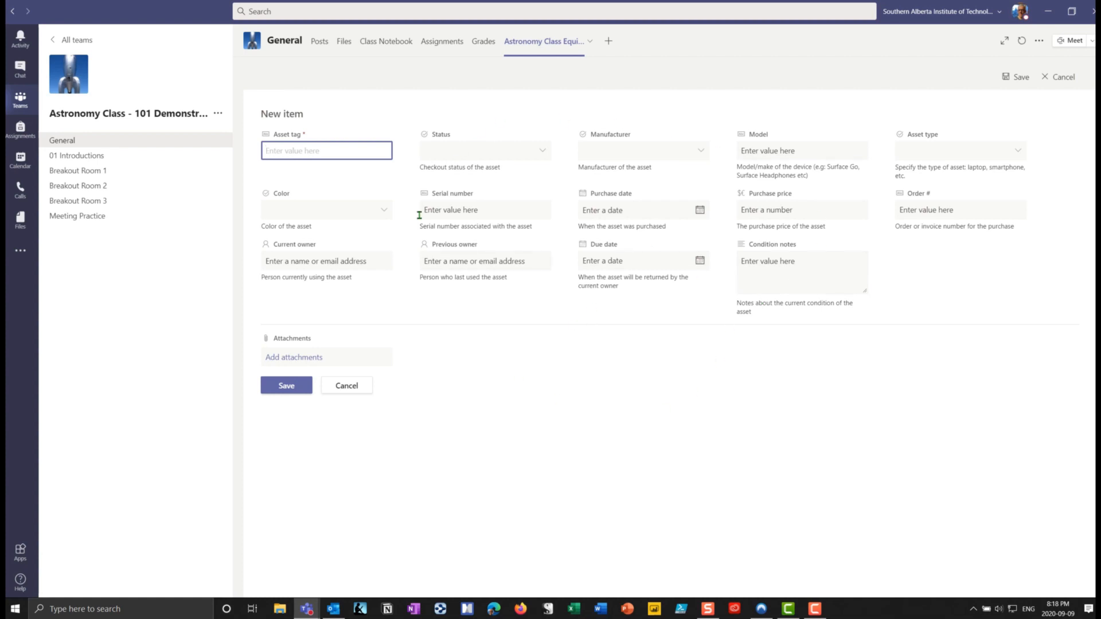
Step: Enter item 567 as Reserved, manufacturer Orion, asset type Binoculars, model XT45
text(567)
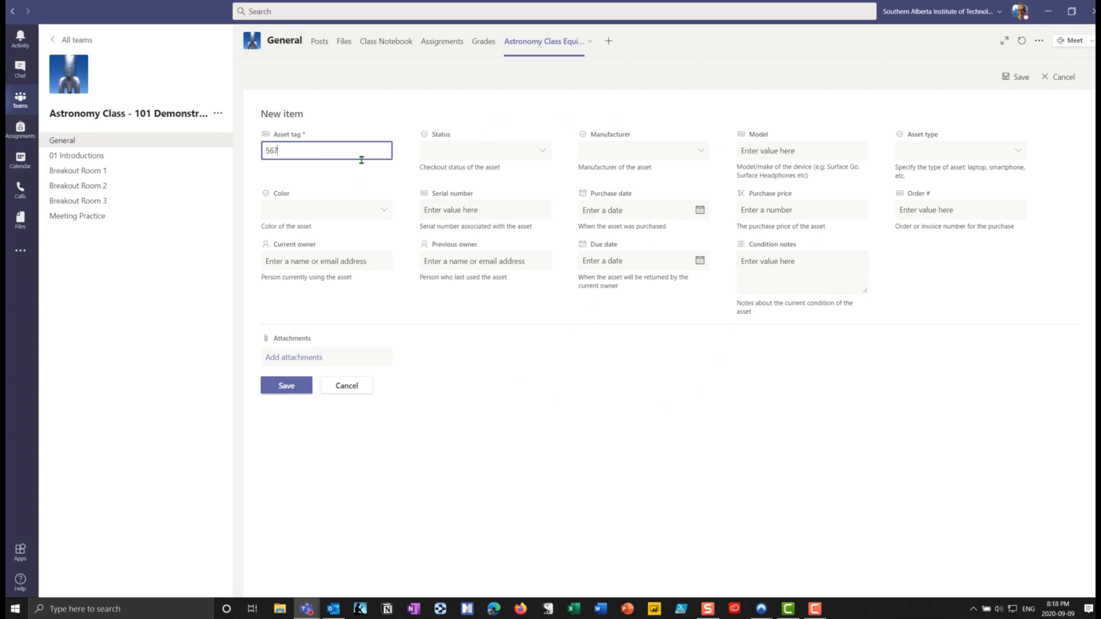
click(484, 150)
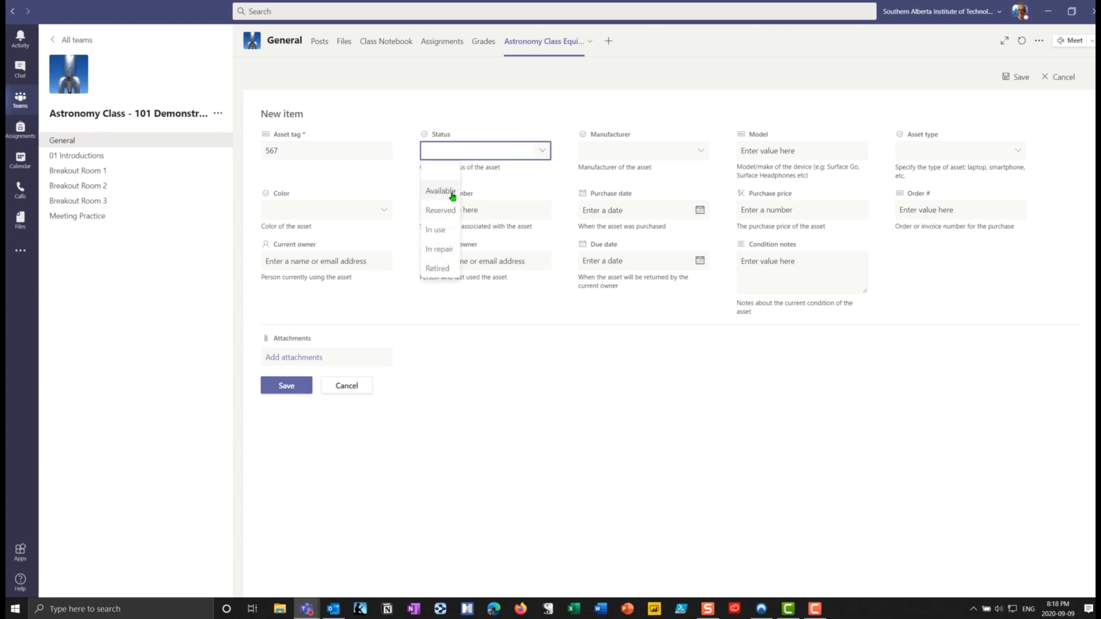
click(440, 210)
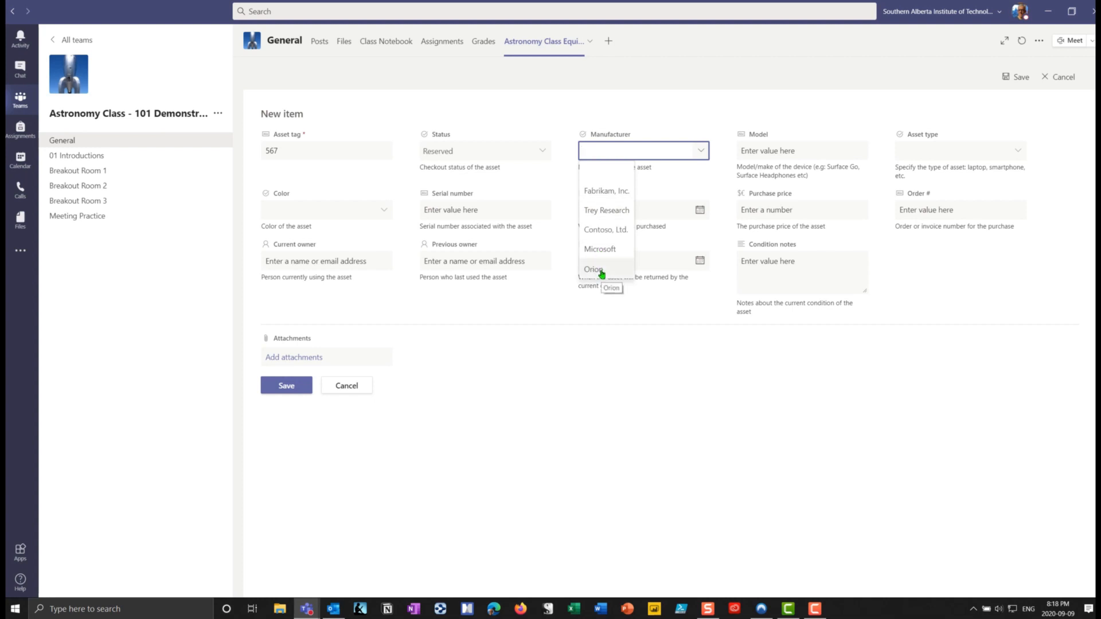
click(594, 270)
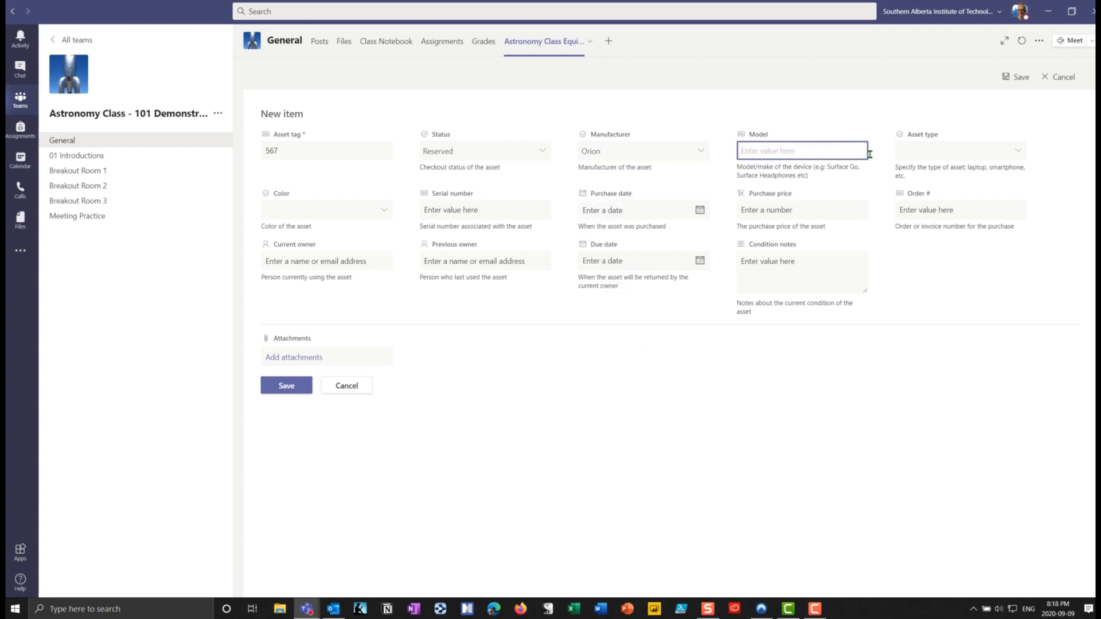
click(959, 151)
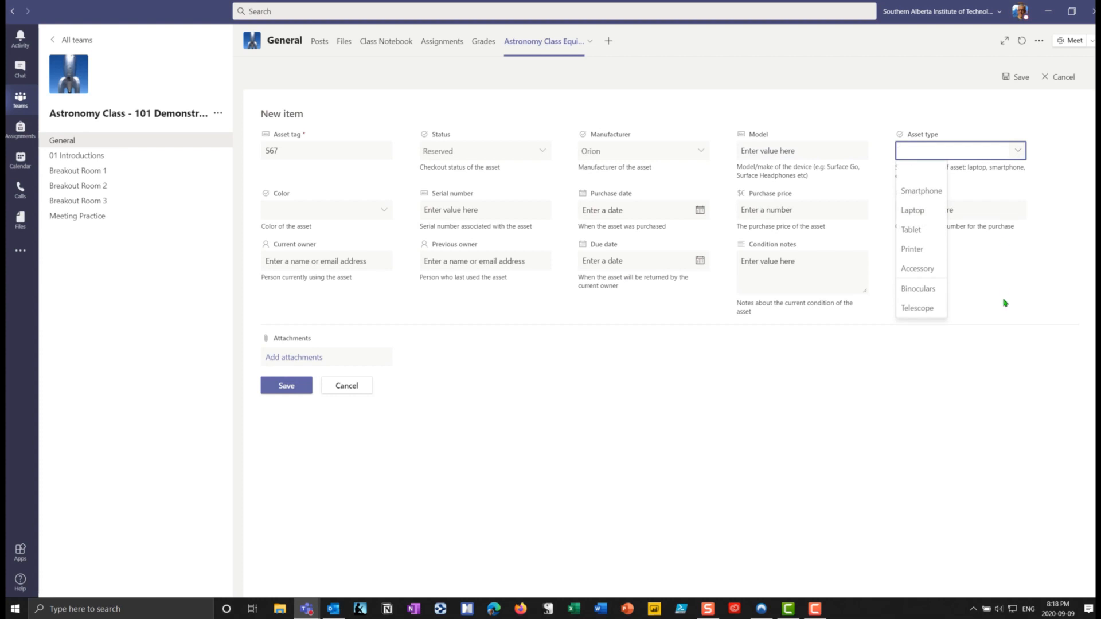
mouse_move(916, 366)
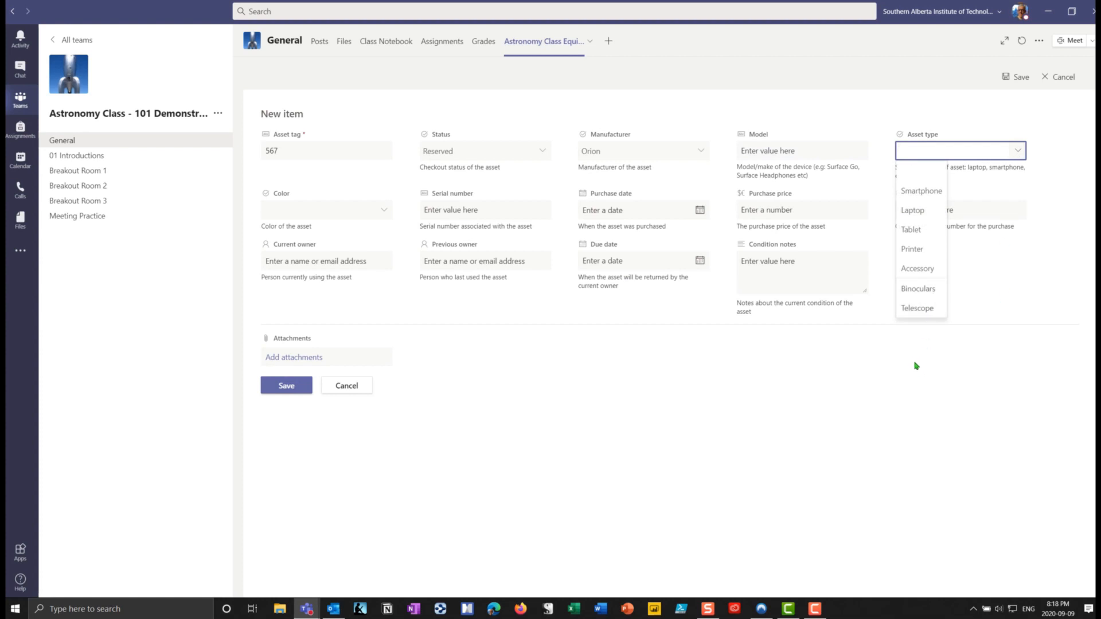
click(918, 288)
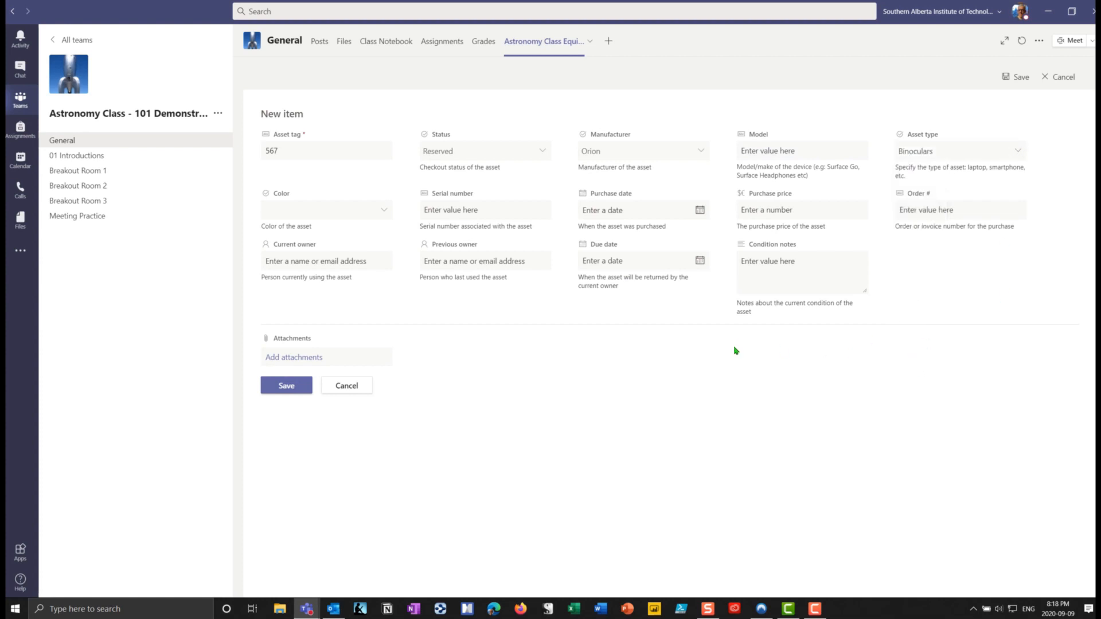
click(801, 151)
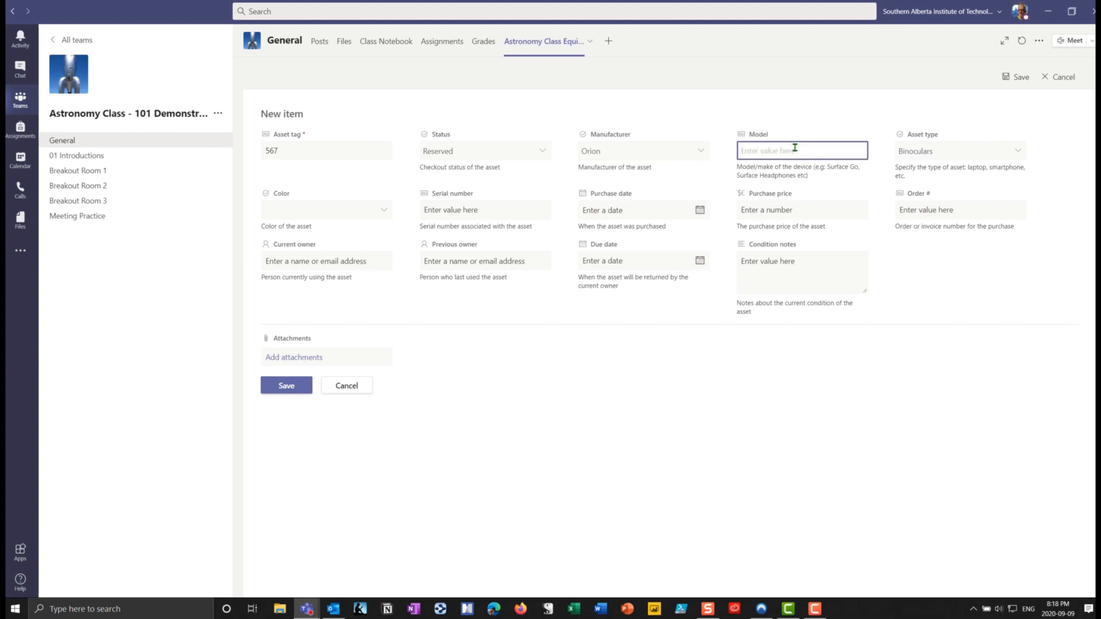
text(XT45)
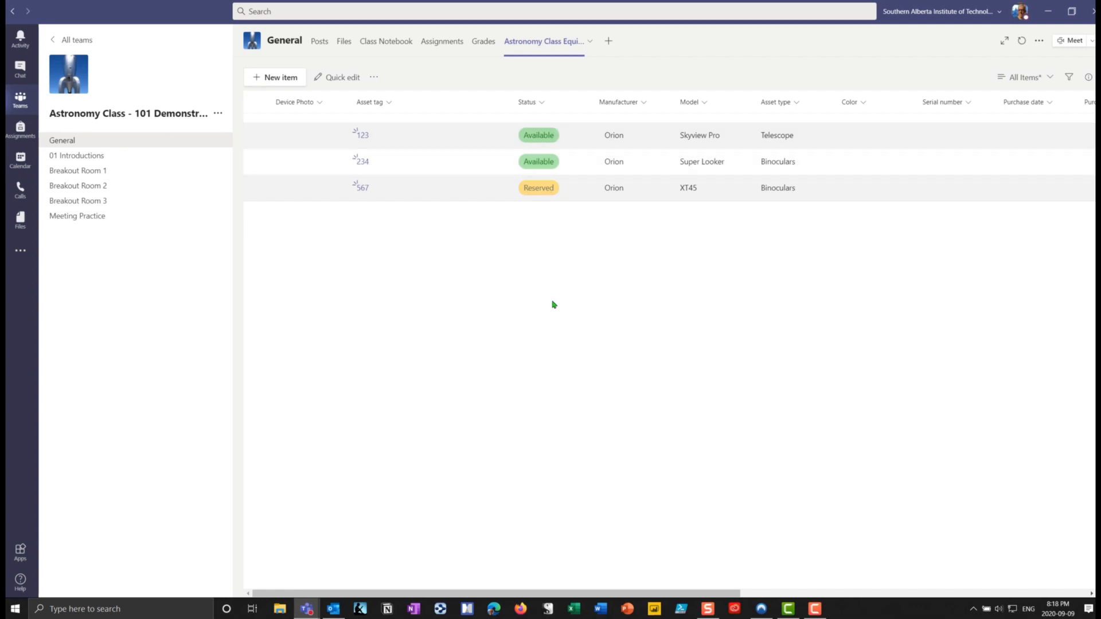
mouse_move(545, 268)
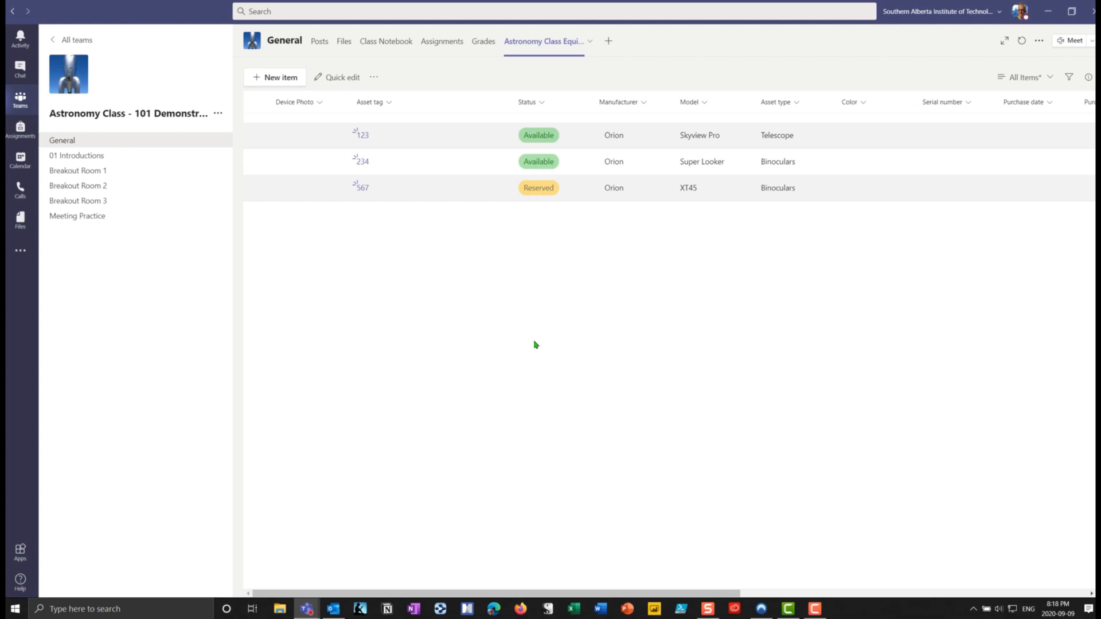
mouse_move(425, 206)
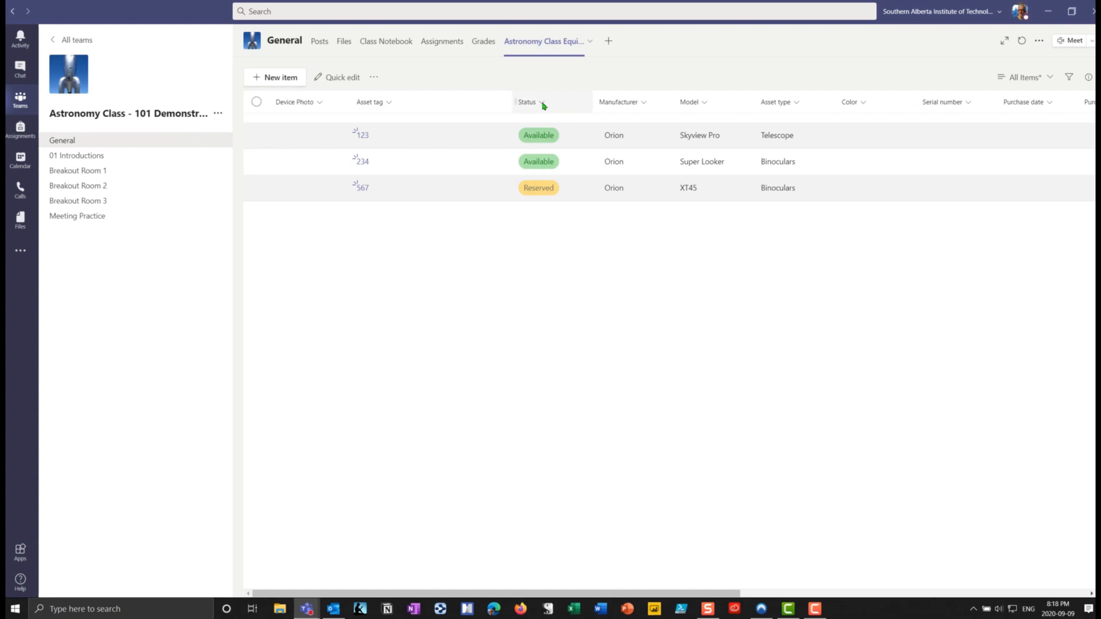
Step: Open the Status column's options and choose to format the column
click(528, 102)
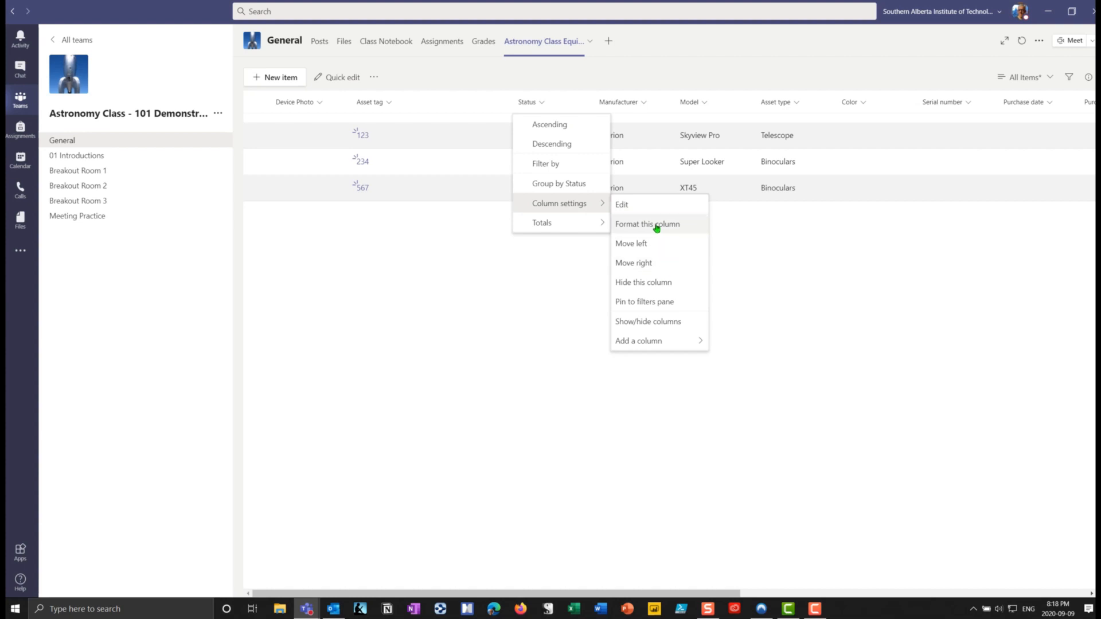
click(646, 224)
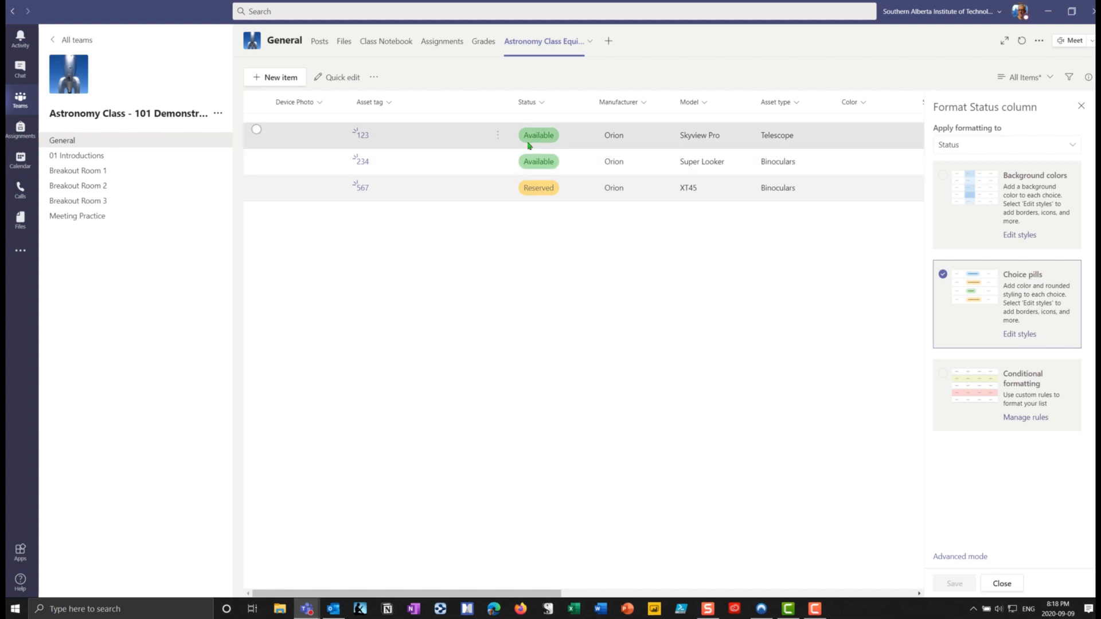
mouse_move(565, 138)
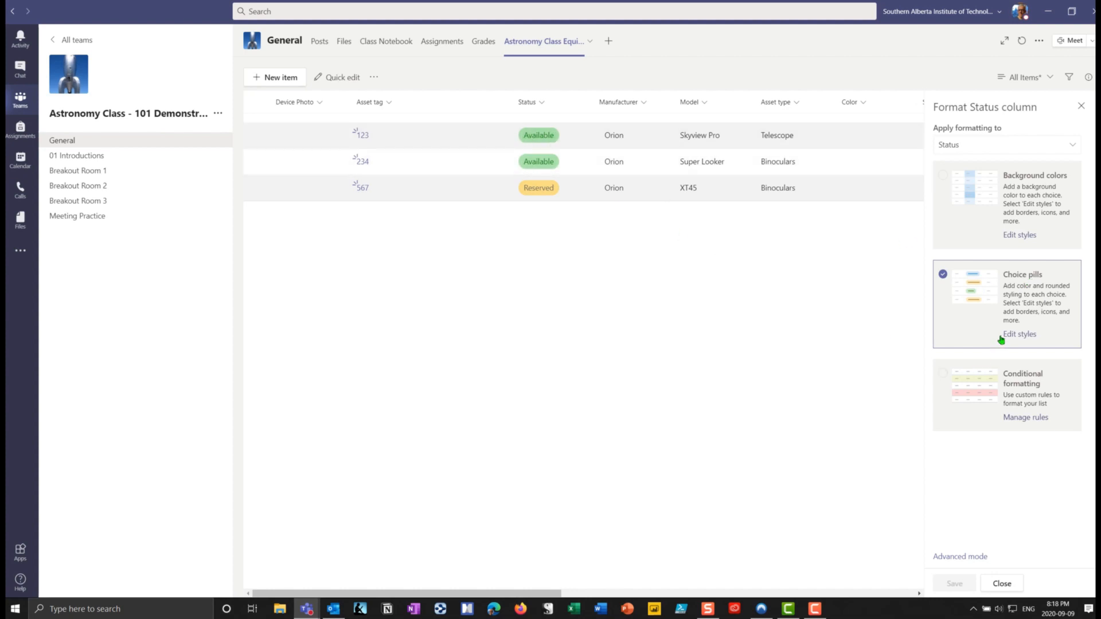
Step: Open the Choice pill styles, preview Advanced mode, then open the Retired pill's style editor
click(1019, 334)
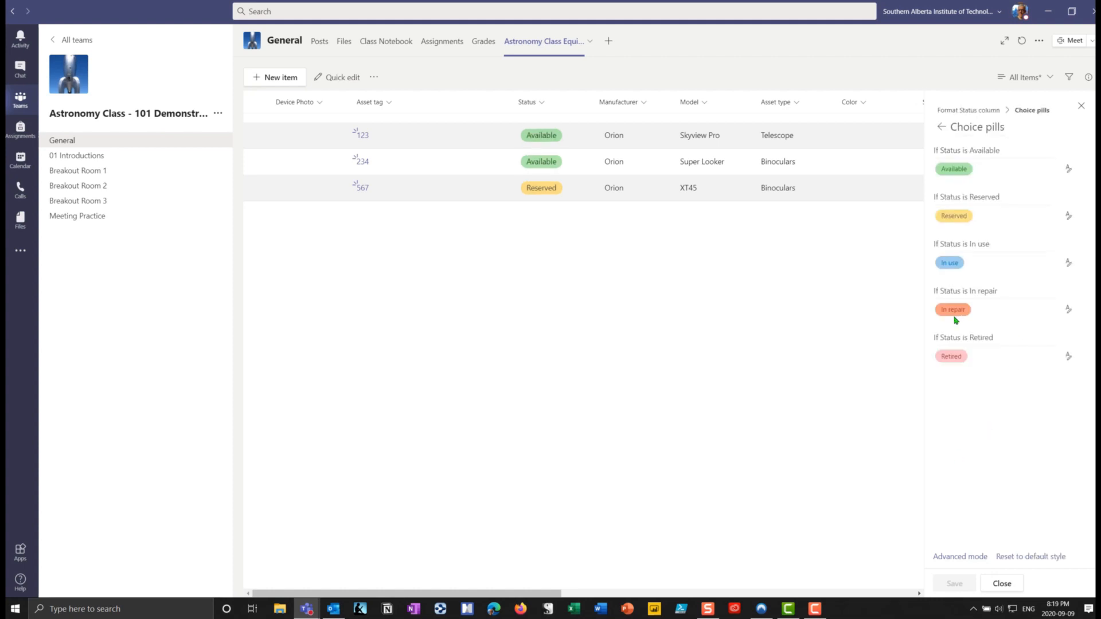
click(1068, 357)
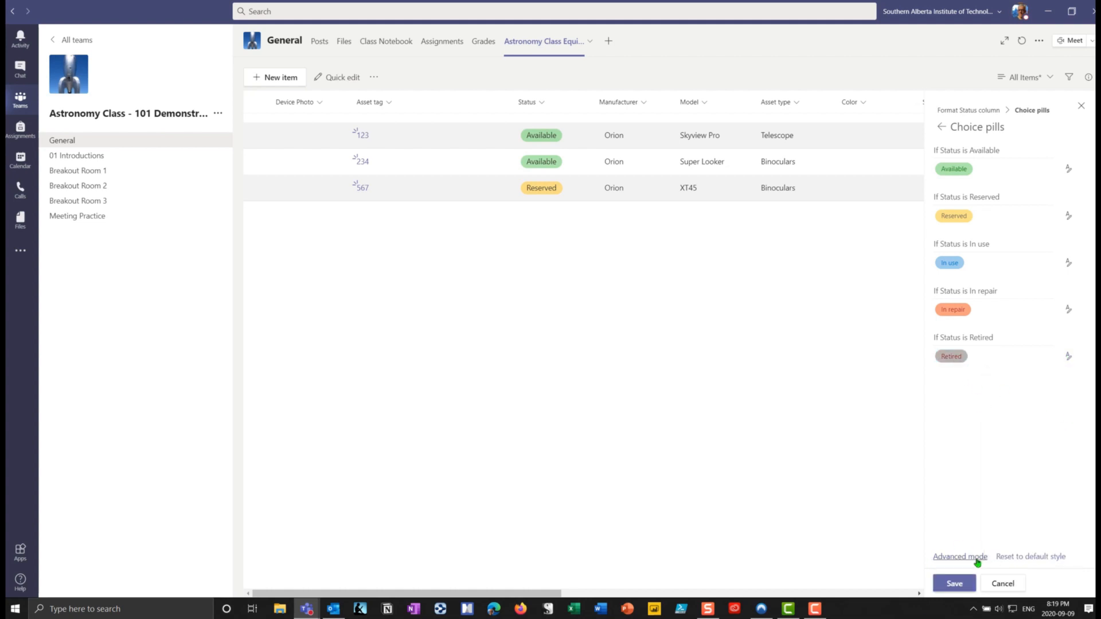
click(960, 556)
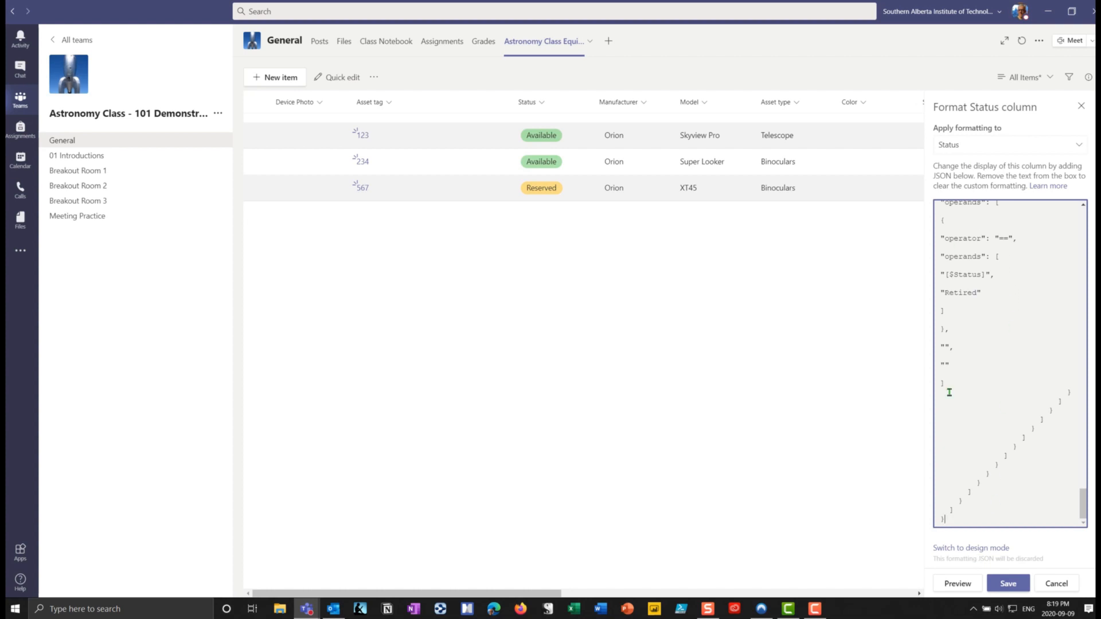
click(970, 548)
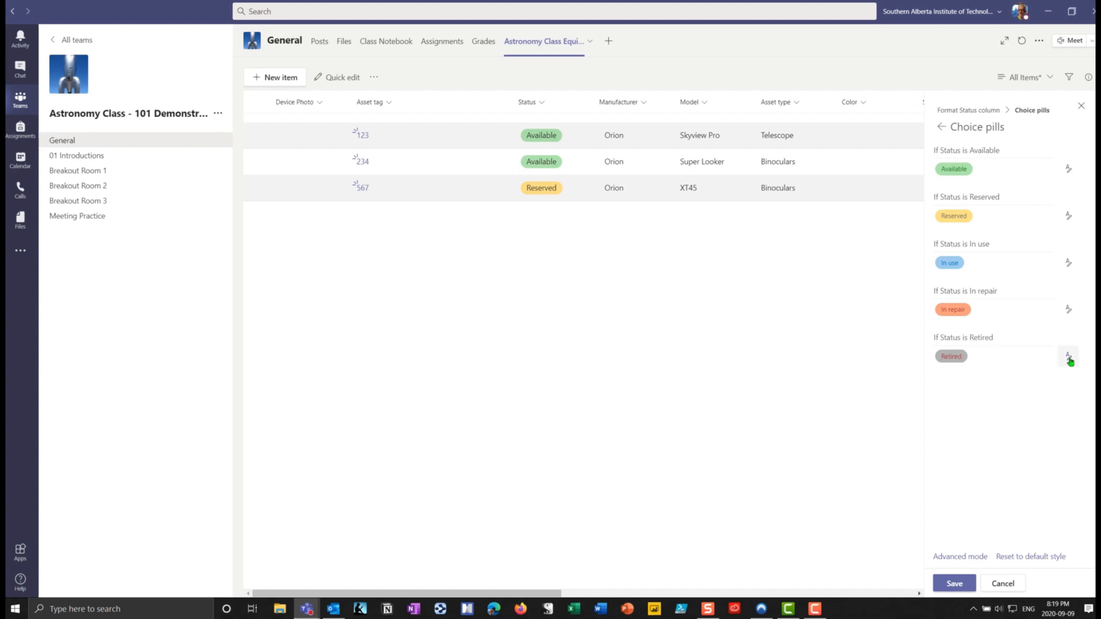
click(1067, 356)
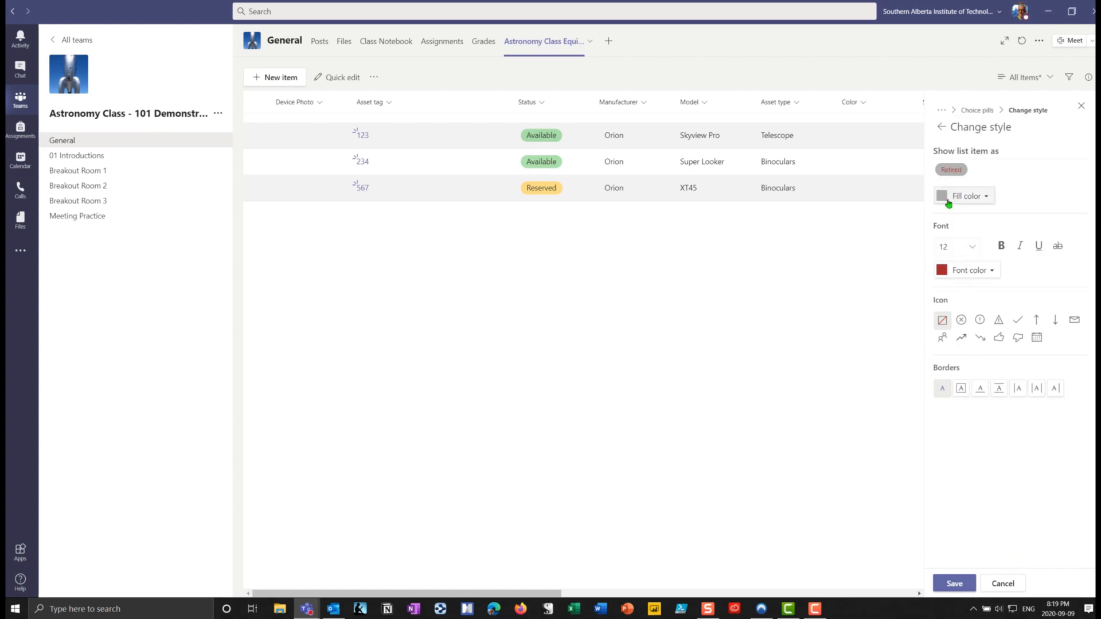
Step: Give the Retired pill red colouring, an icon and a border, save, then select item 234
click(967, 270)
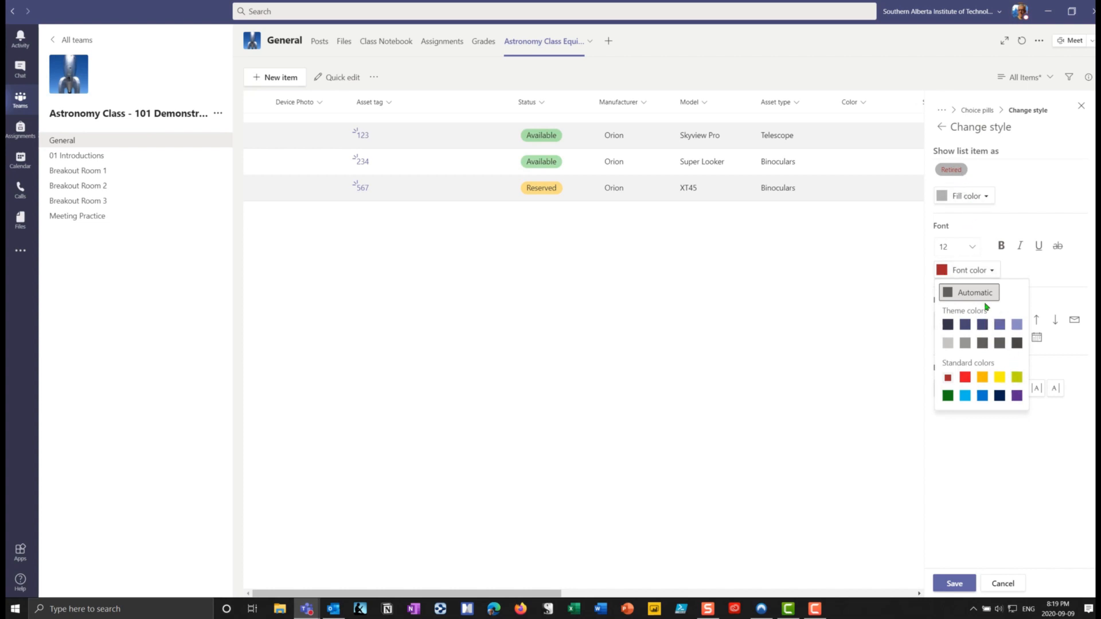
mouse_move(1027, 271)
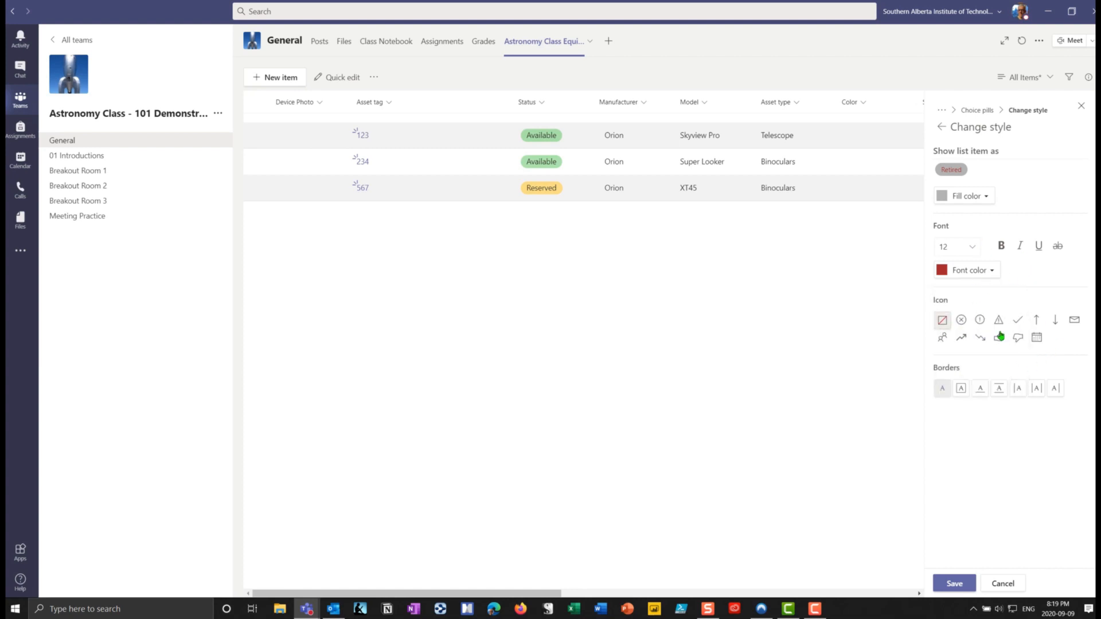
click(998, 338)
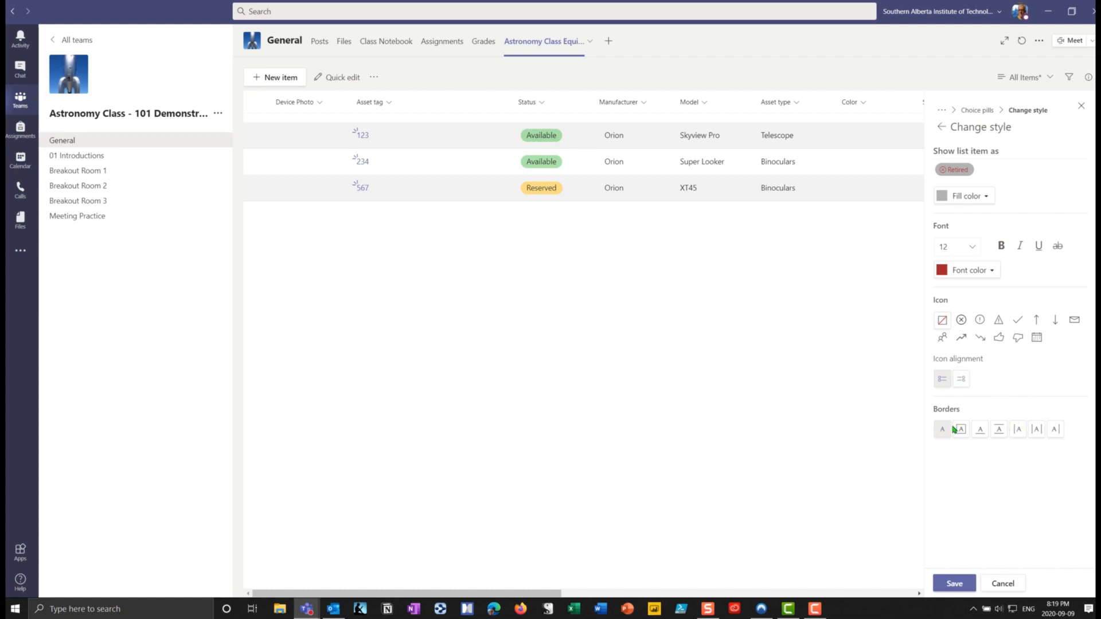
click(960, 428)
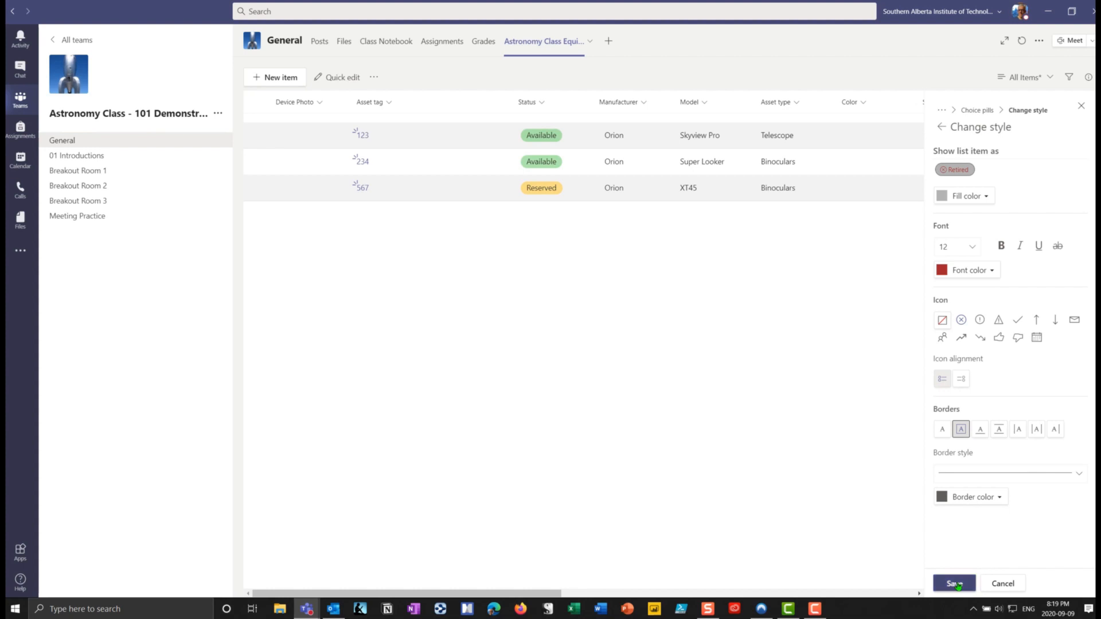
click(953, 584)
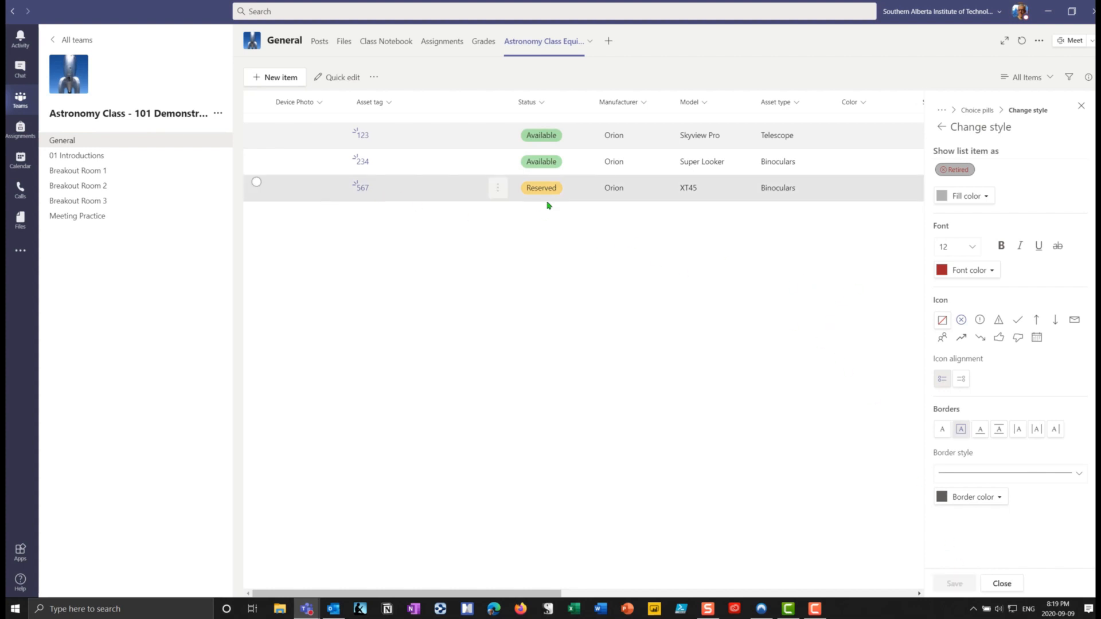
click(256, 156)
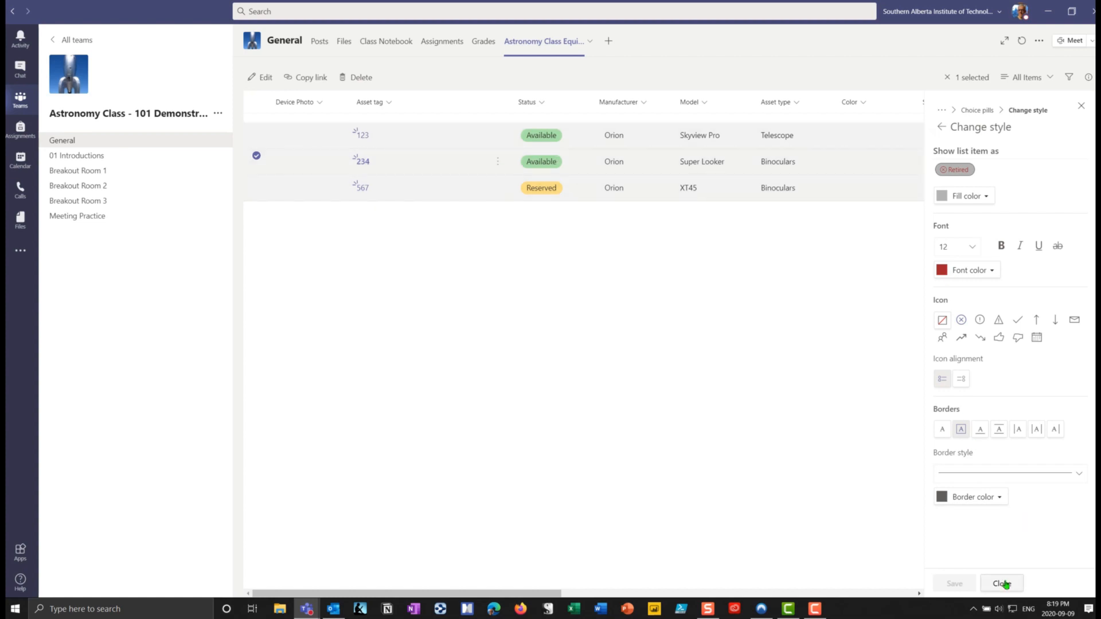
Step: Close the style panel and edit item 234 to set its Status to Retired, then save
click(1002, 583)
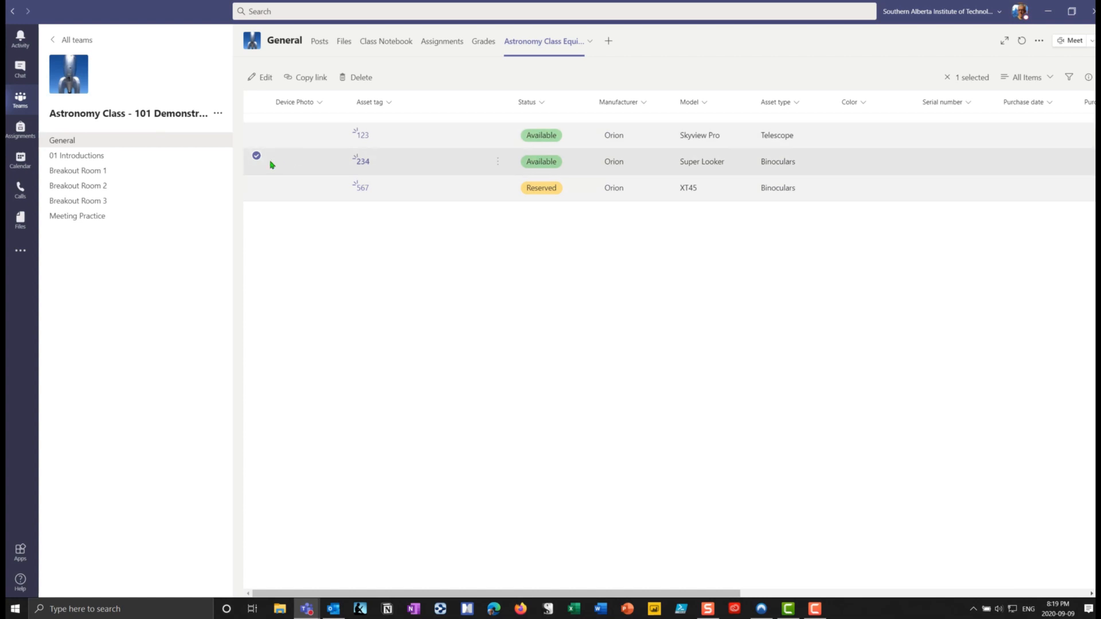
click(497, 161)
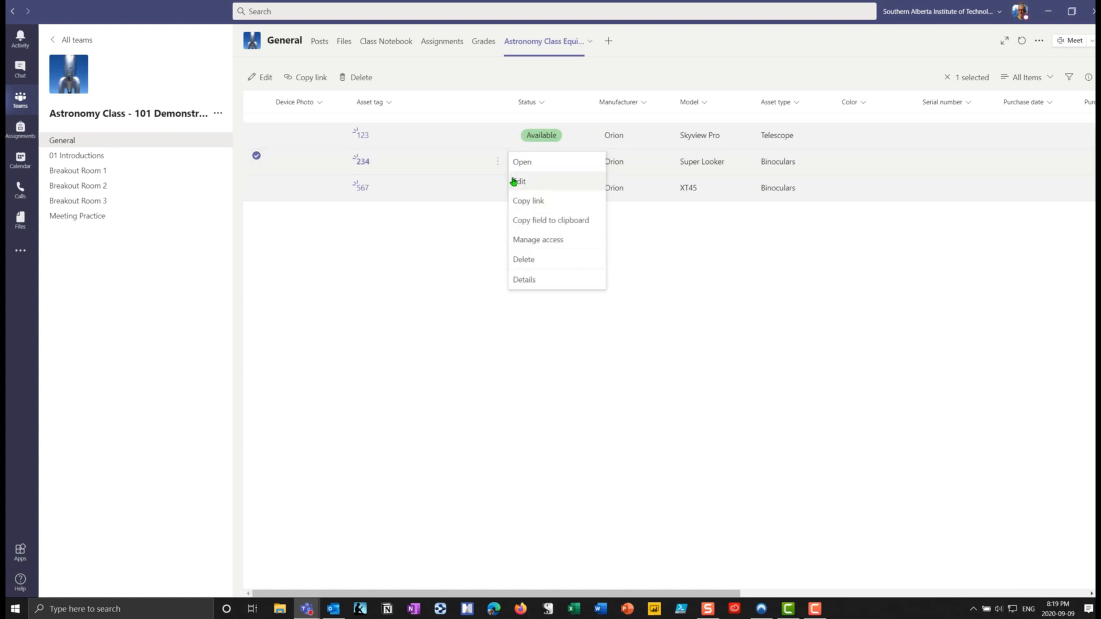
click(519, 181)
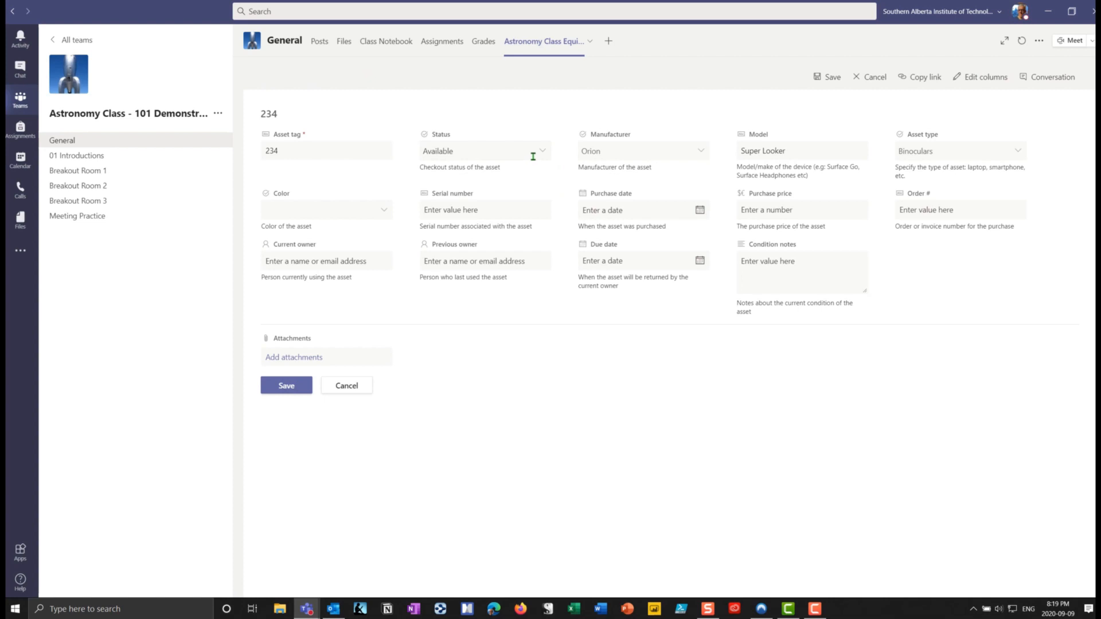
click(485, 150)
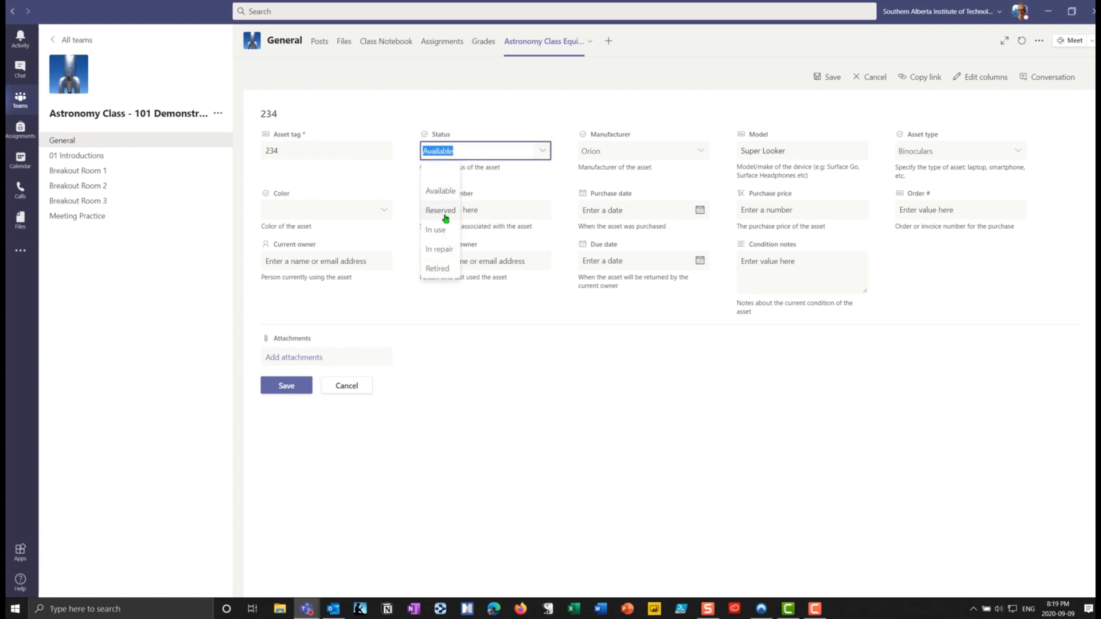
click(437, 269)
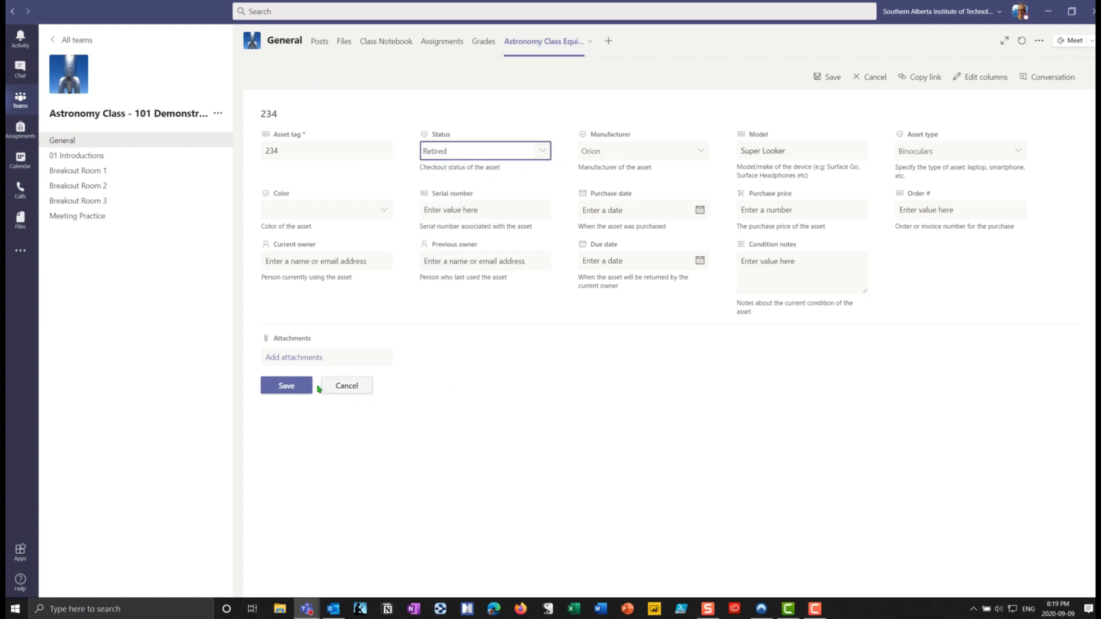
click(286, 386)
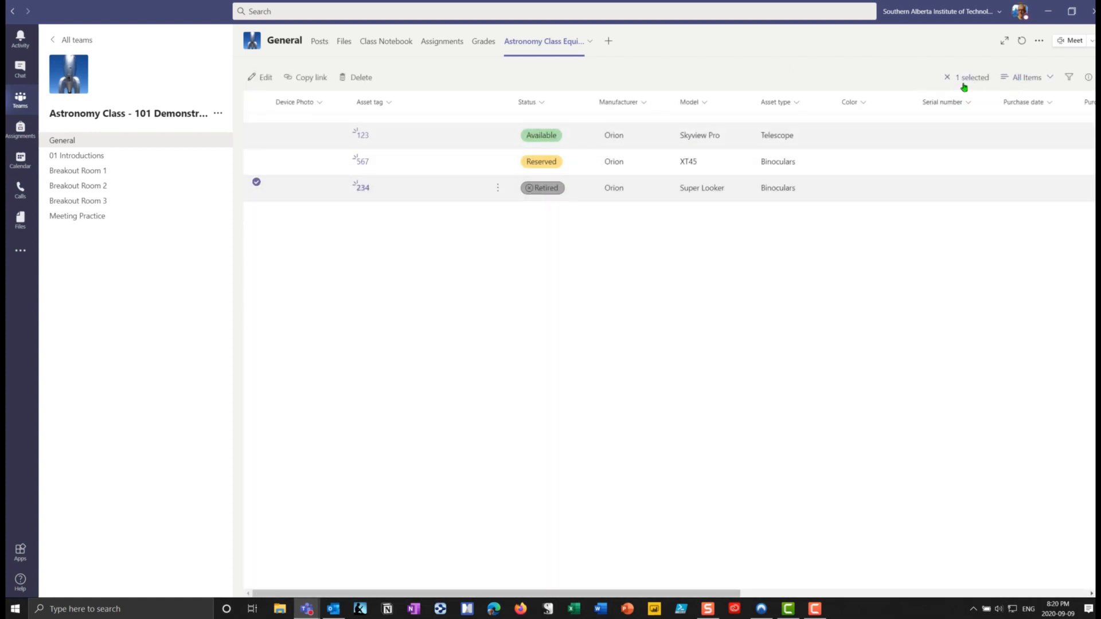
click(1027, 77)
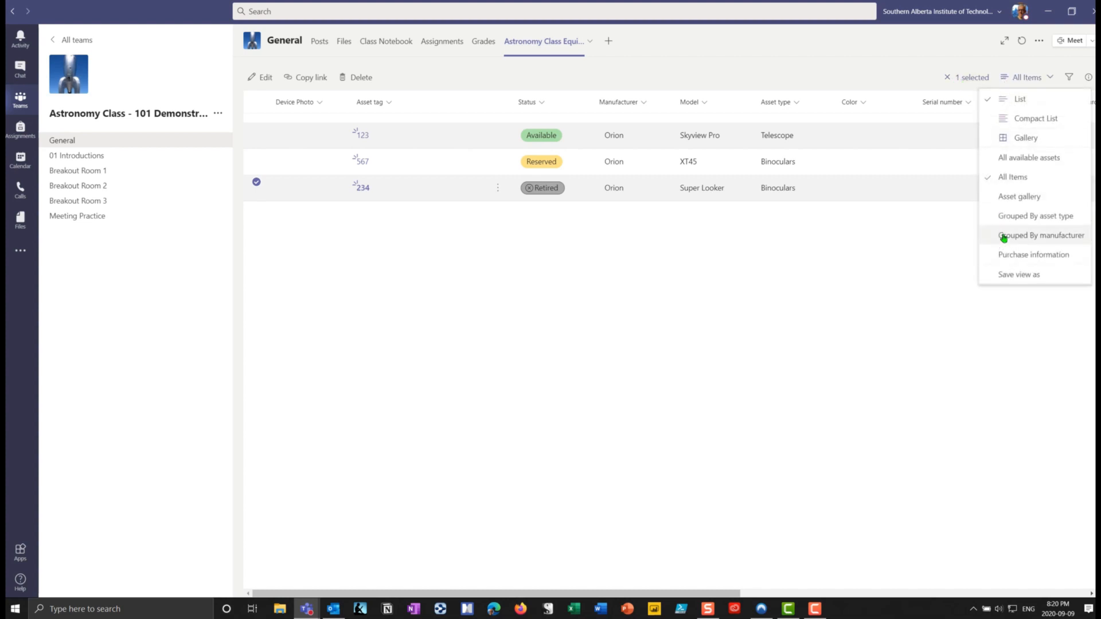
mouse_move(1025, 138)
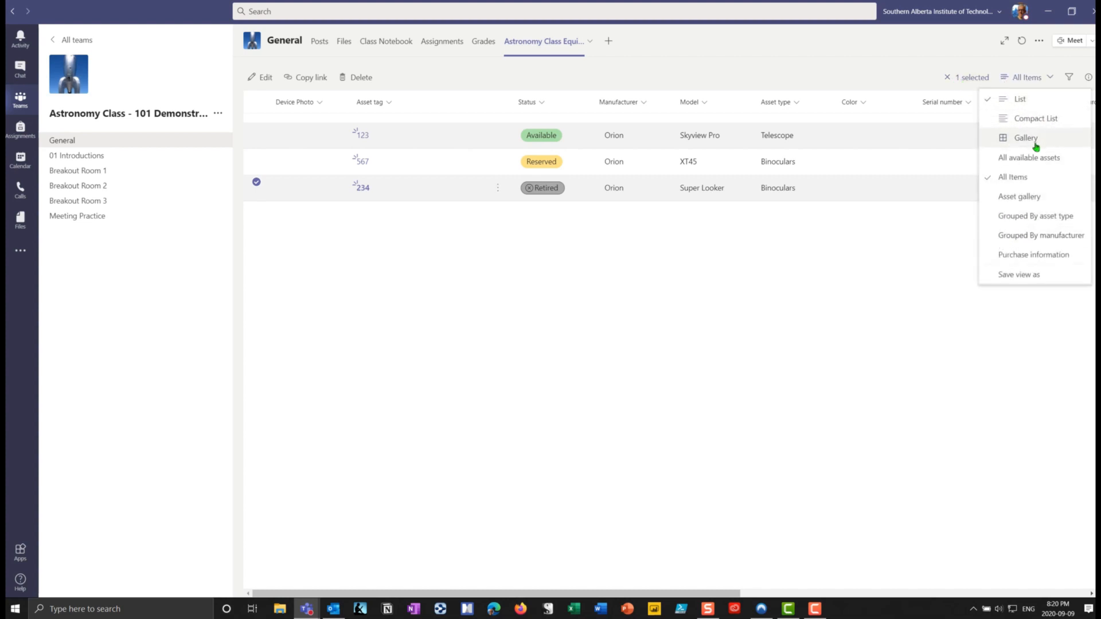
mouse_move(1019, 197)
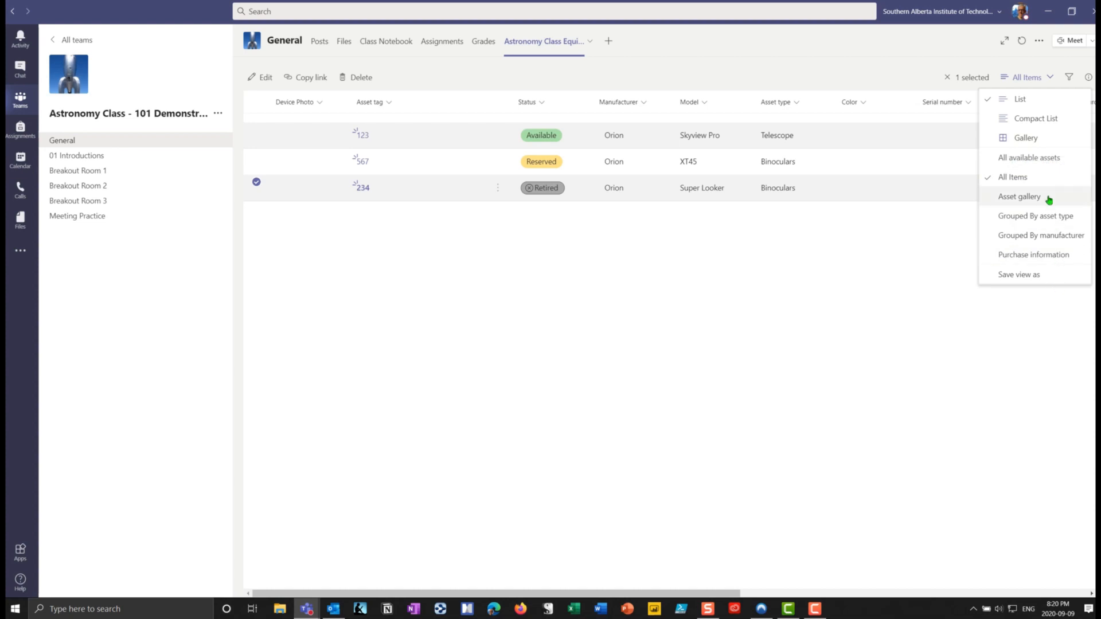
mouse_move(1042, 235)
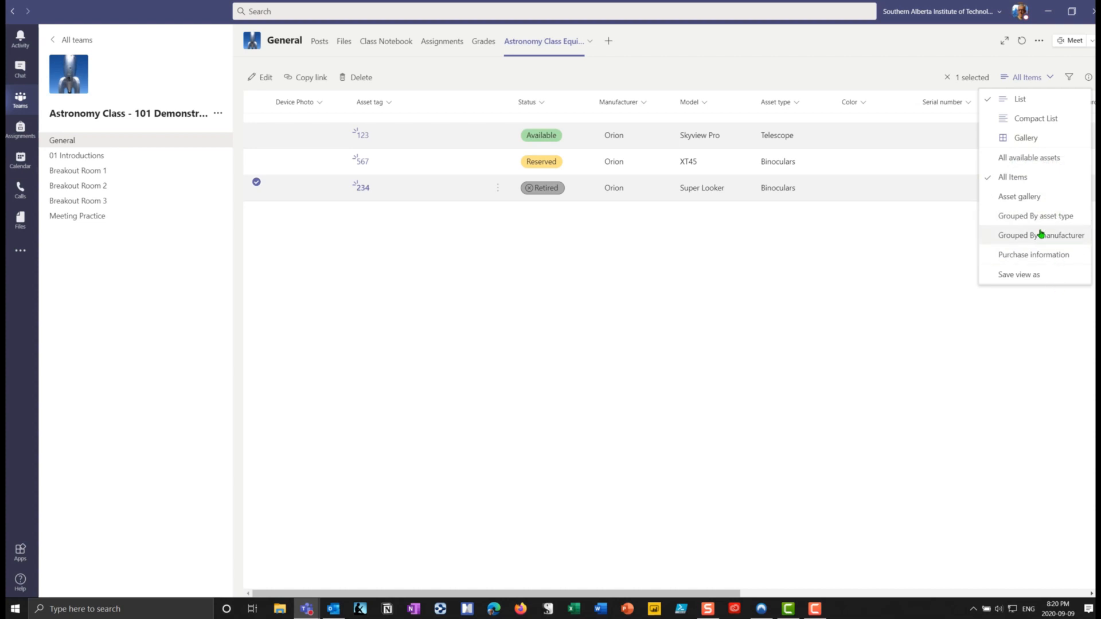
mouse_move(948, 291)
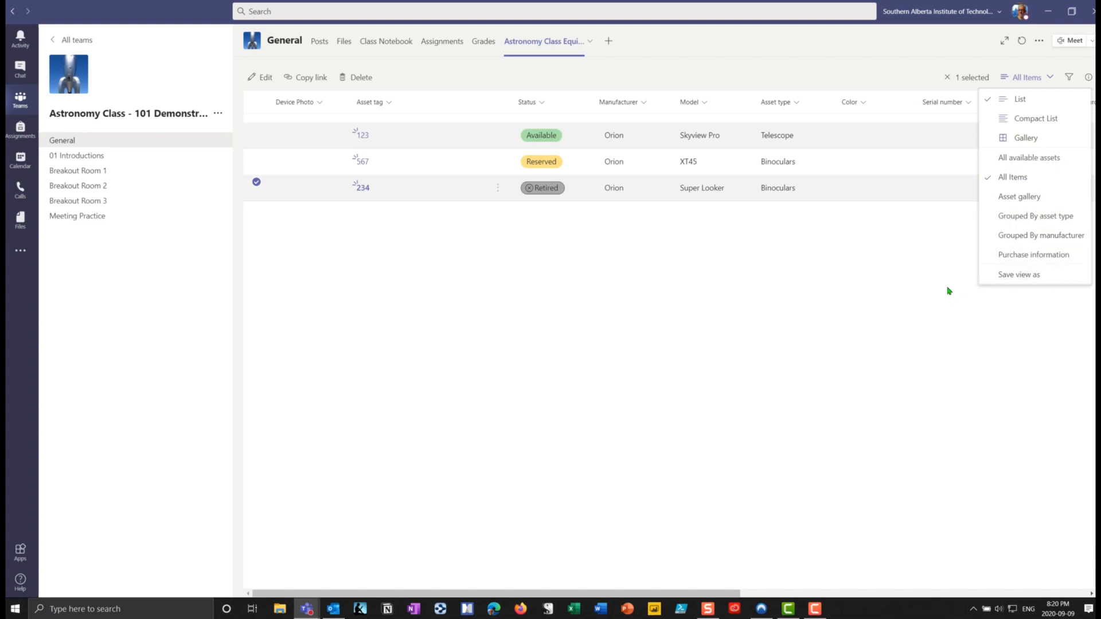
mouse_move(860, 278)
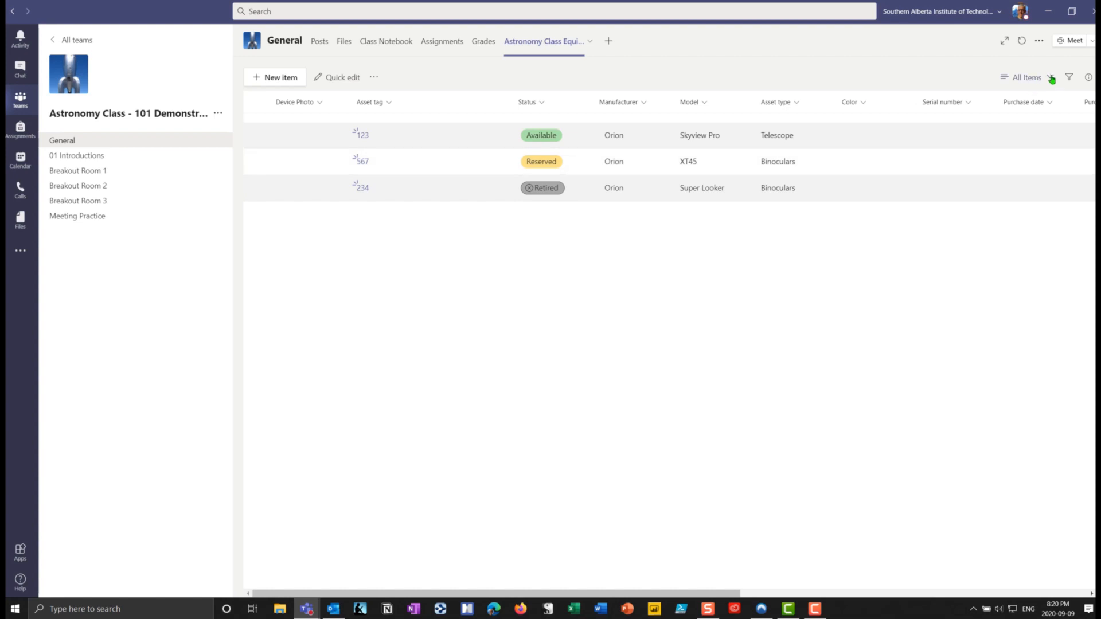
Step: Apply alternating row styles with light green odd rows, save, and close the panel
click(1027, 77)
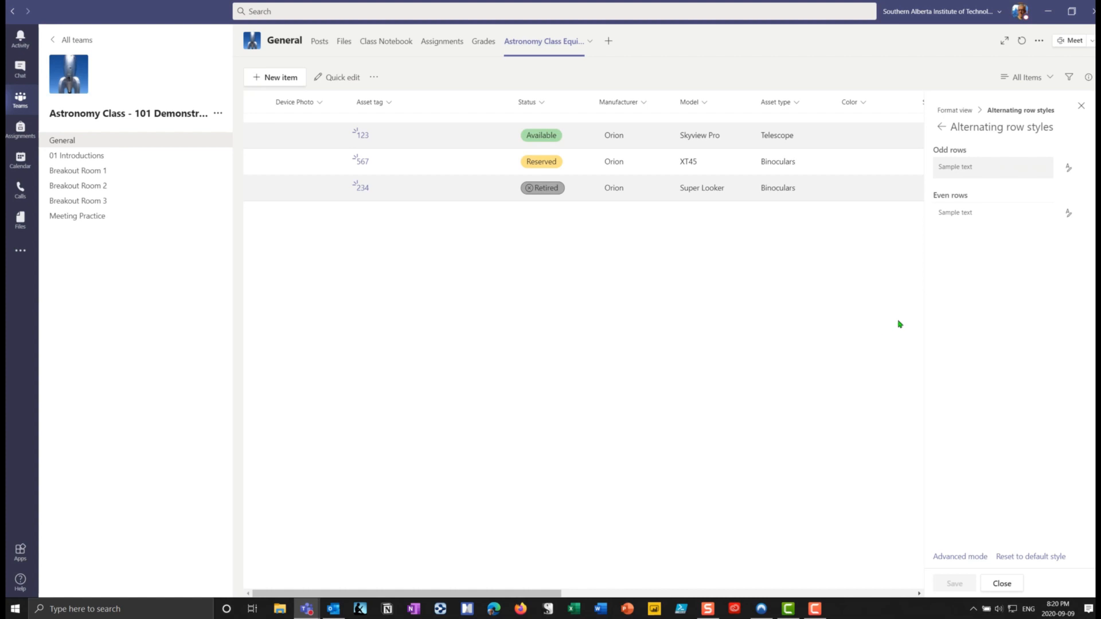
click(1068, 167)
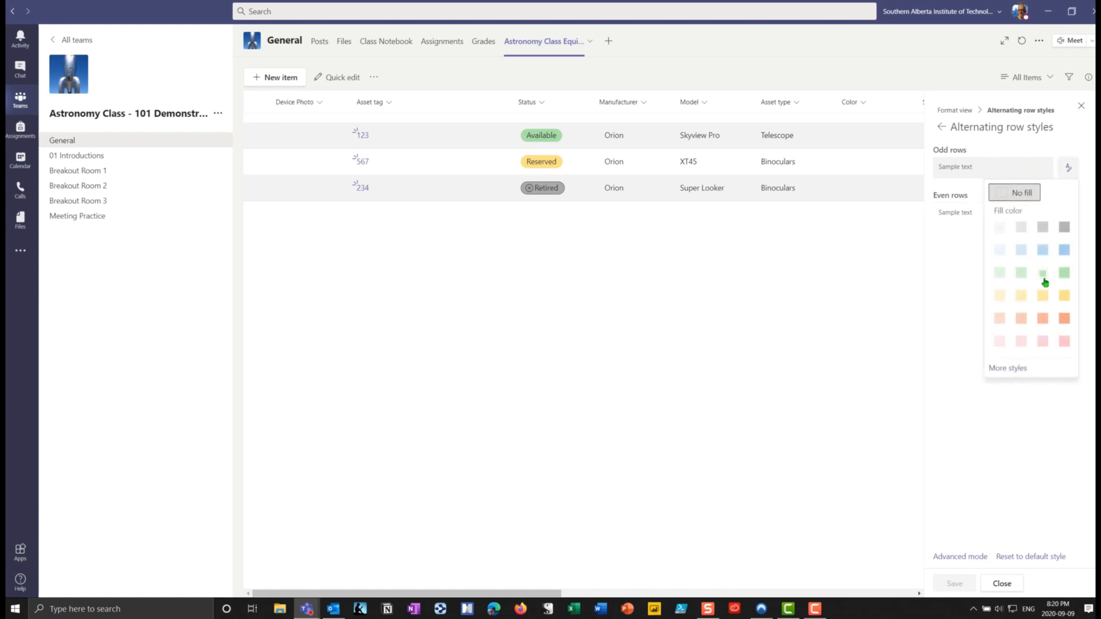
click(1041, 272)
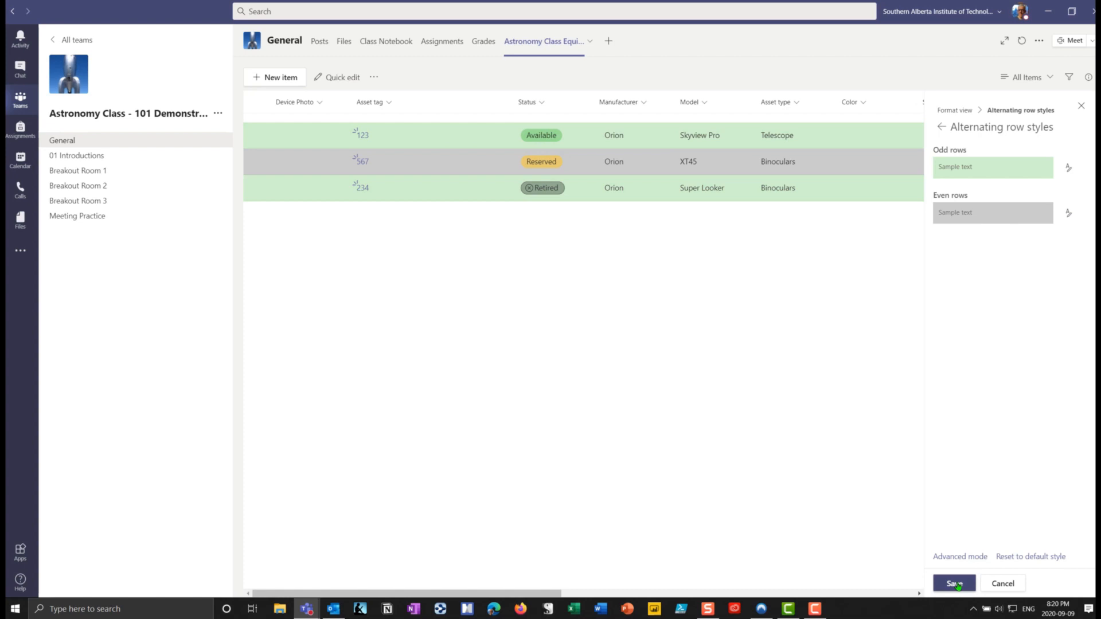
click(953, 583)
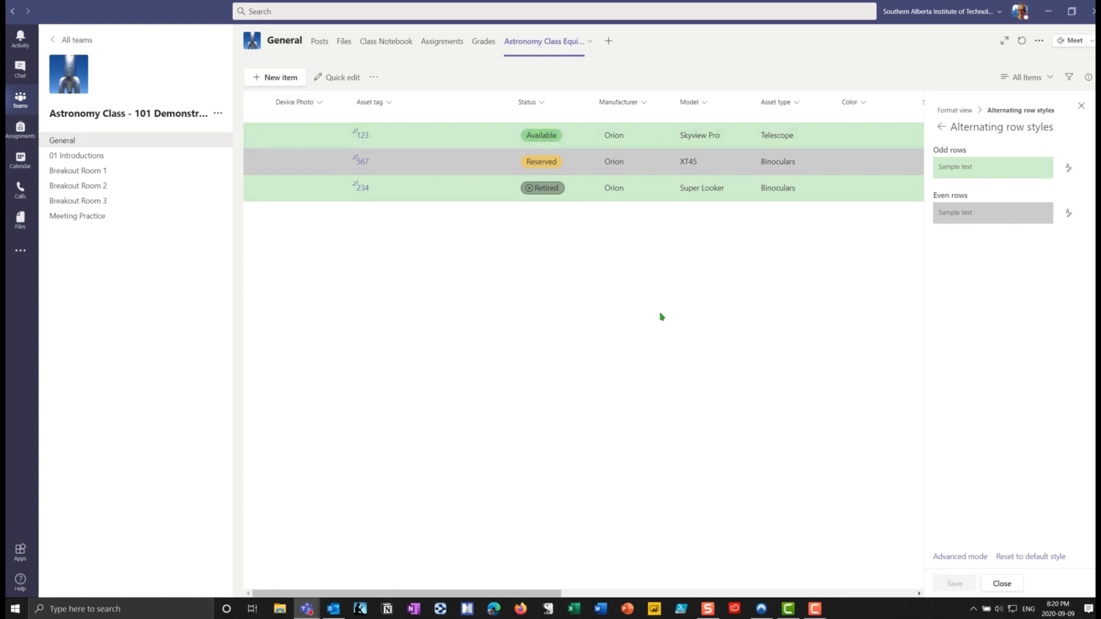
mouse_move(706, 278)
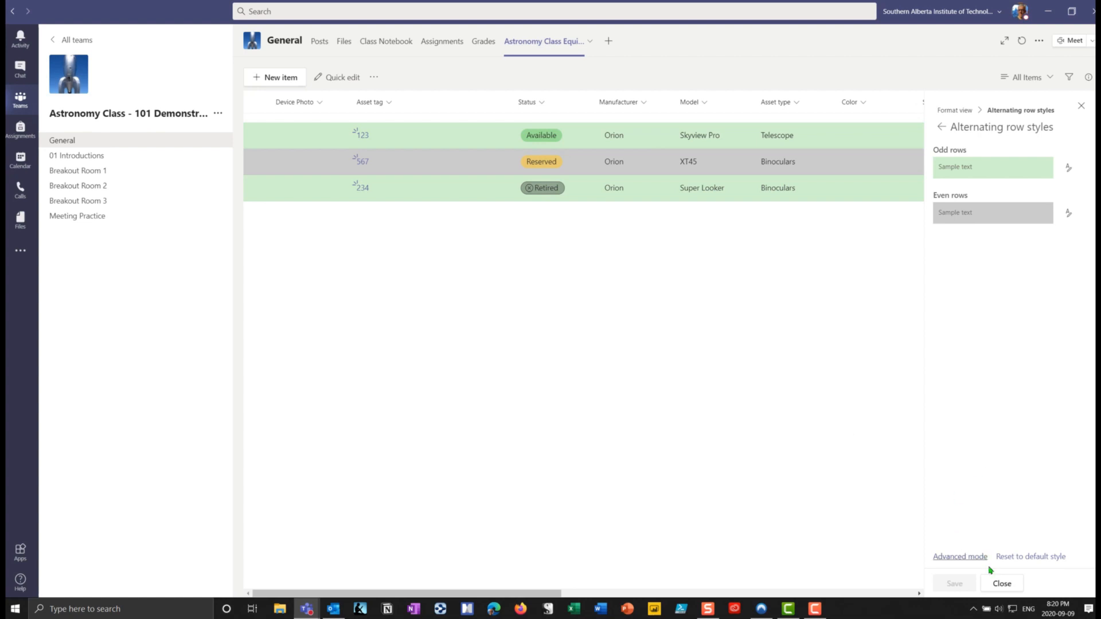
click(1001, 583)
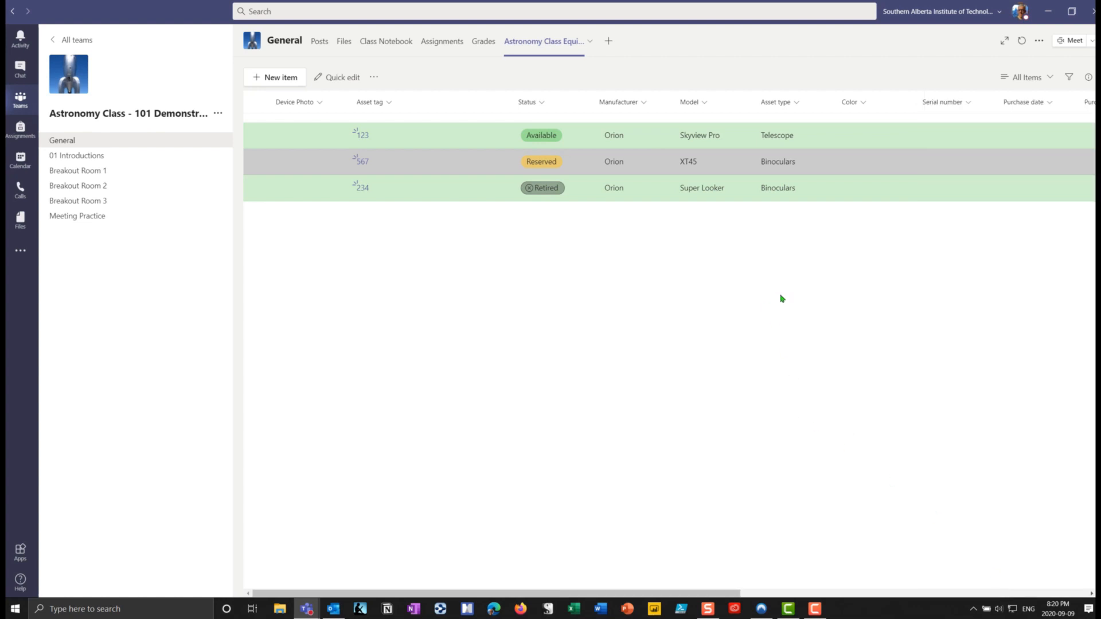
Step: From the Asset tag column's settings, add a new Person type column
click(369, 102)
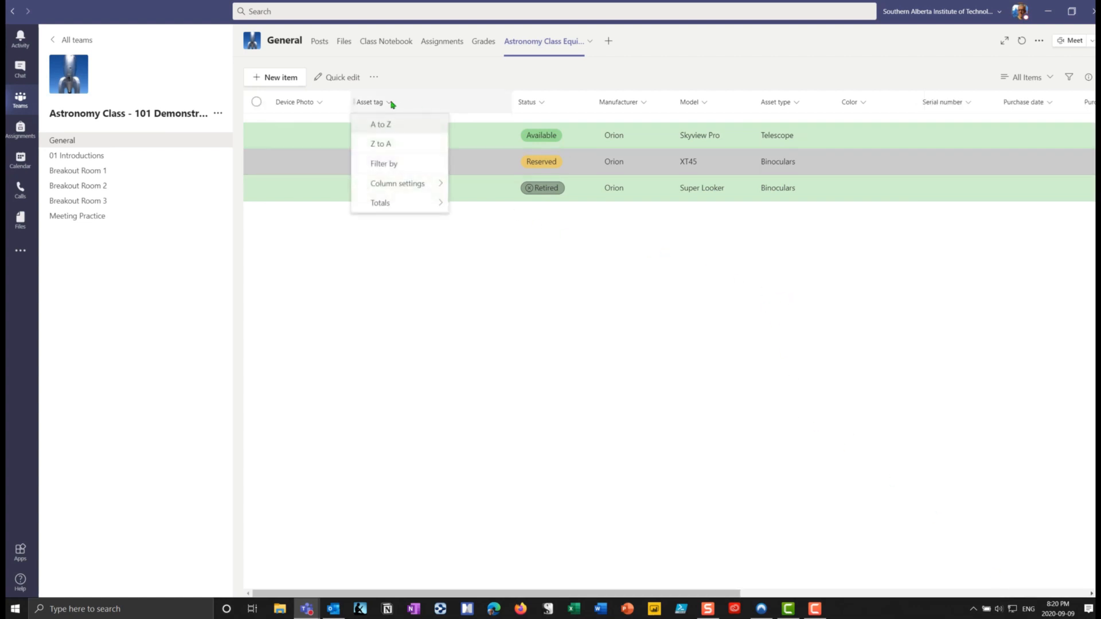
click(380, 202)
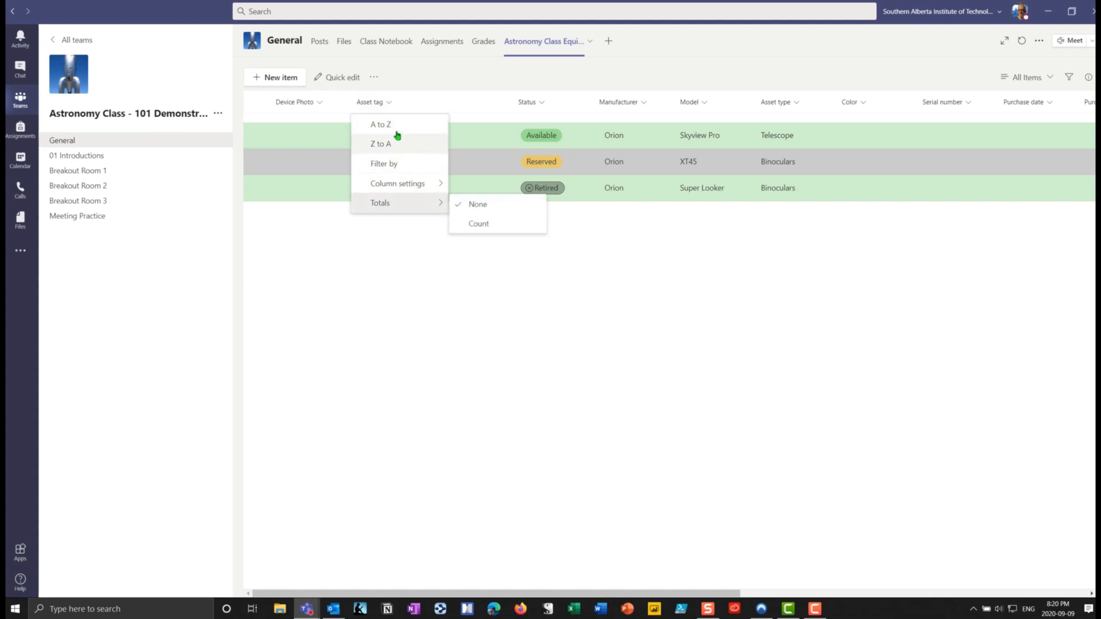
mouse_move(406, 140)
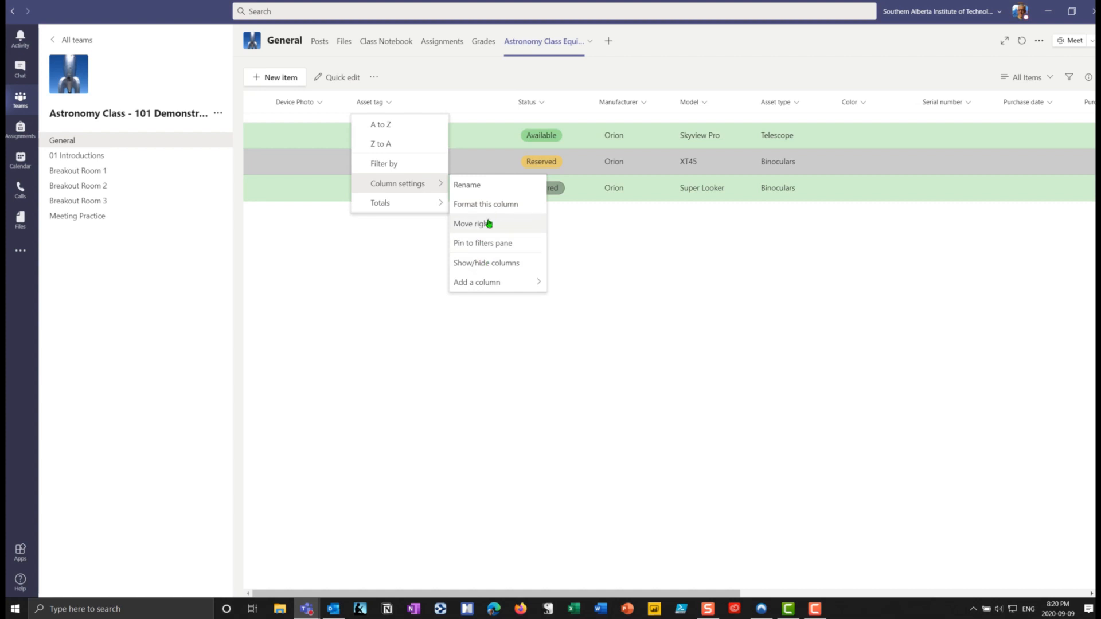
click(476, 282)
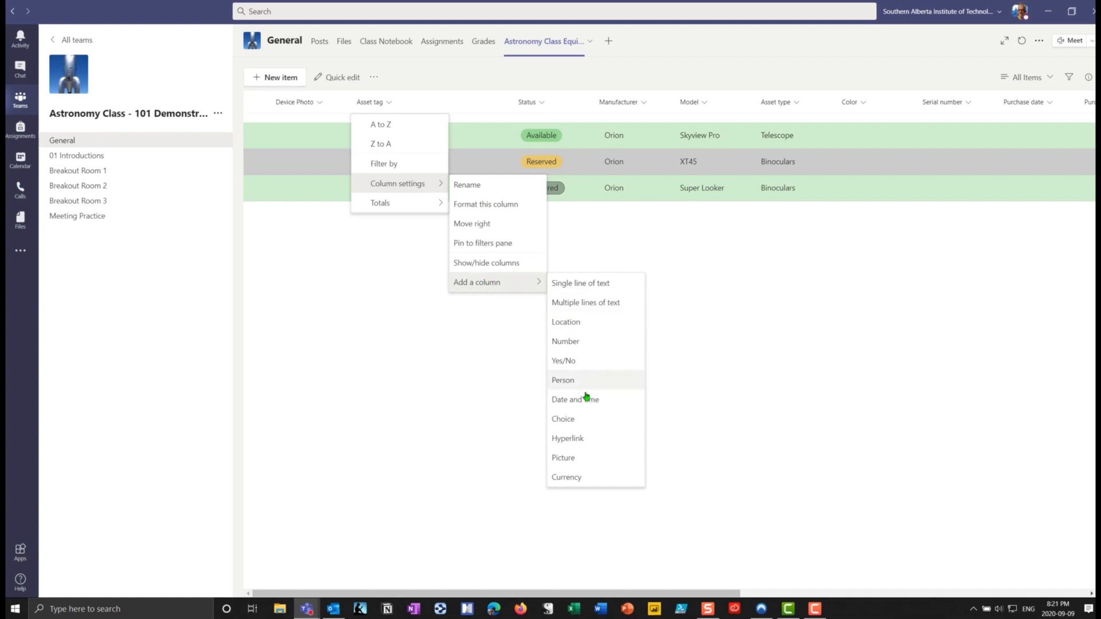
click(563, 380)
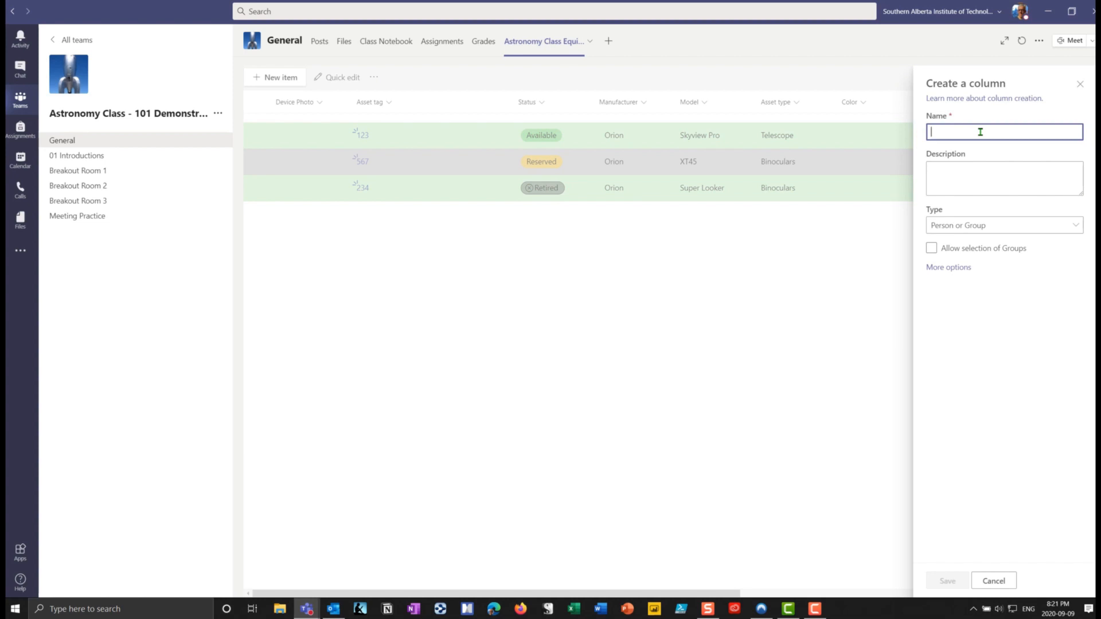
Step: Create the 'Responsible' Person or Group column, described 'Maintains Product', with group selection allowed
text(Responsible)
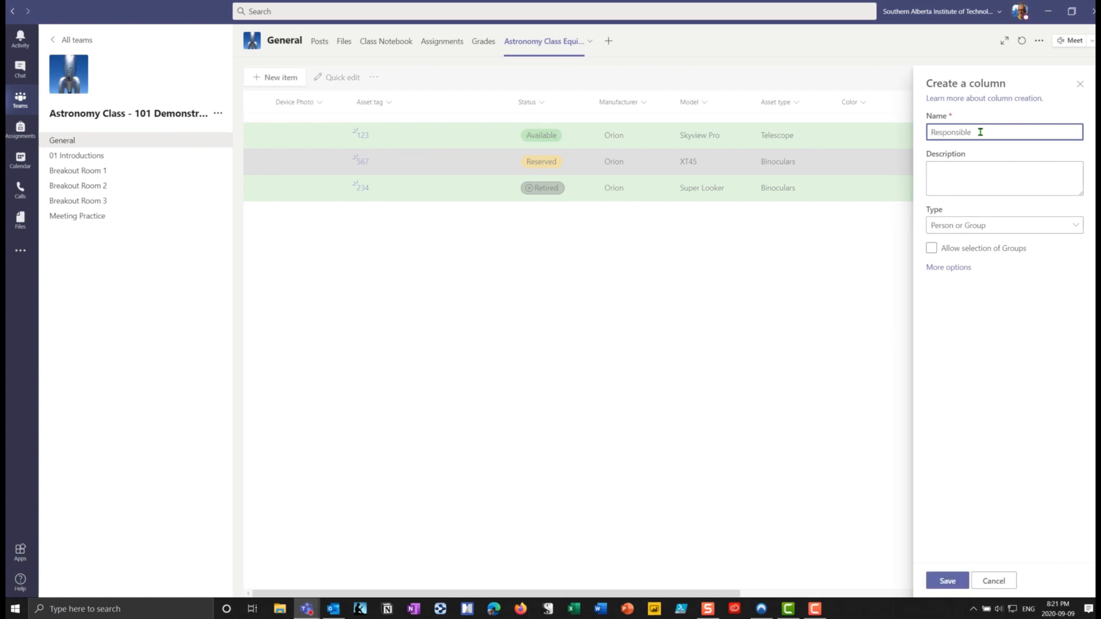
click(1003, 178)
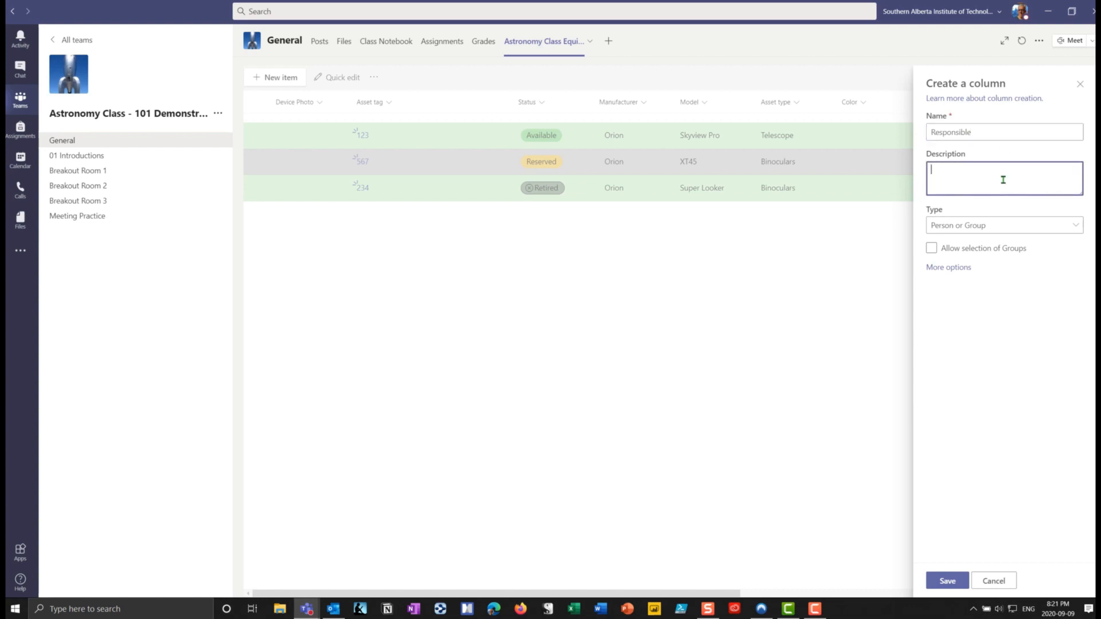
text(Maintains Producti)
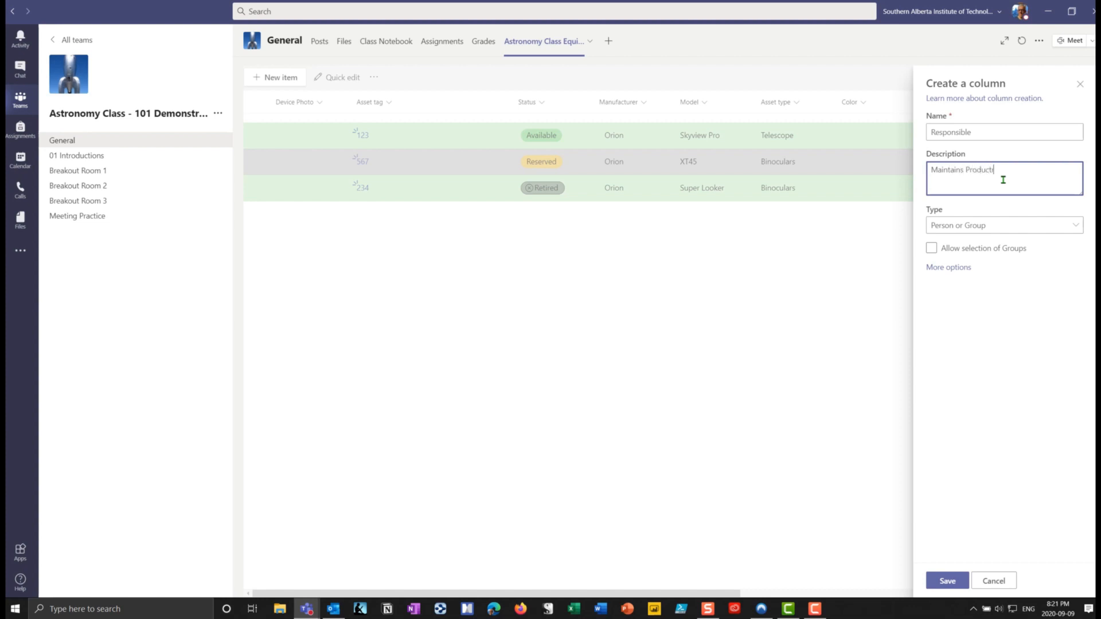
key(Backspace)
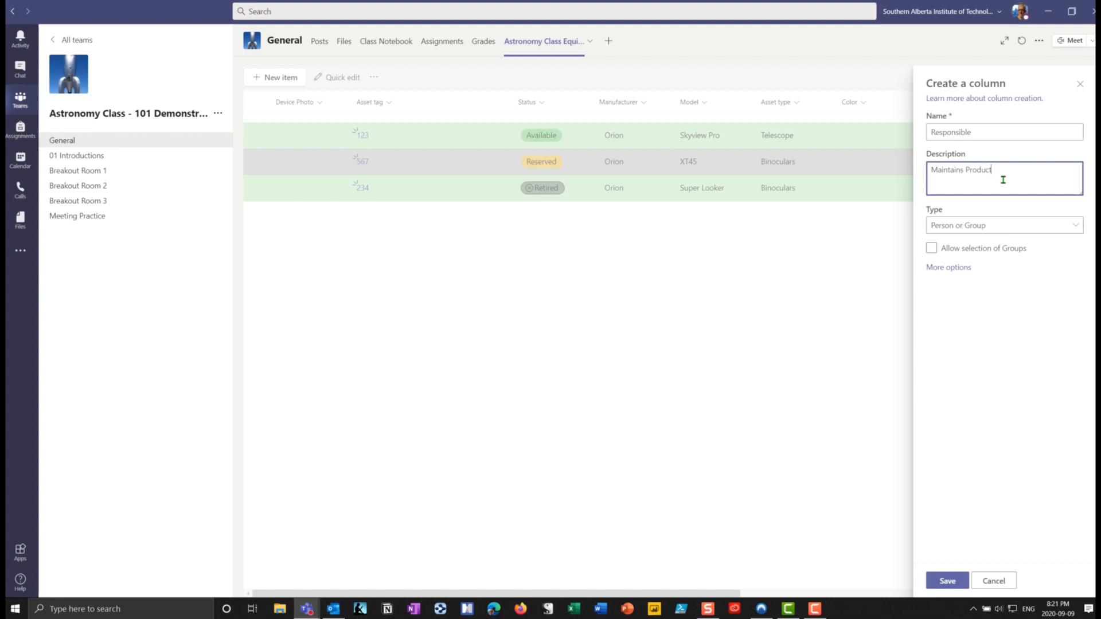
click(1004, 225)
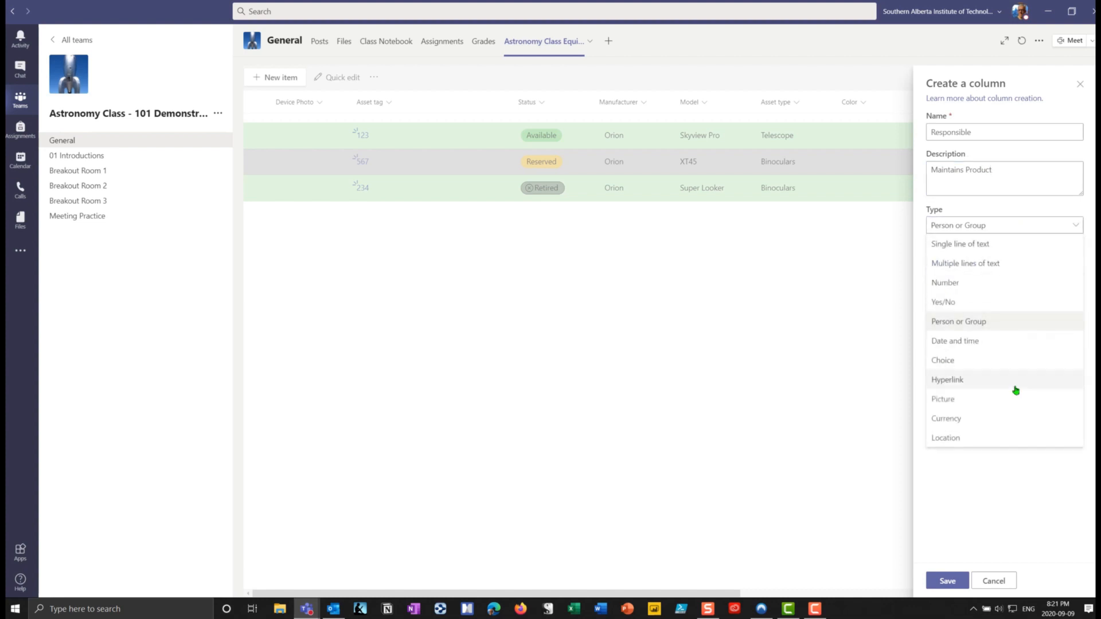
click(958, 321)
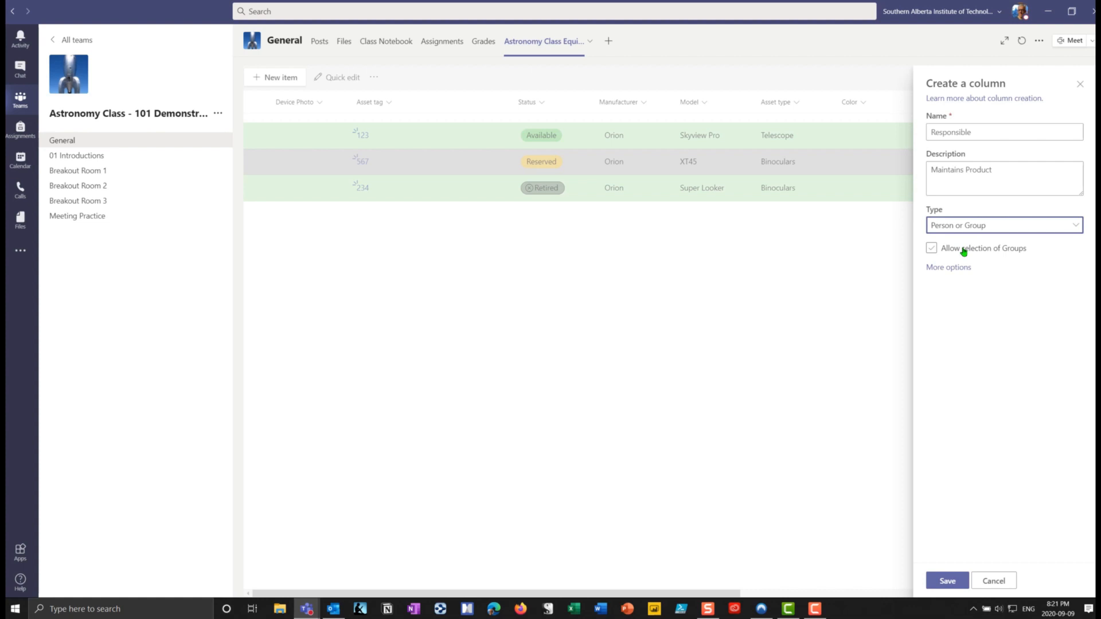
click(932, 247)
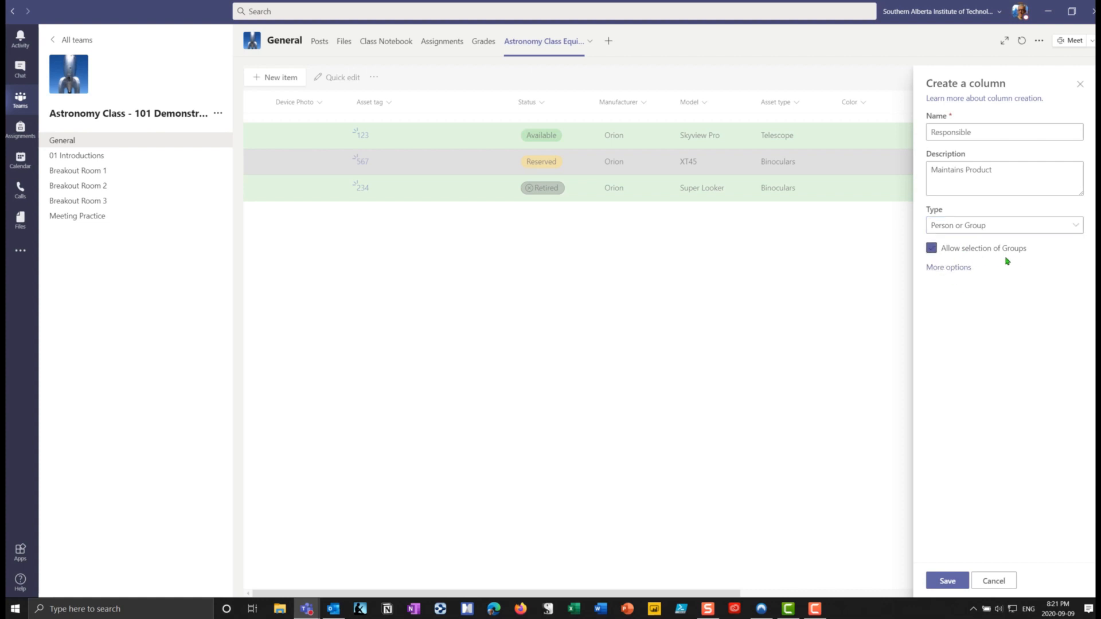
click(947, 581)
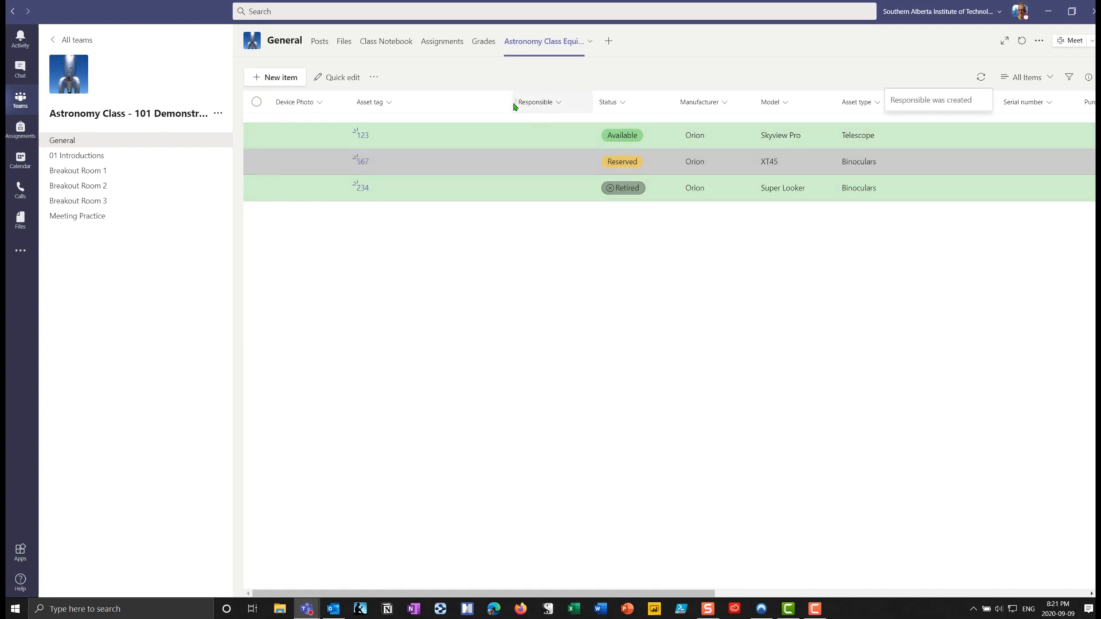
Step: Edit asset 123, fill its Responsible field with a person, and save
click(256, 128)
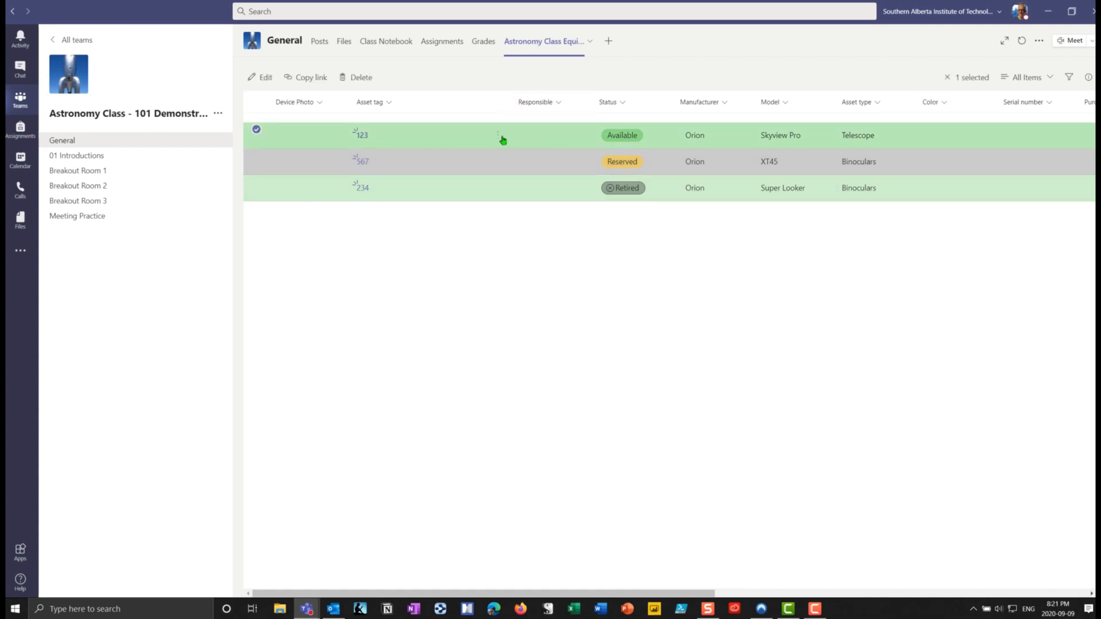
mouse_move(432, 388)
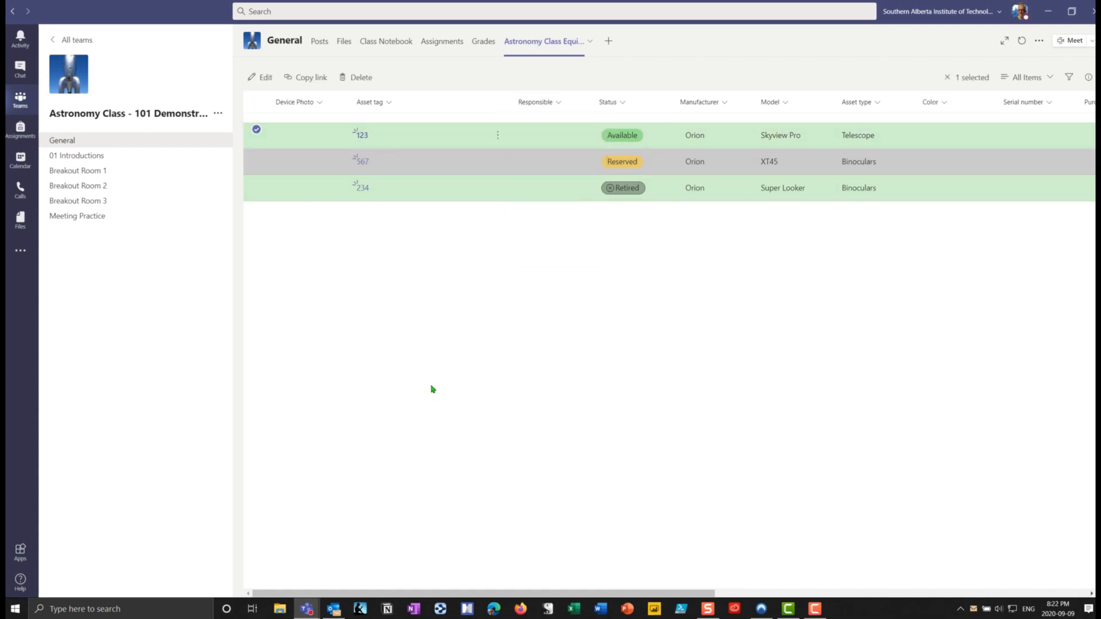
click(539, 102)
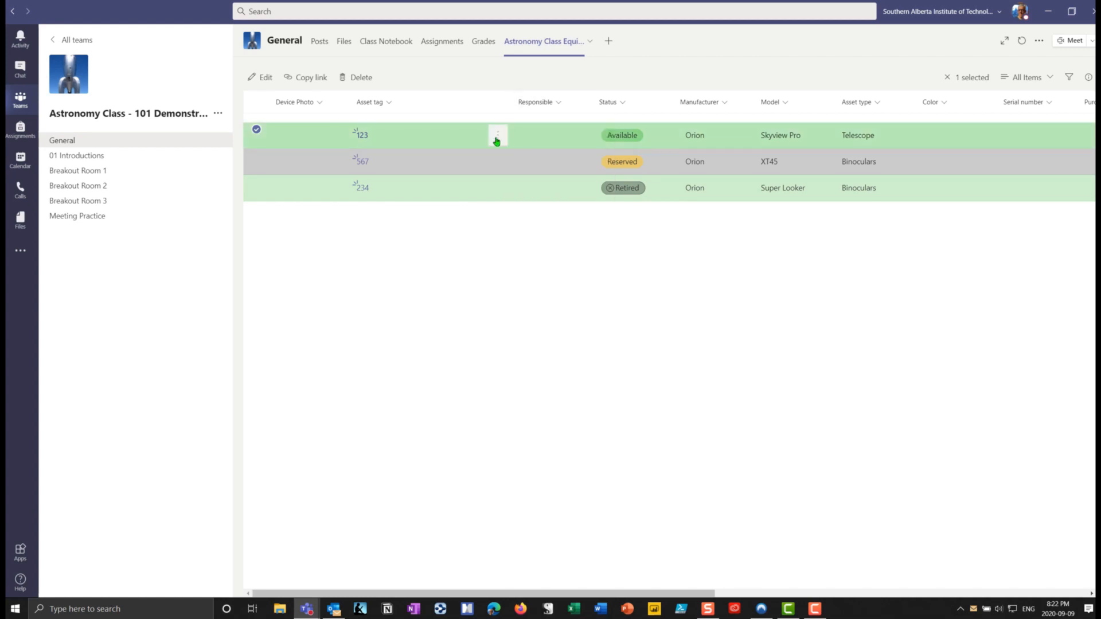
click(265, 77)
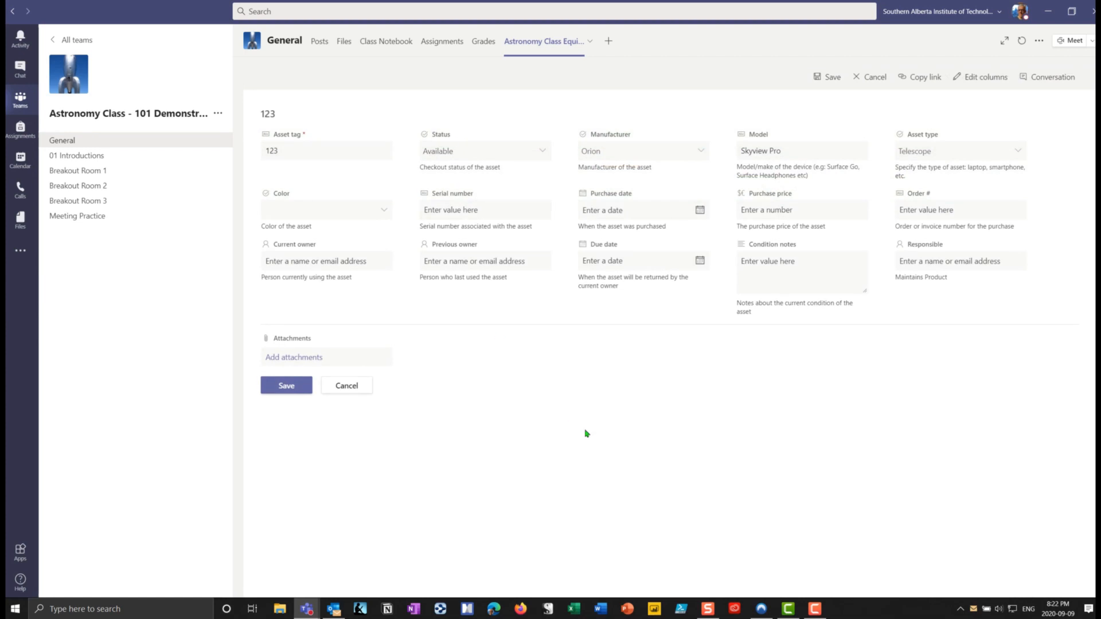
click(959, 260)
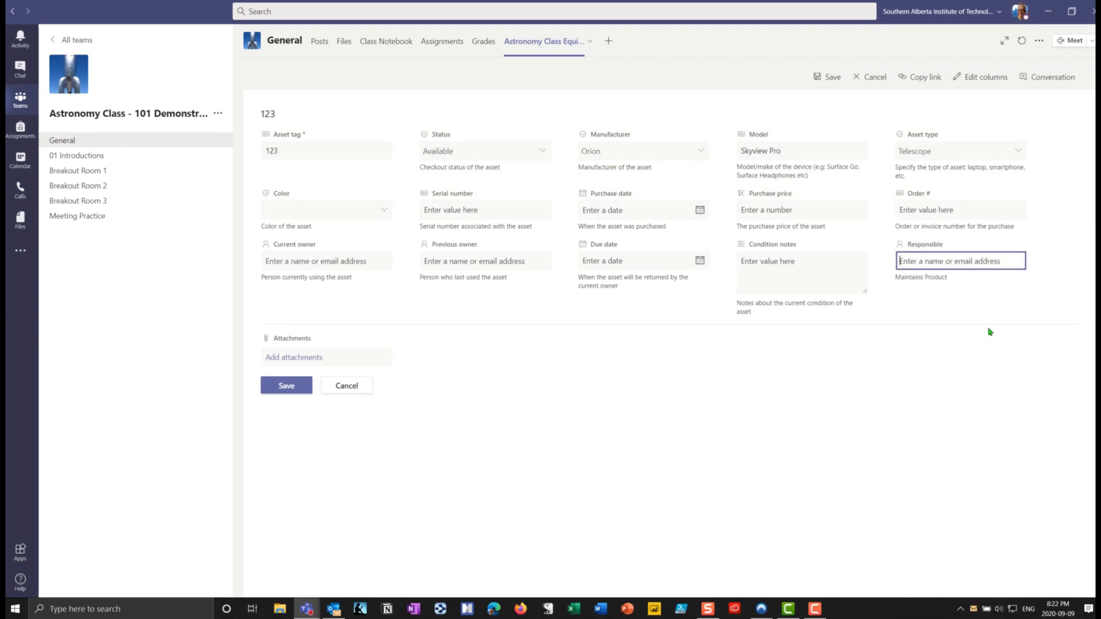
mouse_move(975, 300)
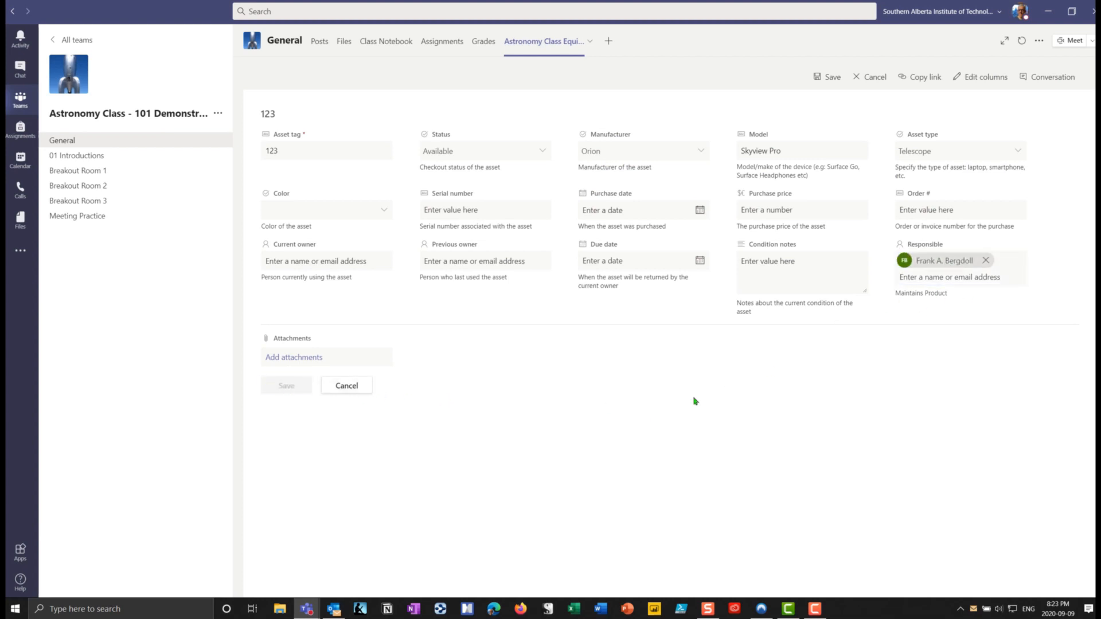
click(347, 385)
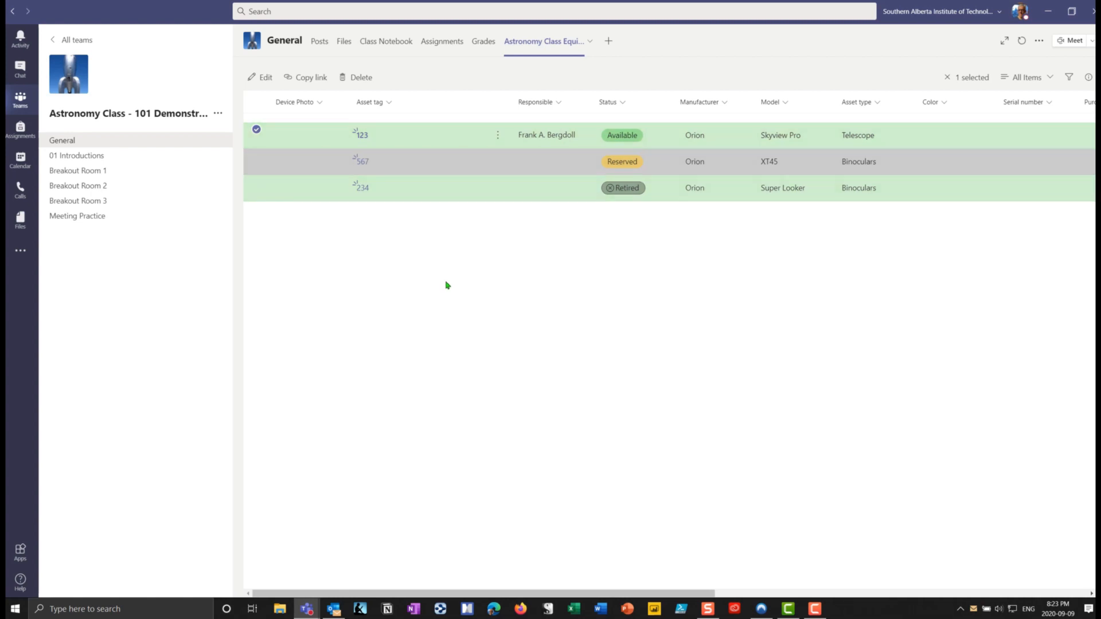
mouse_move(468, 262)
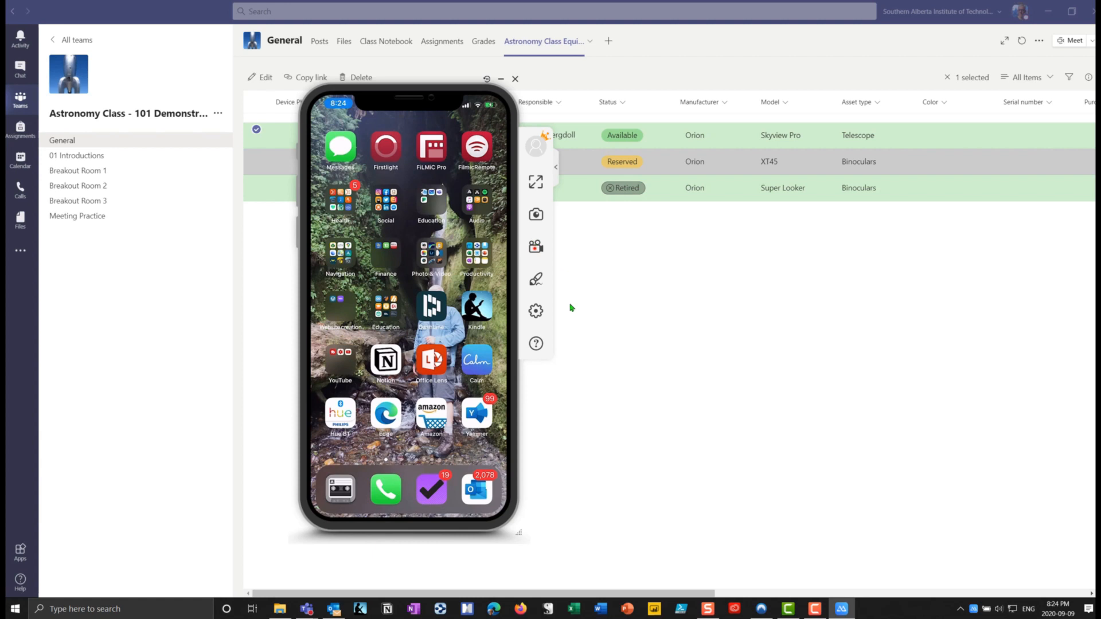
Step: On the phone, open Astronomy Class Equipment from General's More tabs and preview Asset gallery view
click(430, 206)
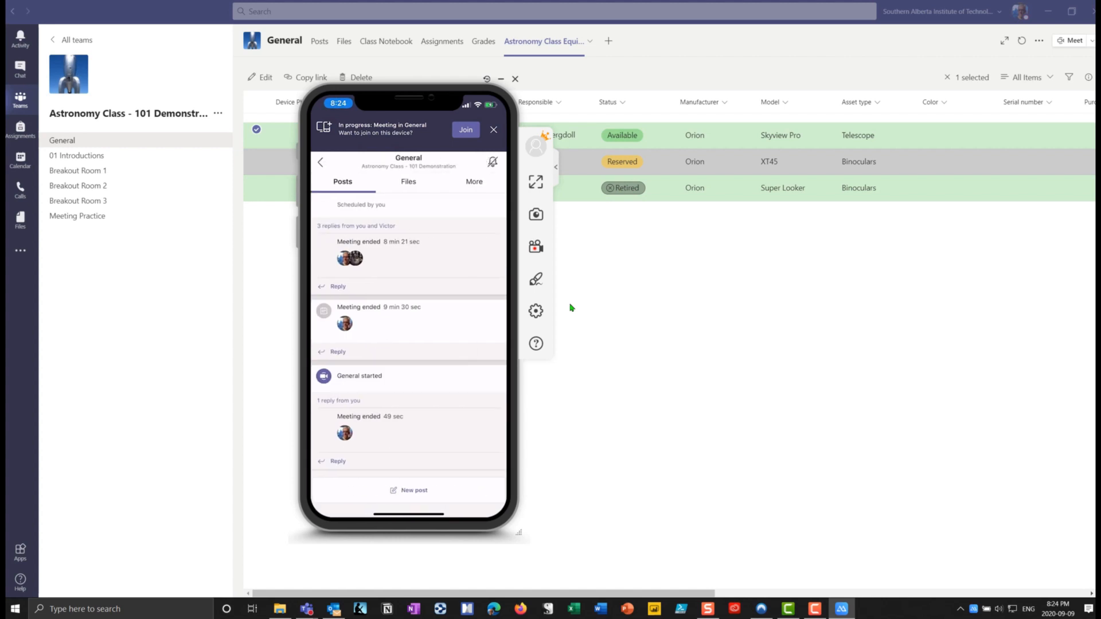
click(473, 181)
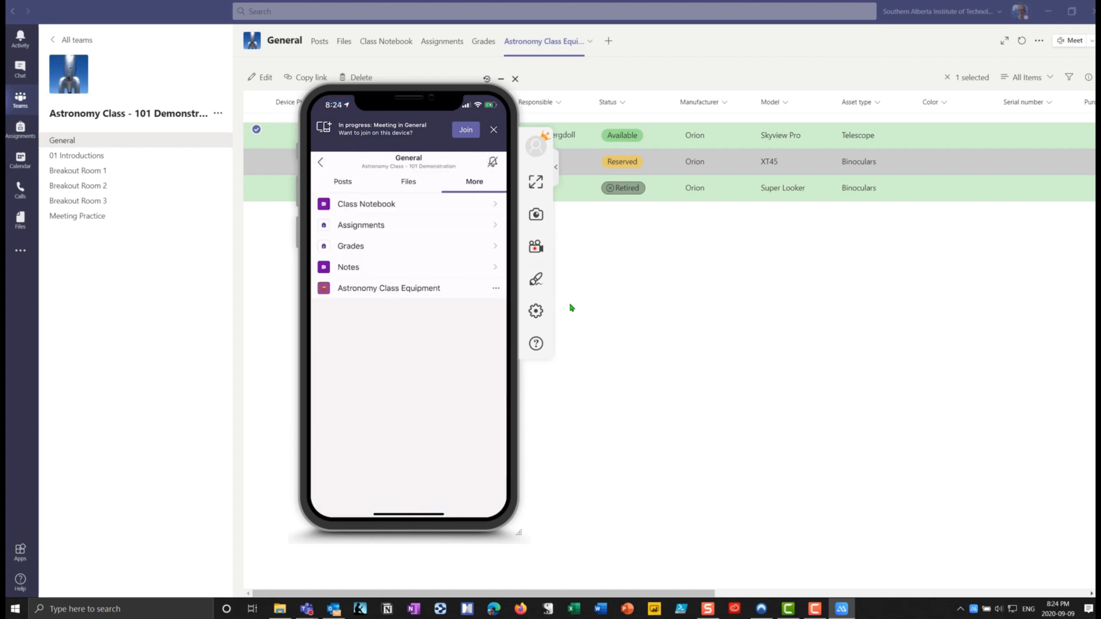
click(388, 287)
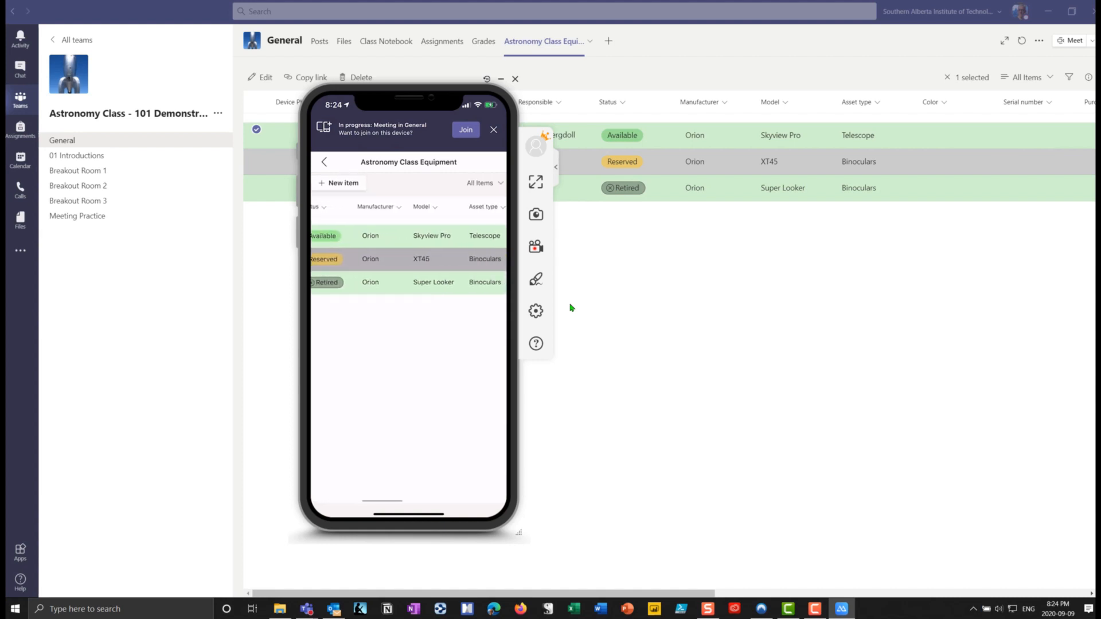
click(482, 184)
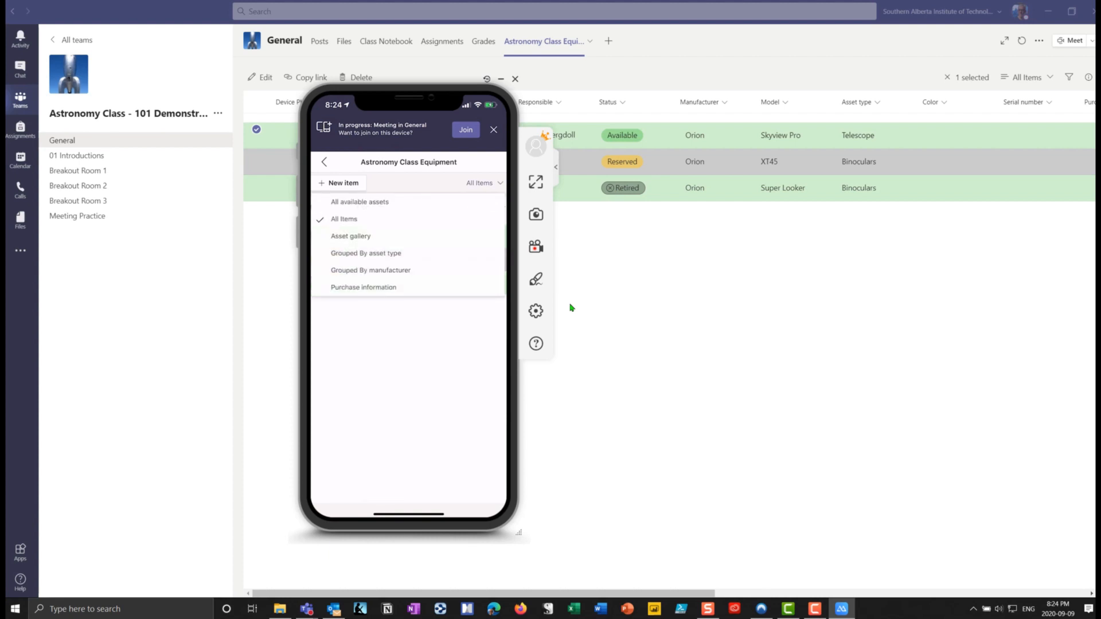
click(350, 236)
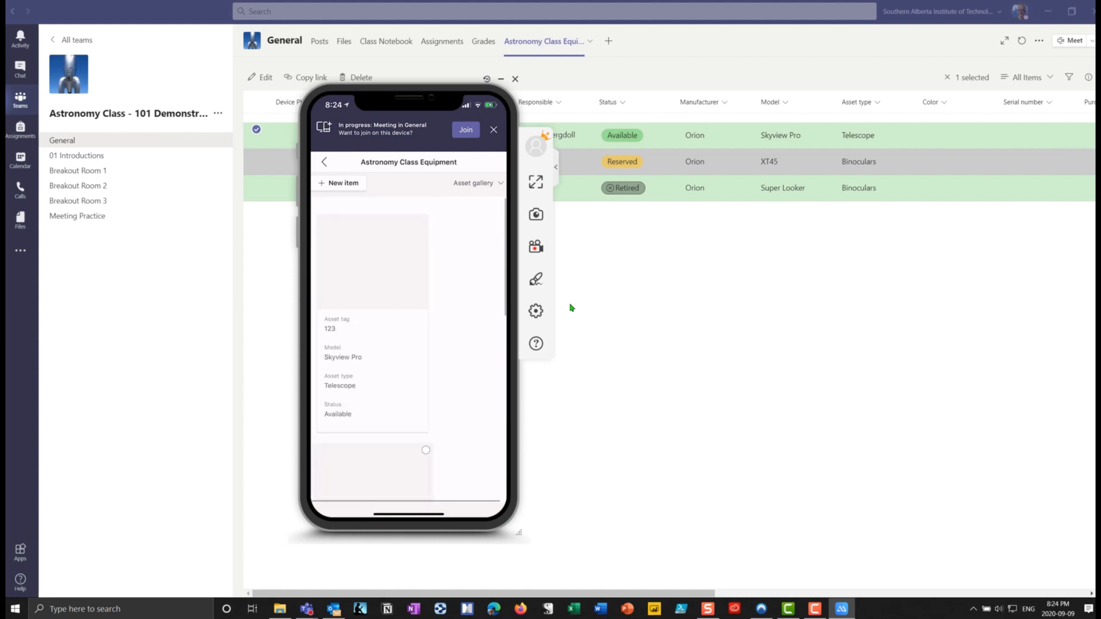
click(322, 162)
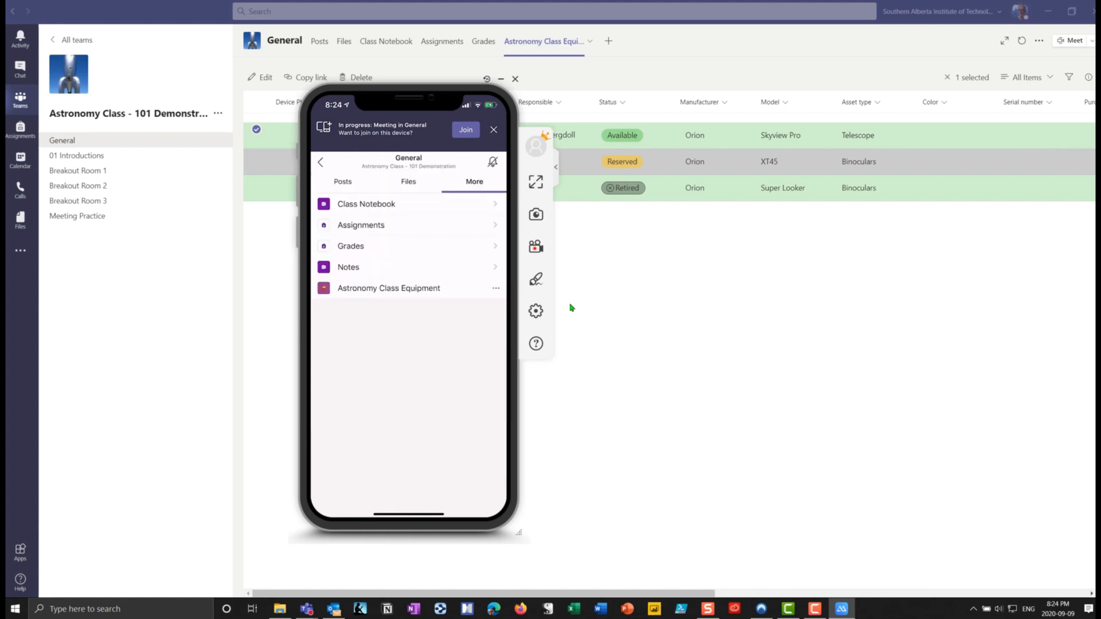
Step: Switch the list to All available assets and scroll through asset 123's details
click(388, 287)
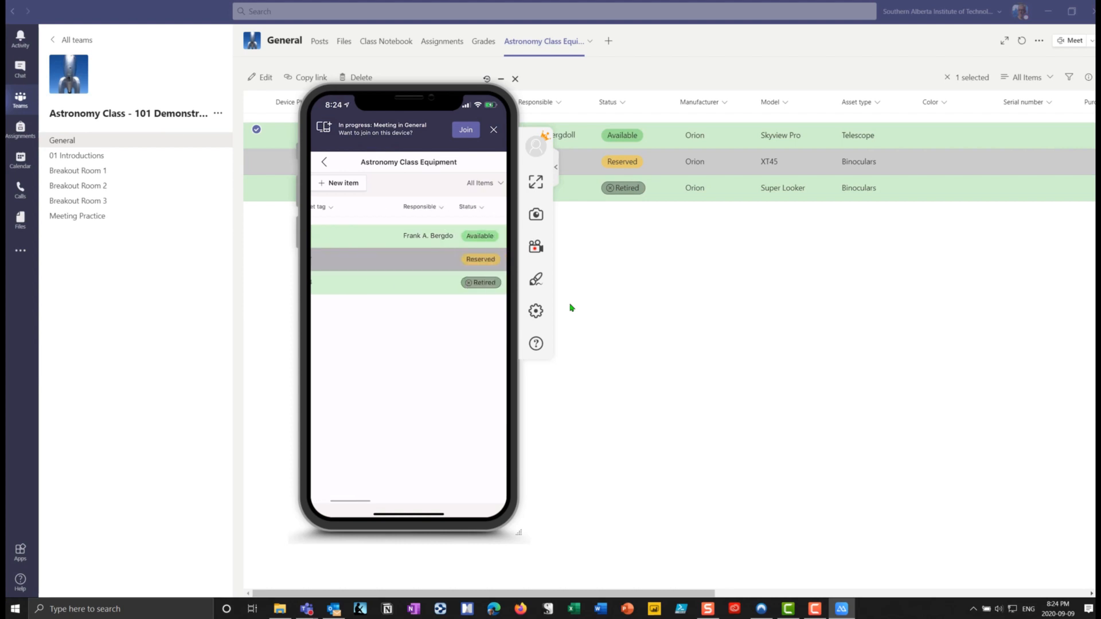
click(484, 182)
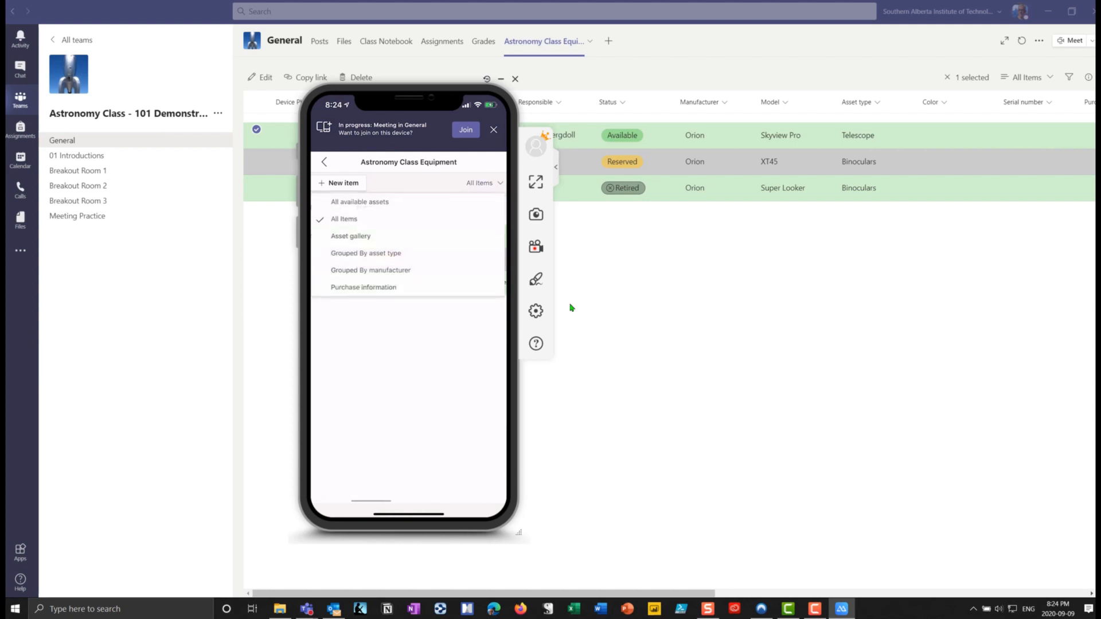
click(360, 202)
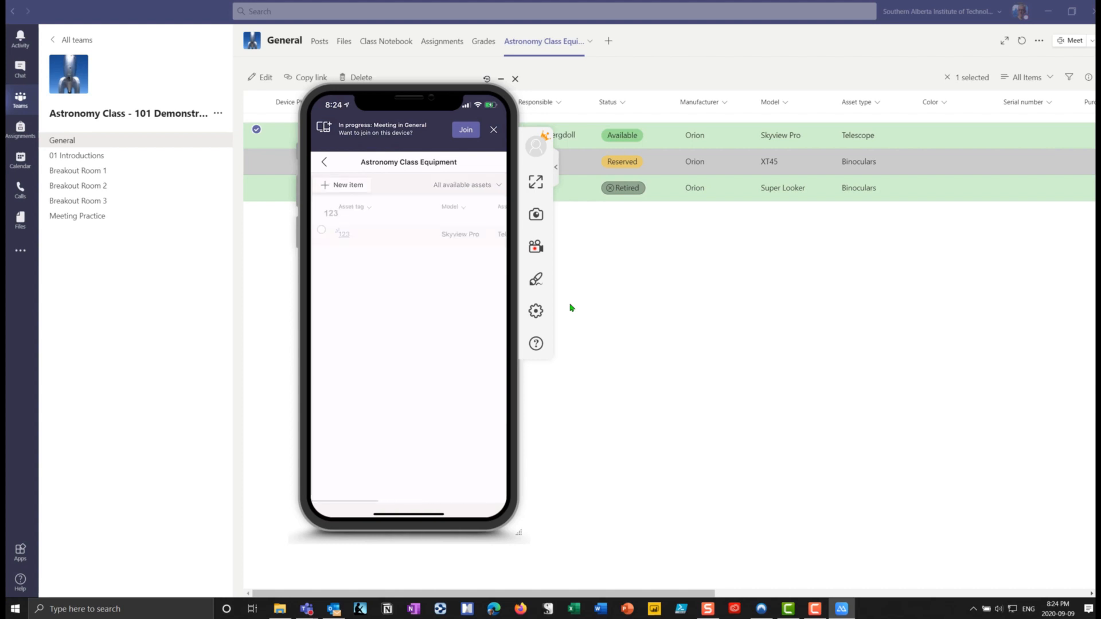
click(343, 234)
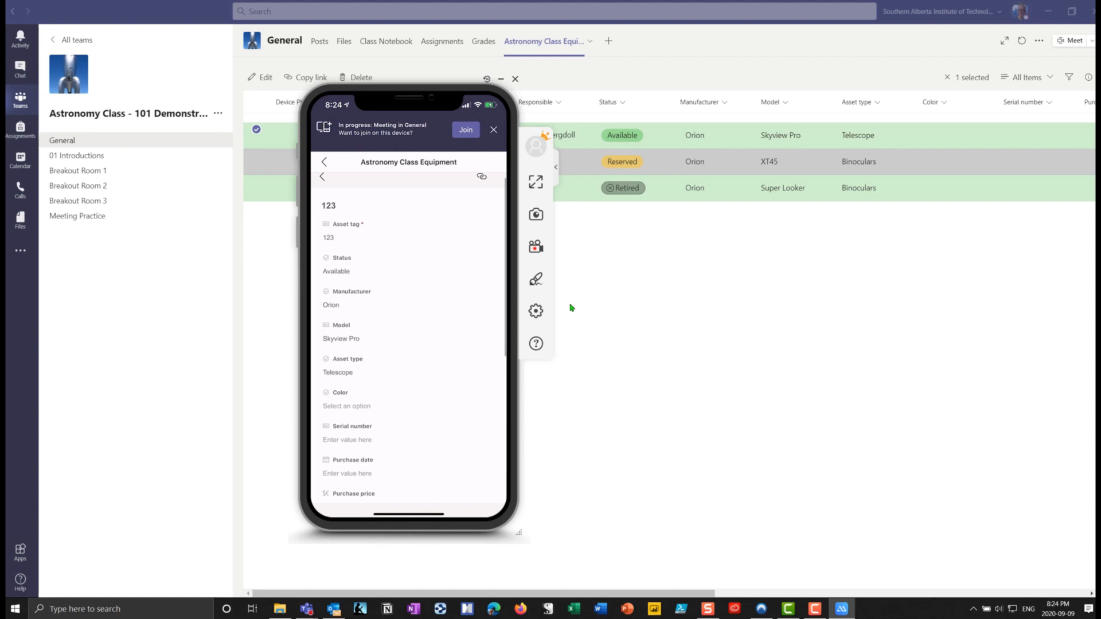
scroll(down, 3)
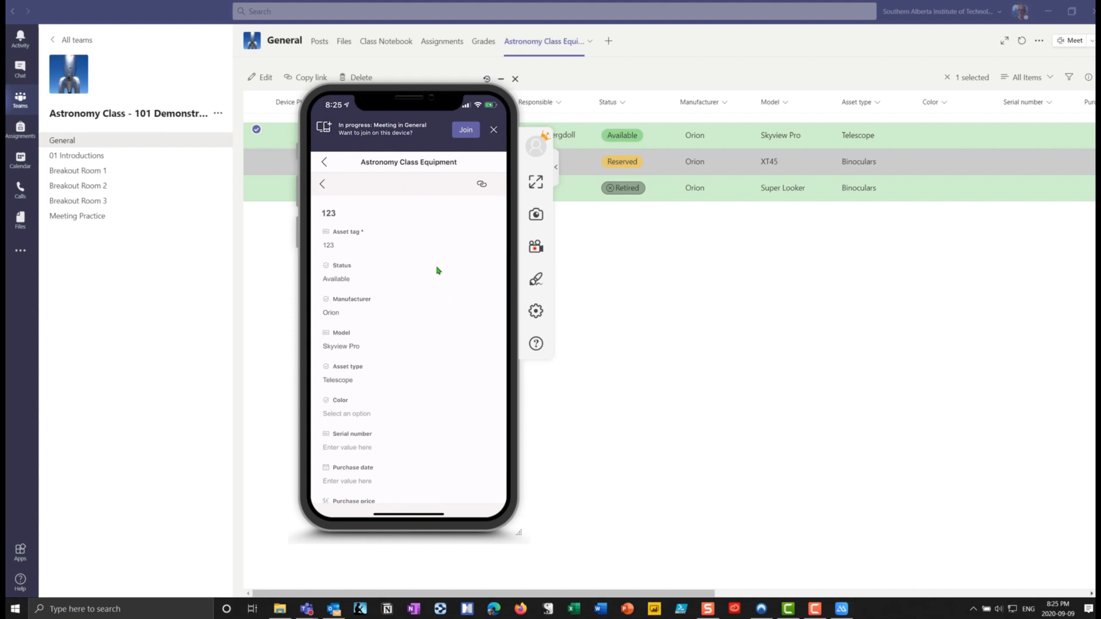
mouse_move(598, 373)
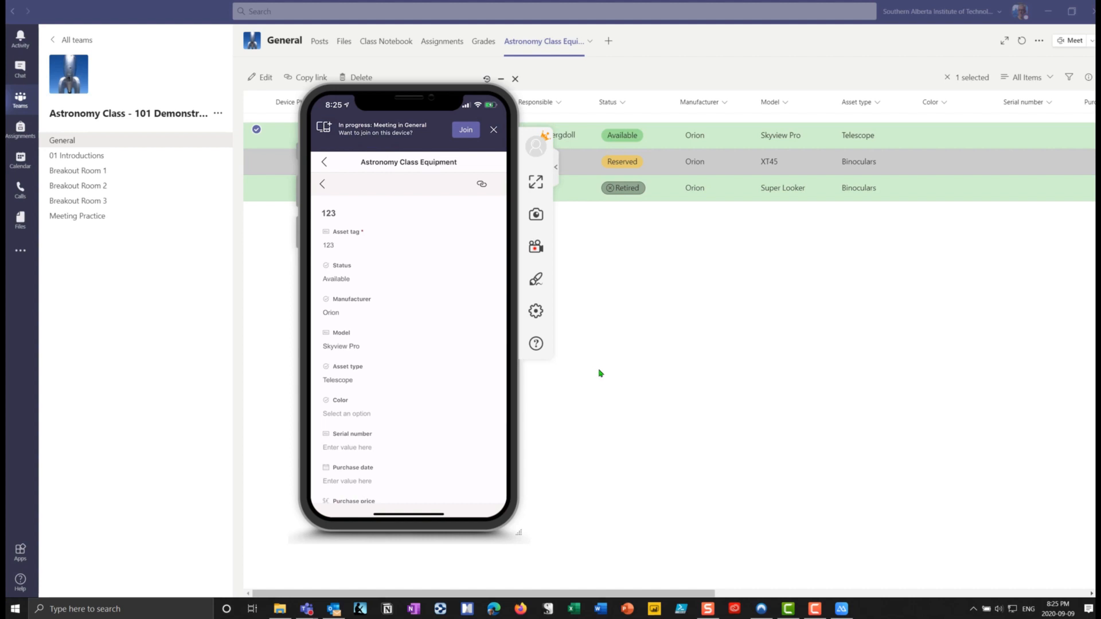